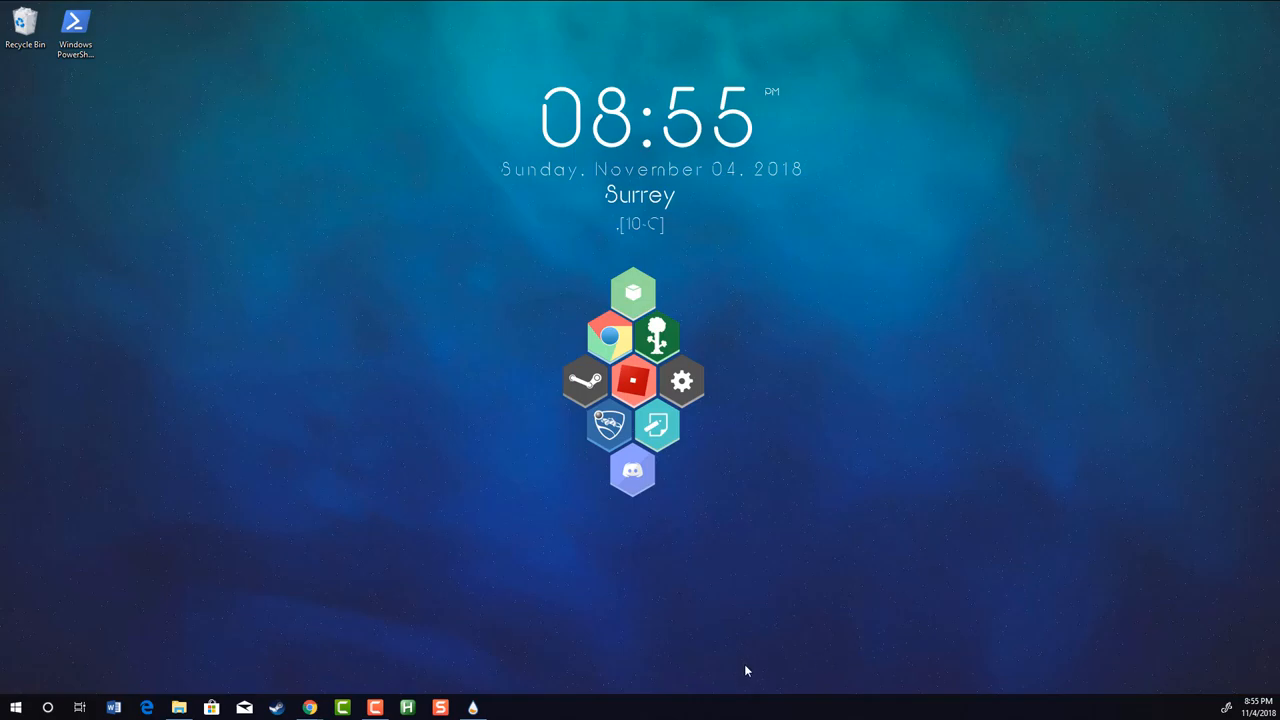
{"action": "mouse_move", "coordinate": [912, 646]}
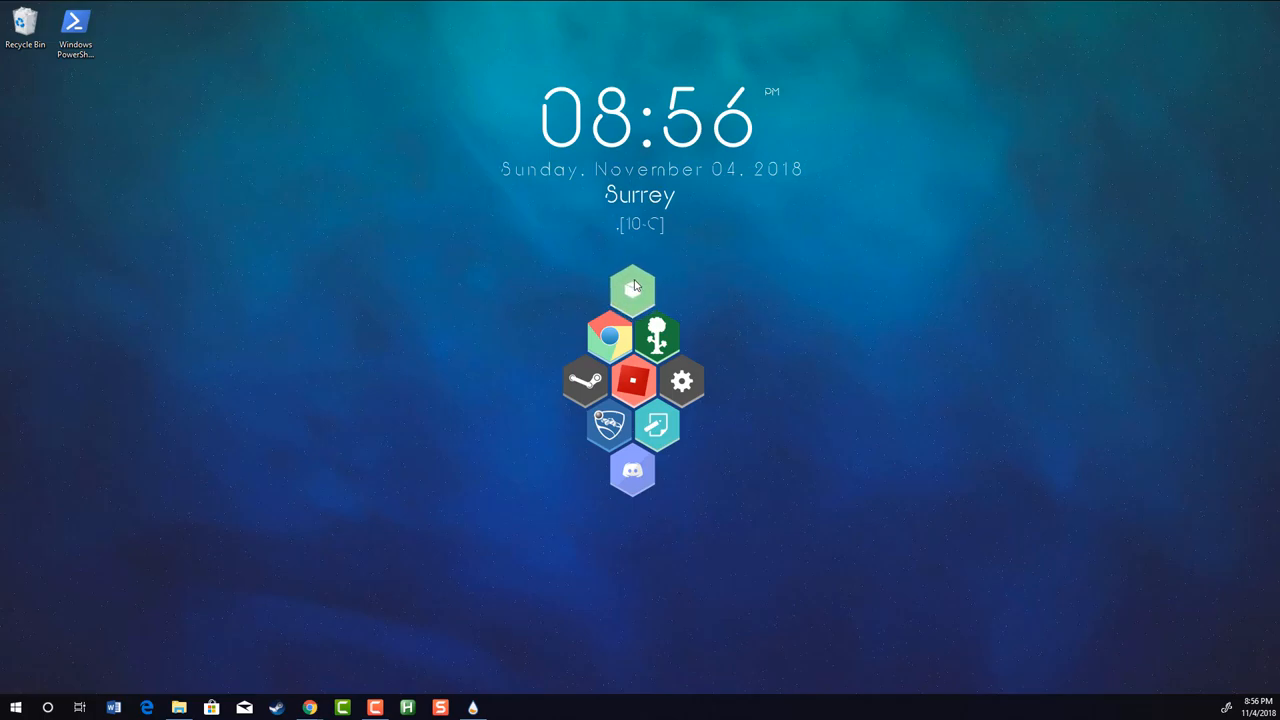
{"action": "mouse_move", "coordinate": [634, 290]}
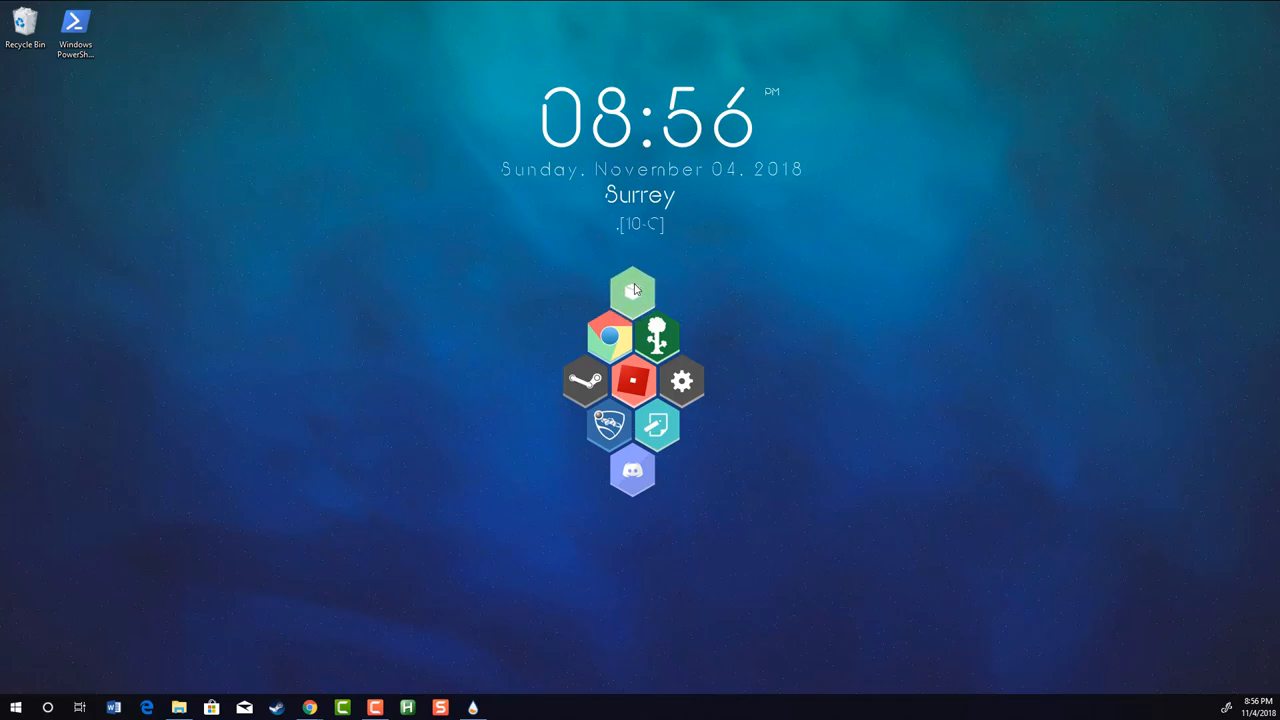
{"action": "mouse_move", "coordinate": [564, 618]}
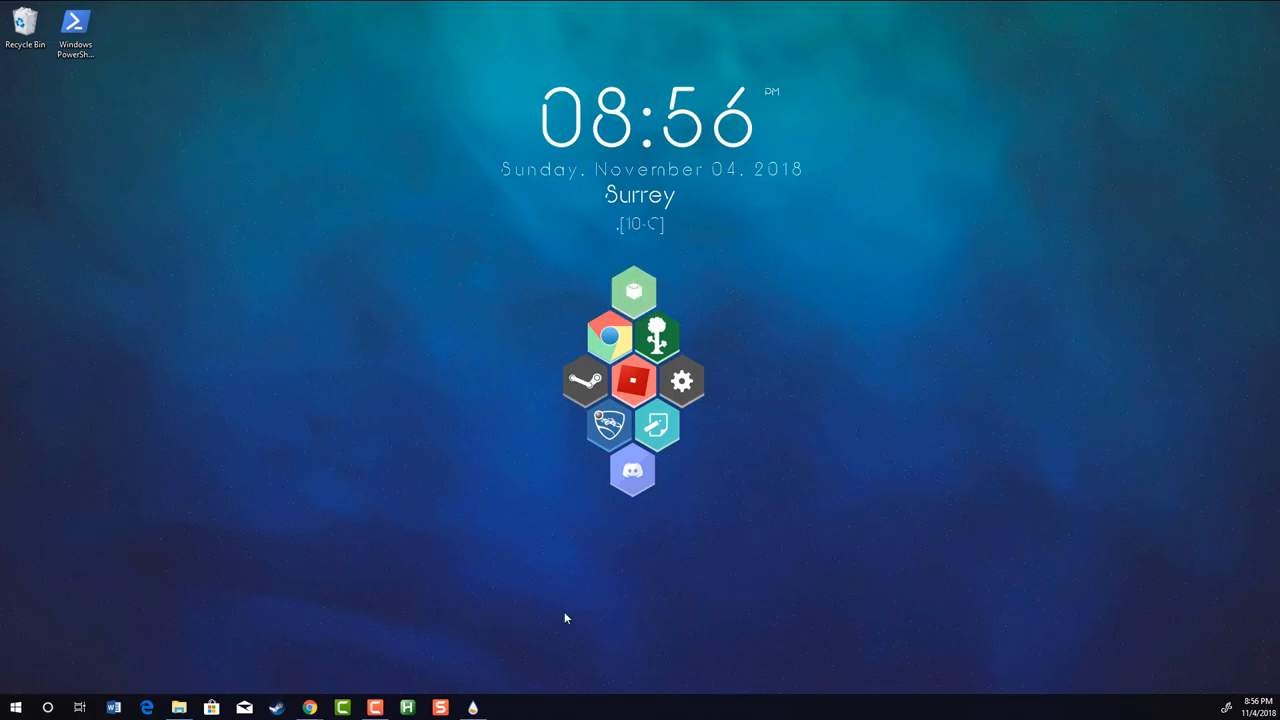
{"action": "mouse_move", "coordinate": [308, 708]}
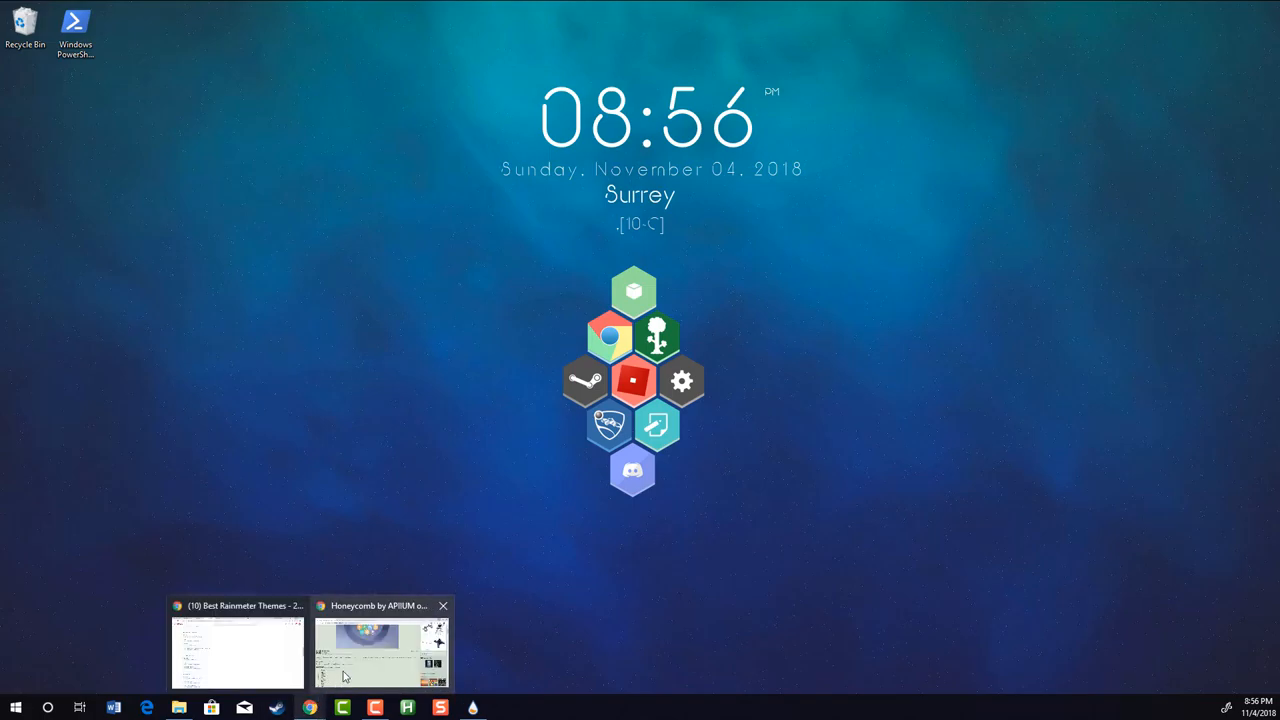
Download the Honeycomb skin from its DeviantArt page and land on the Authentic skin tab
{"action": "left_click", "coordinate": [380, 650]}
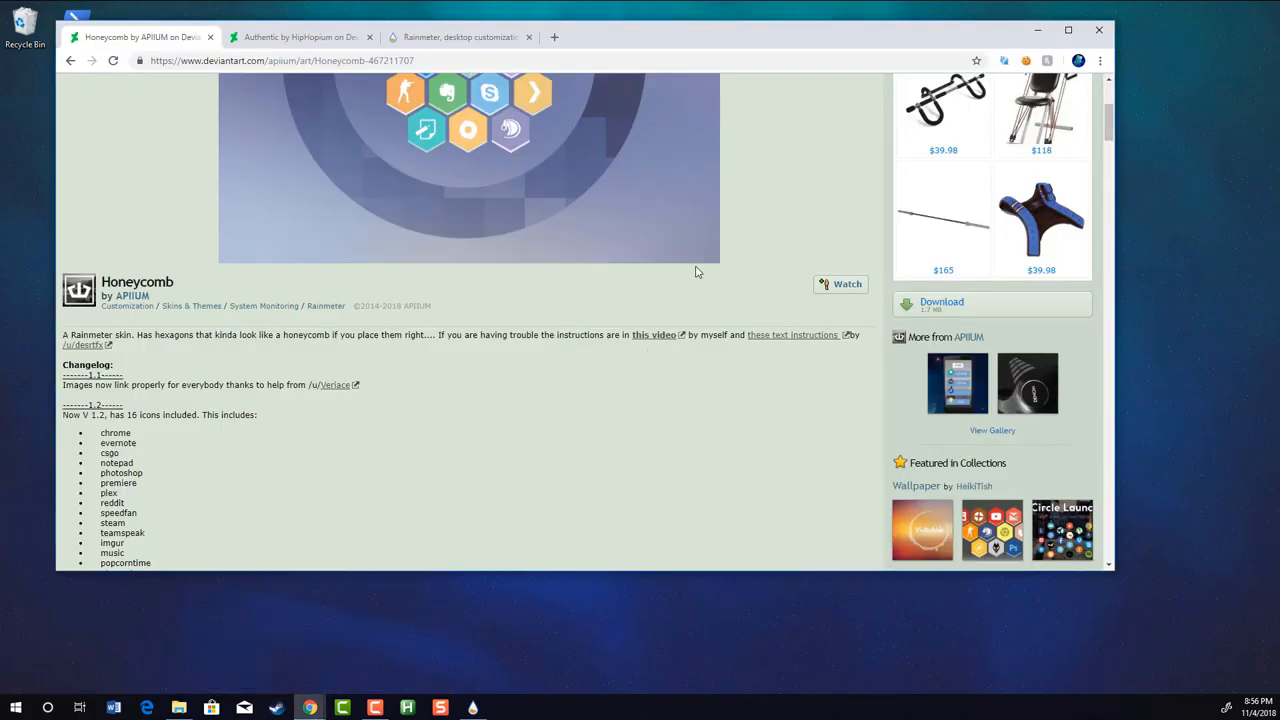
{"action": "mouse_move", "coordinate": [950, 308]}
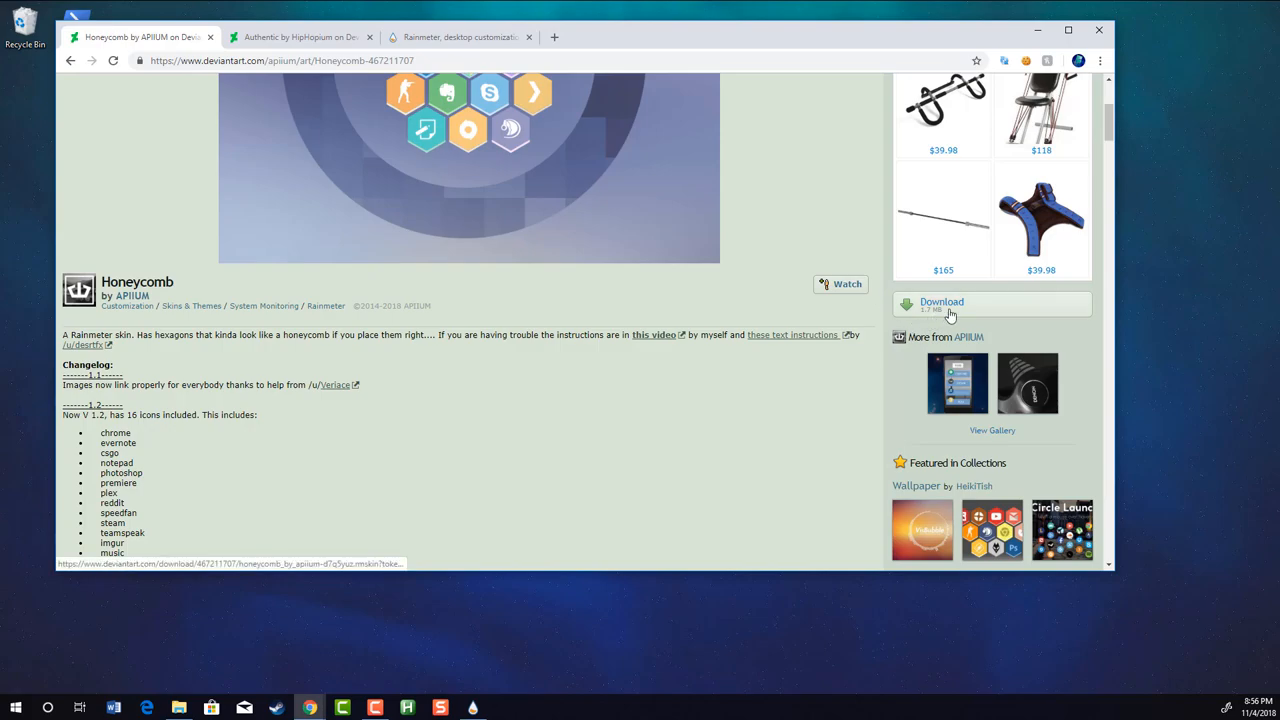
{"action": "left_click", "coordinate": [940, 304]}
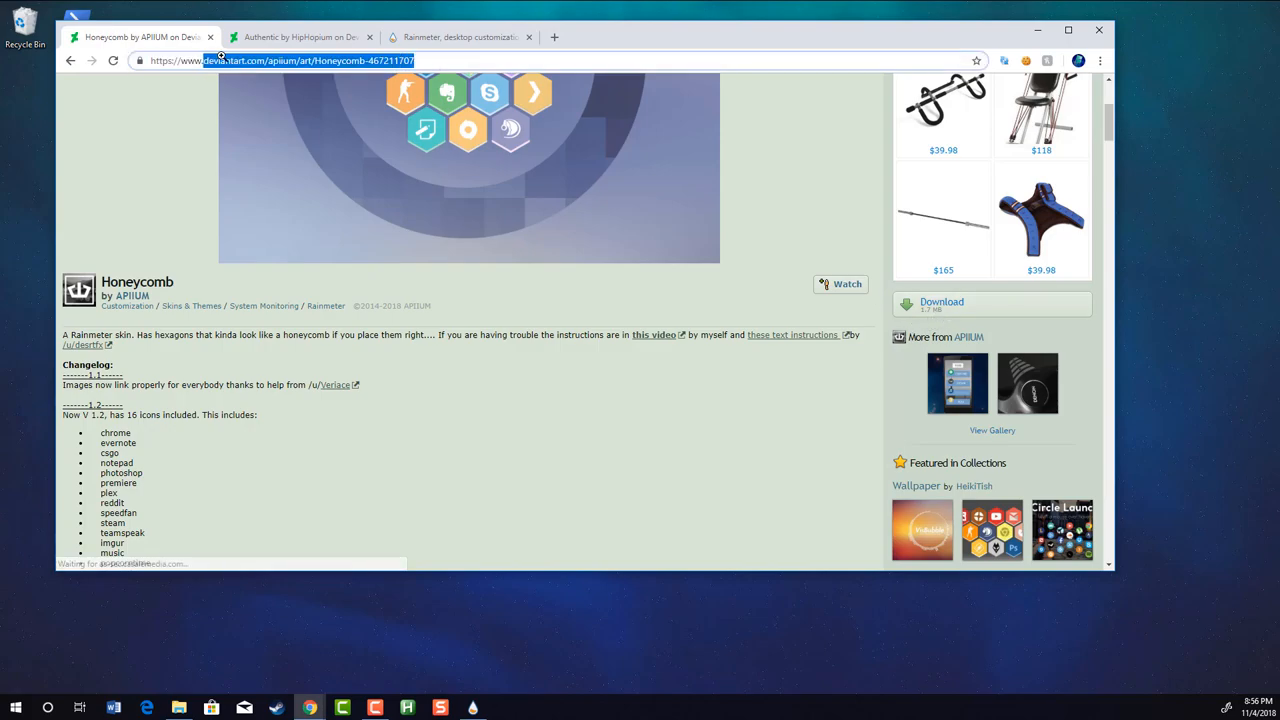
{"action": "left_click", "coordinate": [300, 36]}
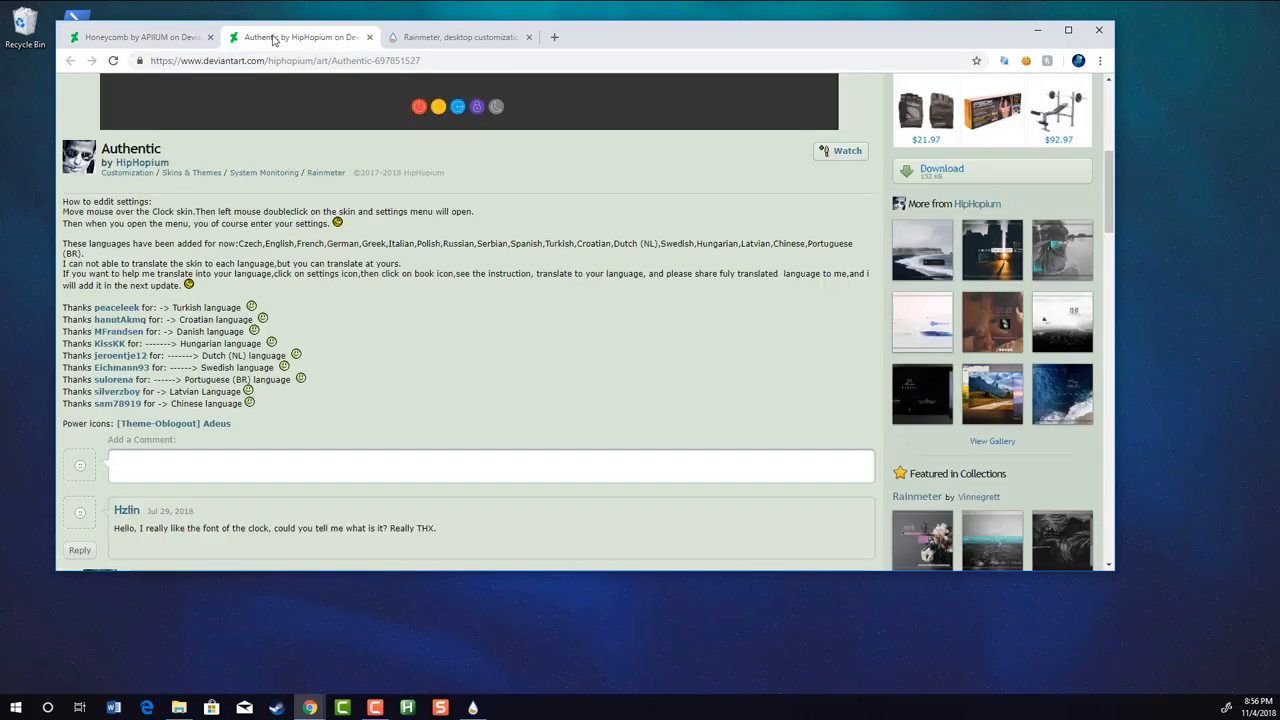
{"action": "left_click", "coordinate": [140, 36]}
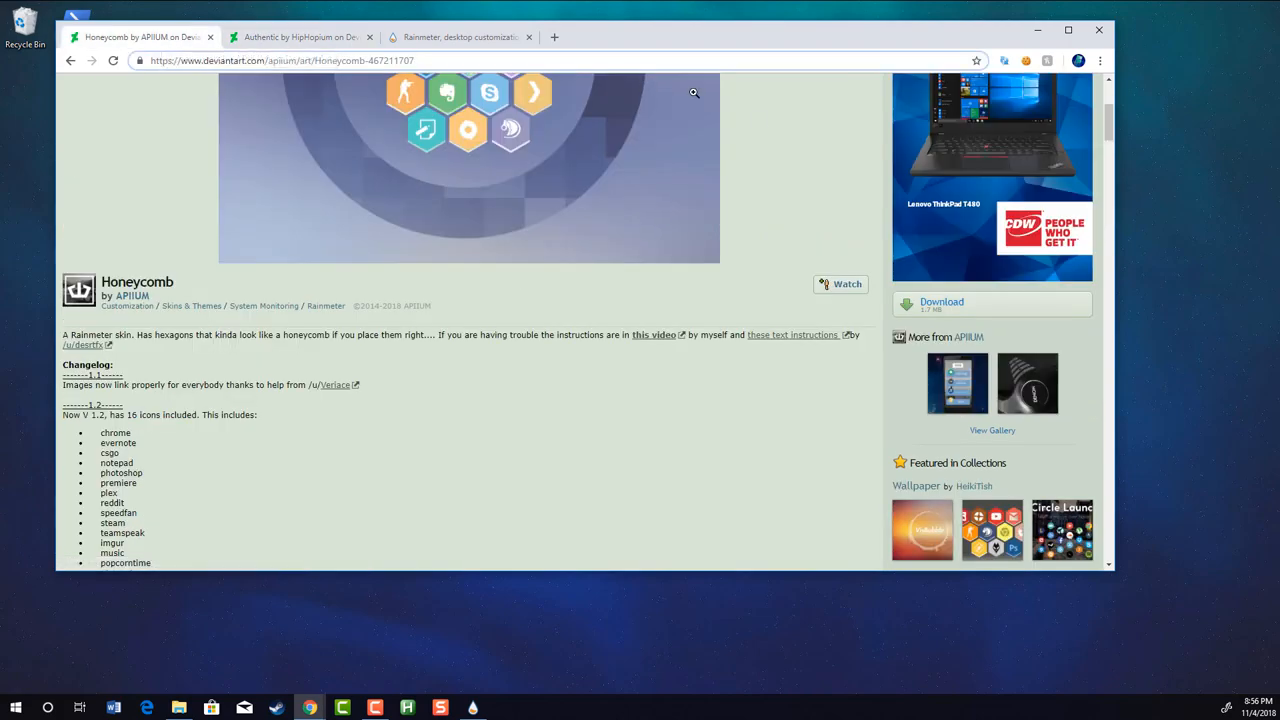
{"action": "left_click", "coordinate": [300, 36]}
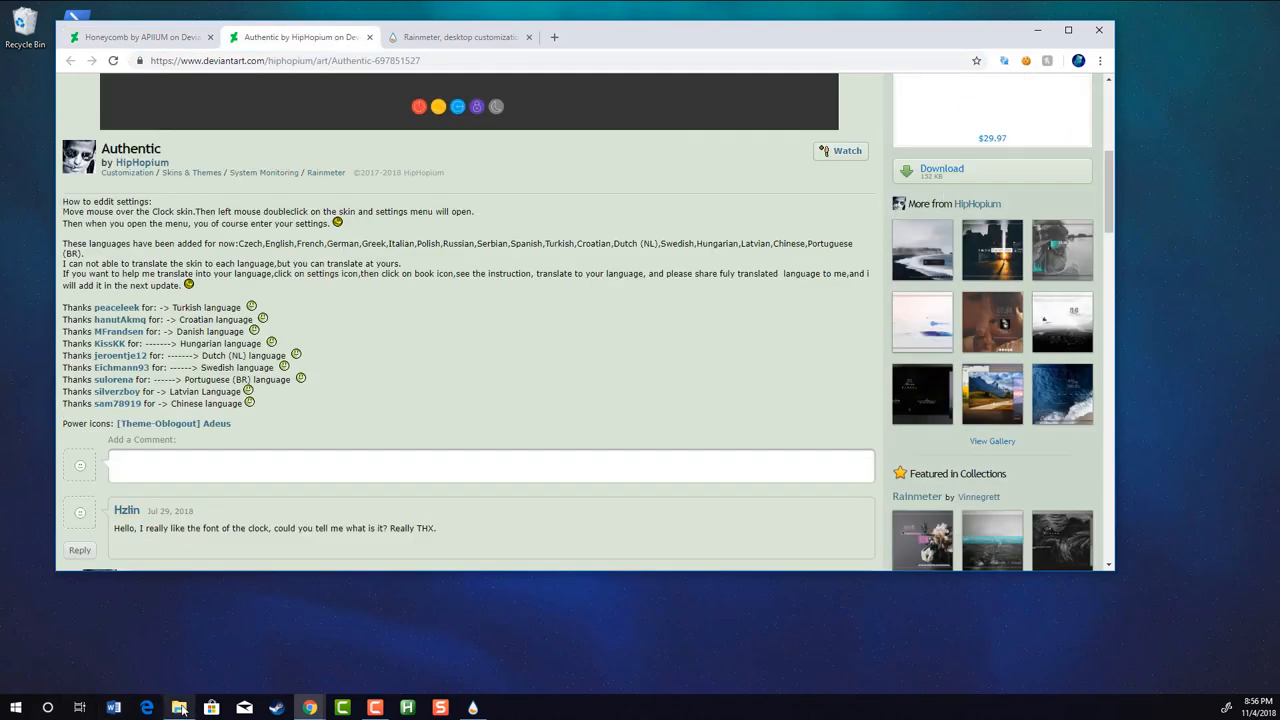
Install the Authentic .rmskin package from Downloads and minimize Explorer to show the desktop
{"action": "left_click", "coordinate": [178, 708]}
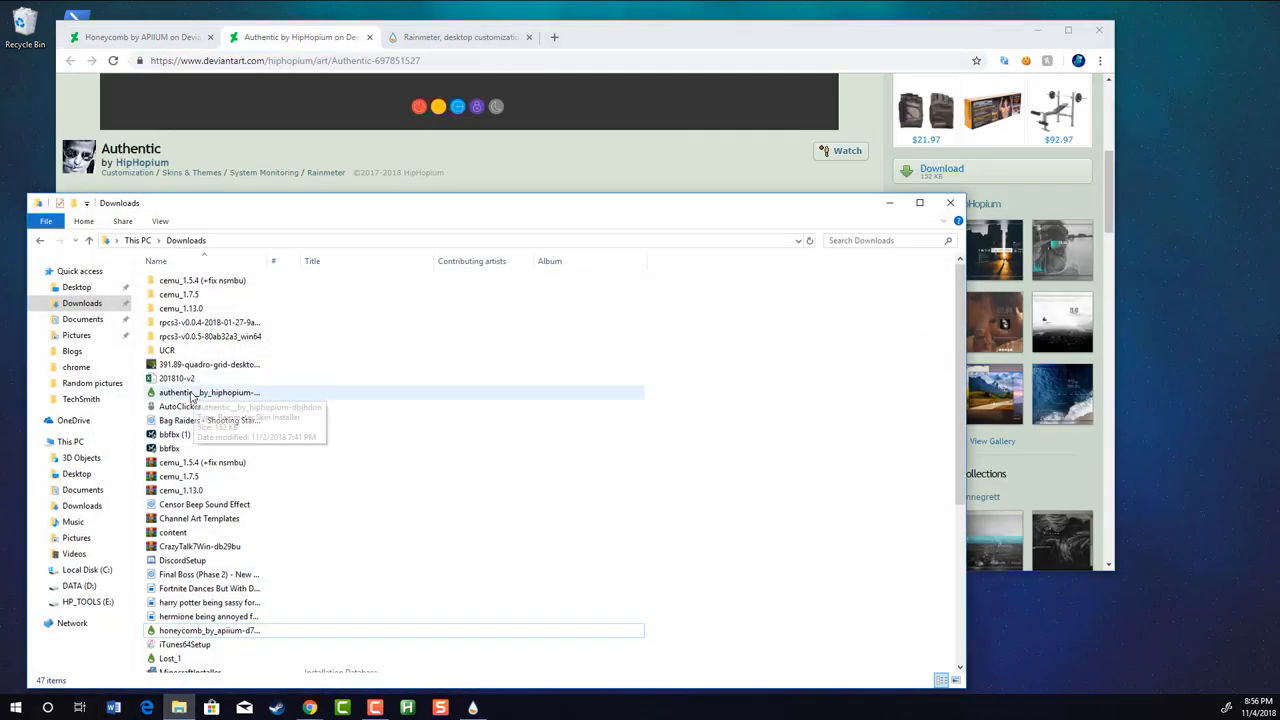
{"action": "left_click", "coordinate": [210, 392]}
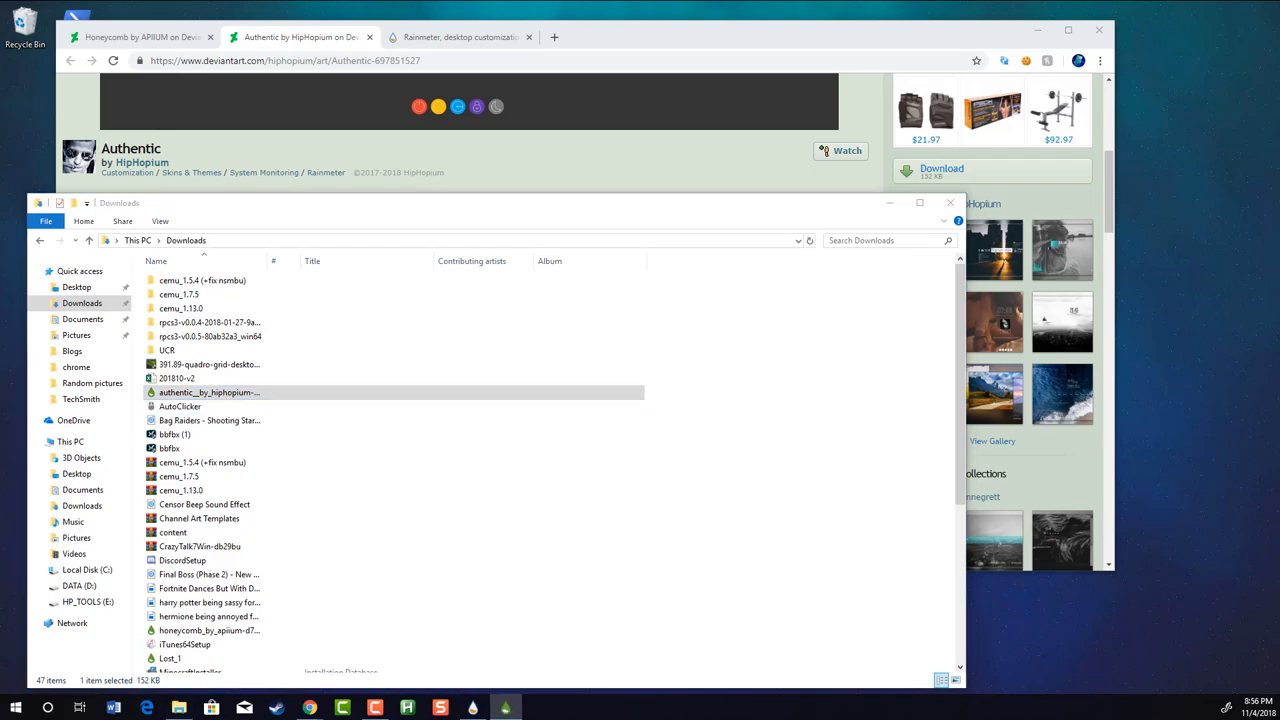
{"action": "double_click", "coordinate": [208, 392]}
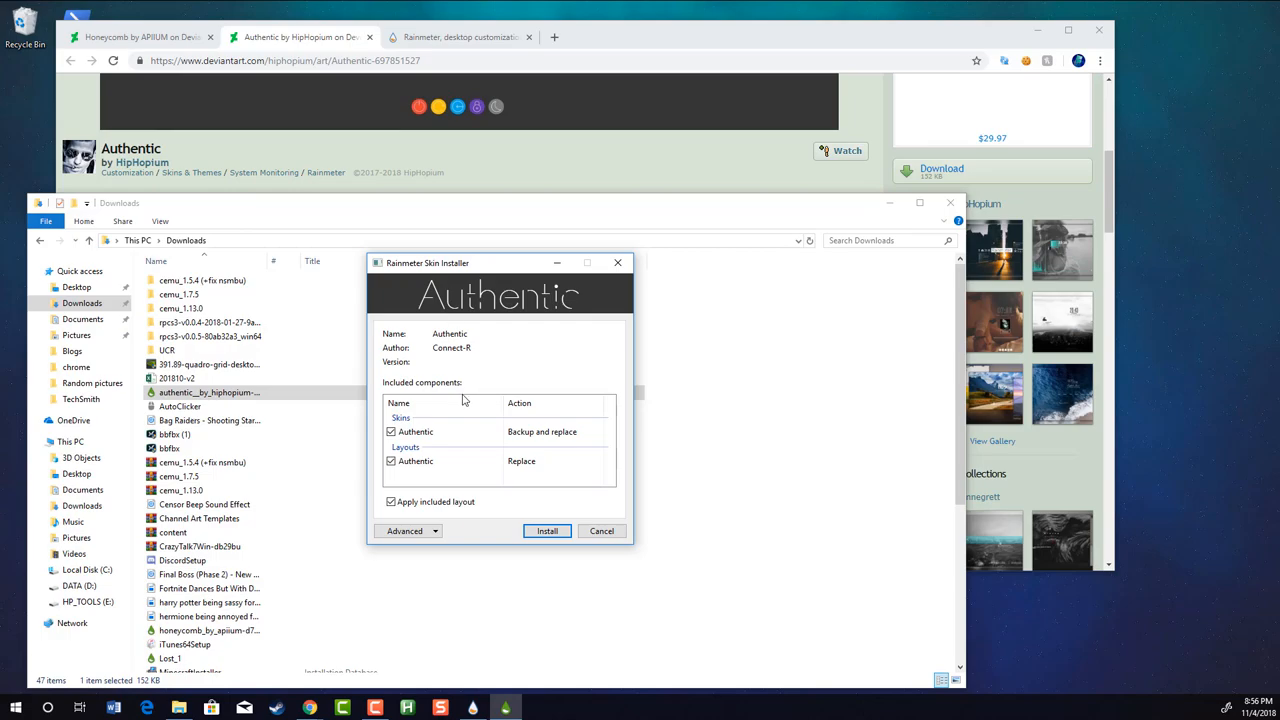
{"action": "mouse_move", "coordinate": [548, 522]}
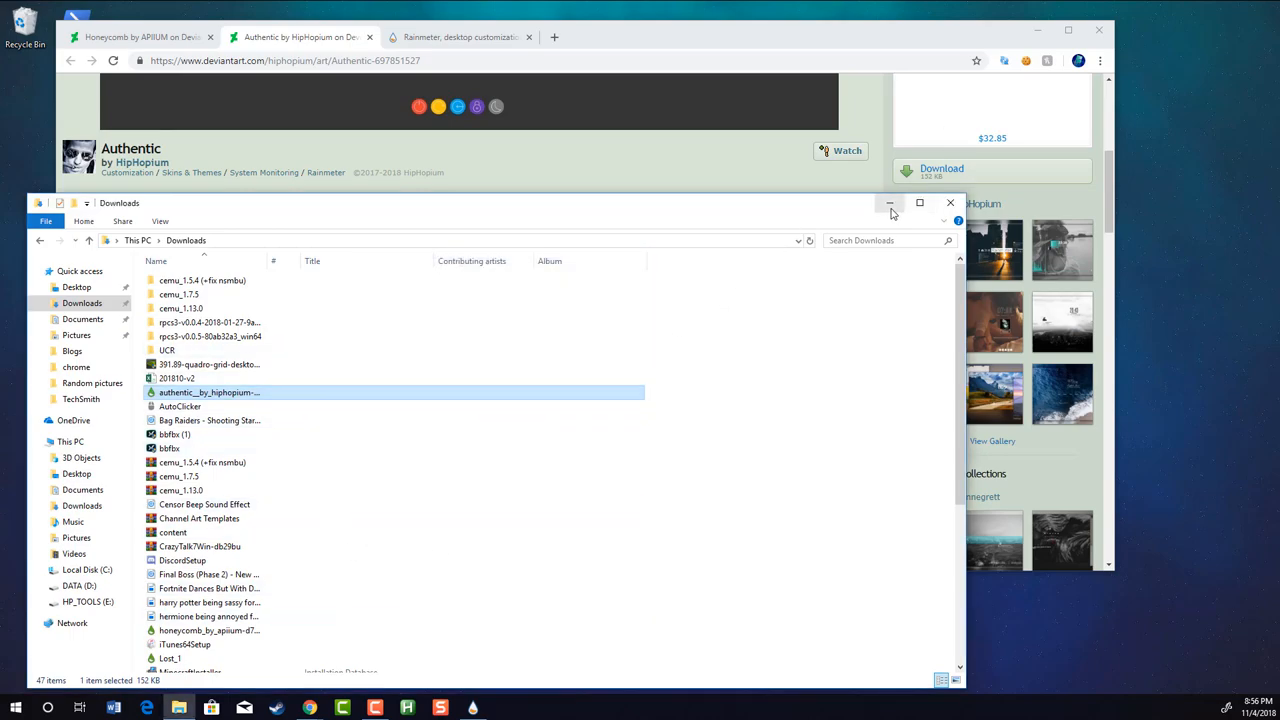
{"action": "left_click", "coordinate": [918, 204]}
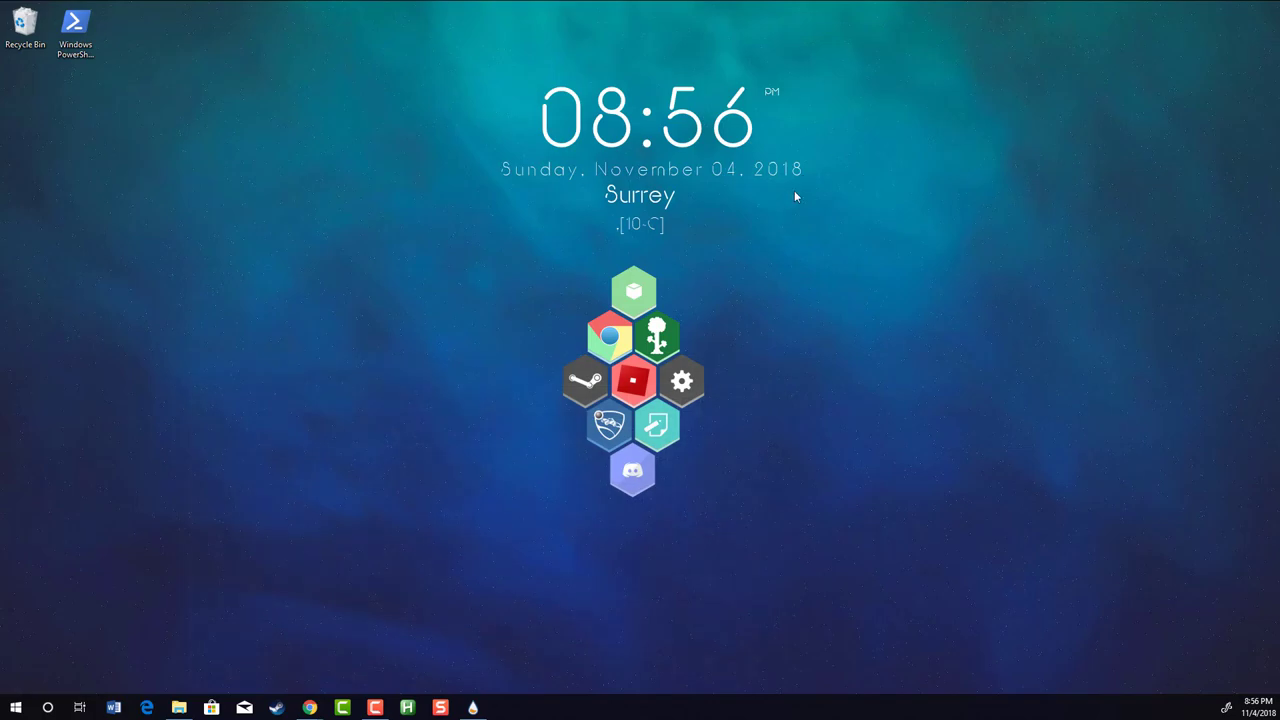
{"action": "mouse_move", "coordinate": [308, 708]}
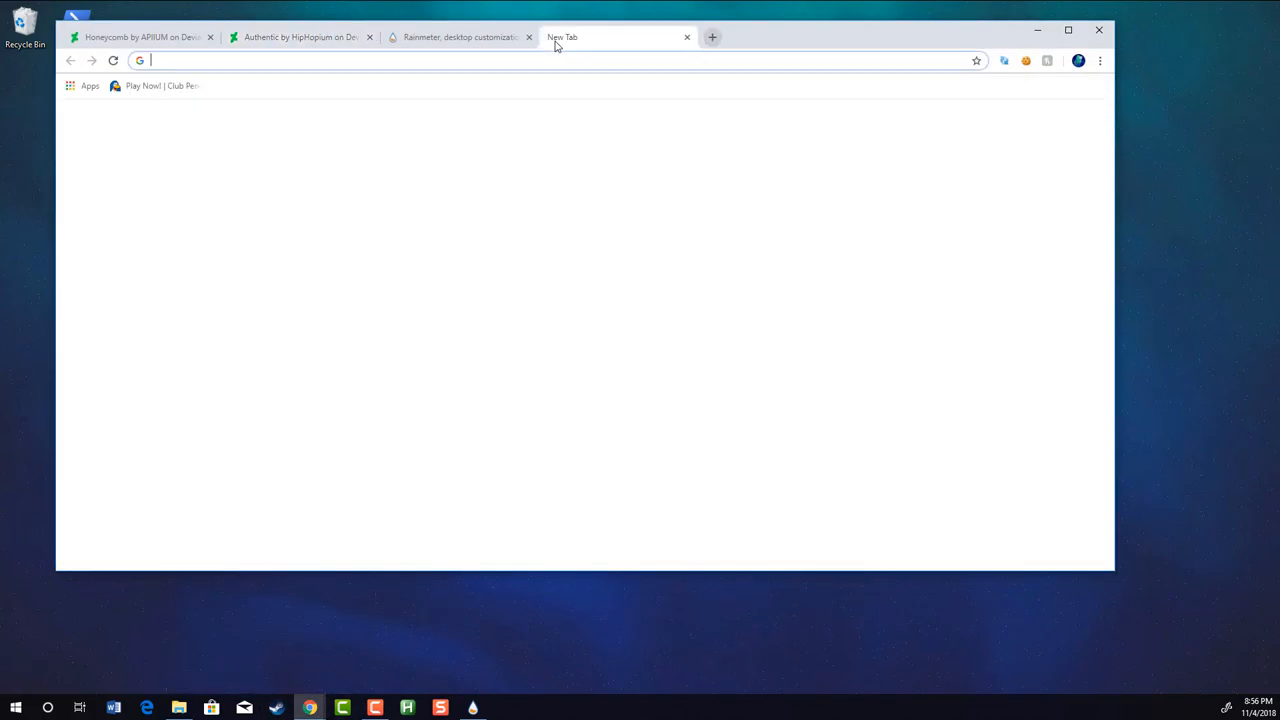
{"action": "type", "text": "rainmeter.net"}
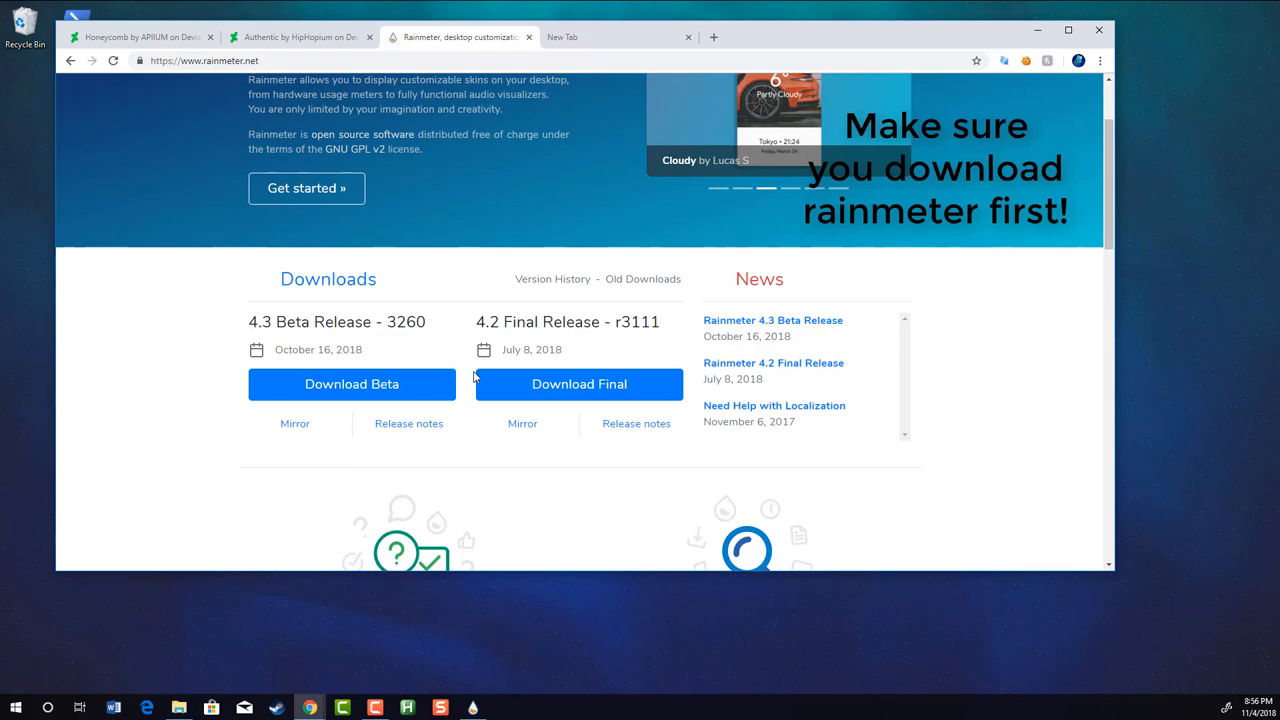
{"action": "mouse_move", "coordinate": [580, 384]}
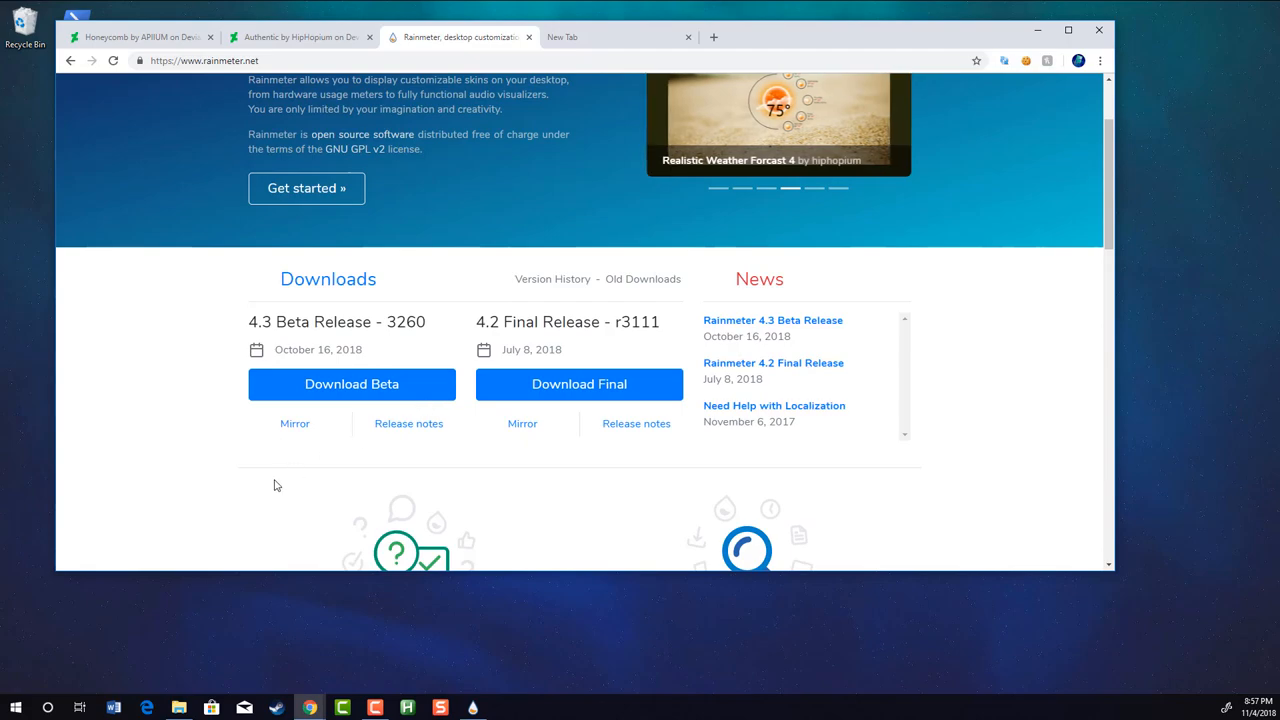
{"action": "mouse_move", "coordinate": [870, 436]}
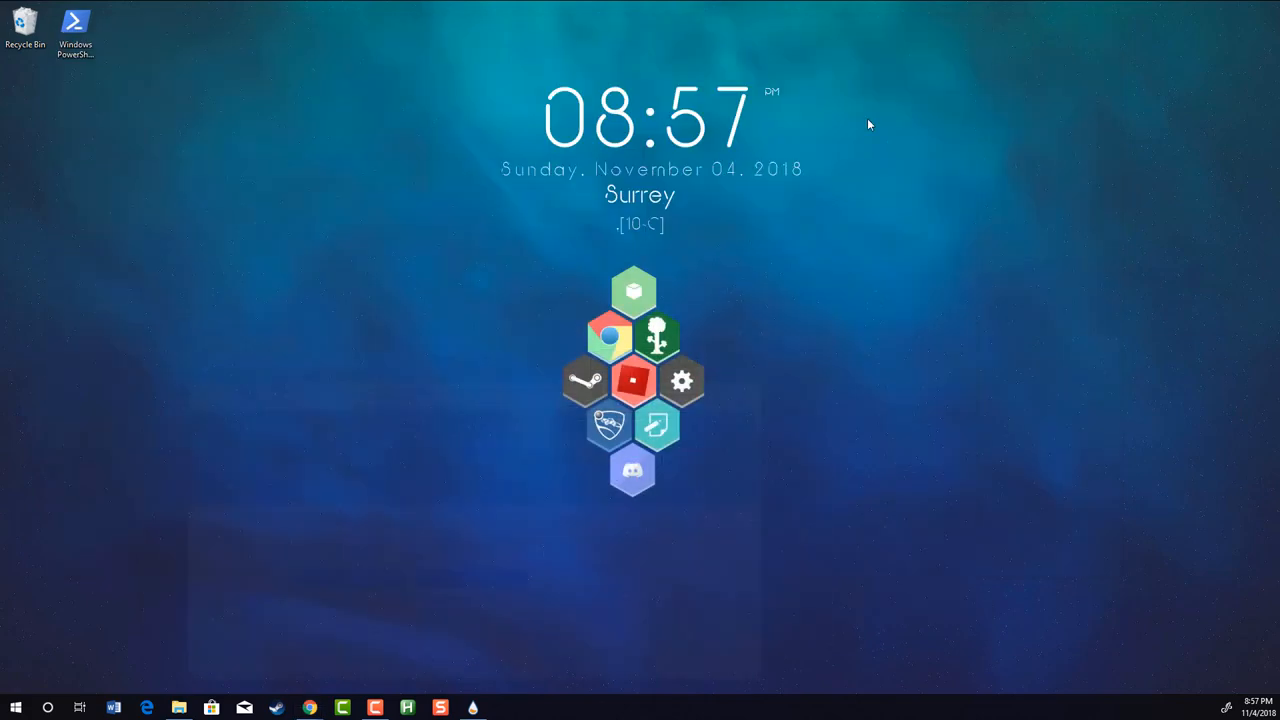
{"action": "mouse_move", "coordinate": [680, 218]}
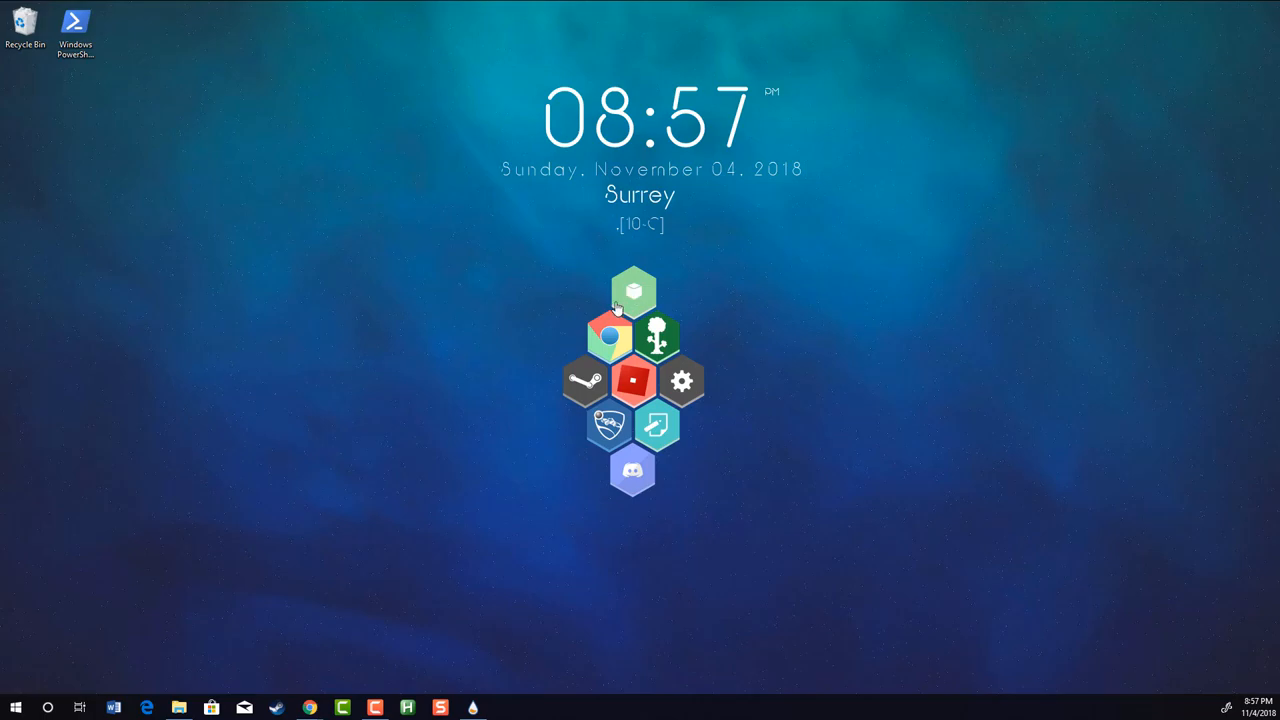
Bring up the Rainmeter skin context menu on a Honeycomb hexagon launcher
{"action": "right_click", "coordinate": [632, 288]}
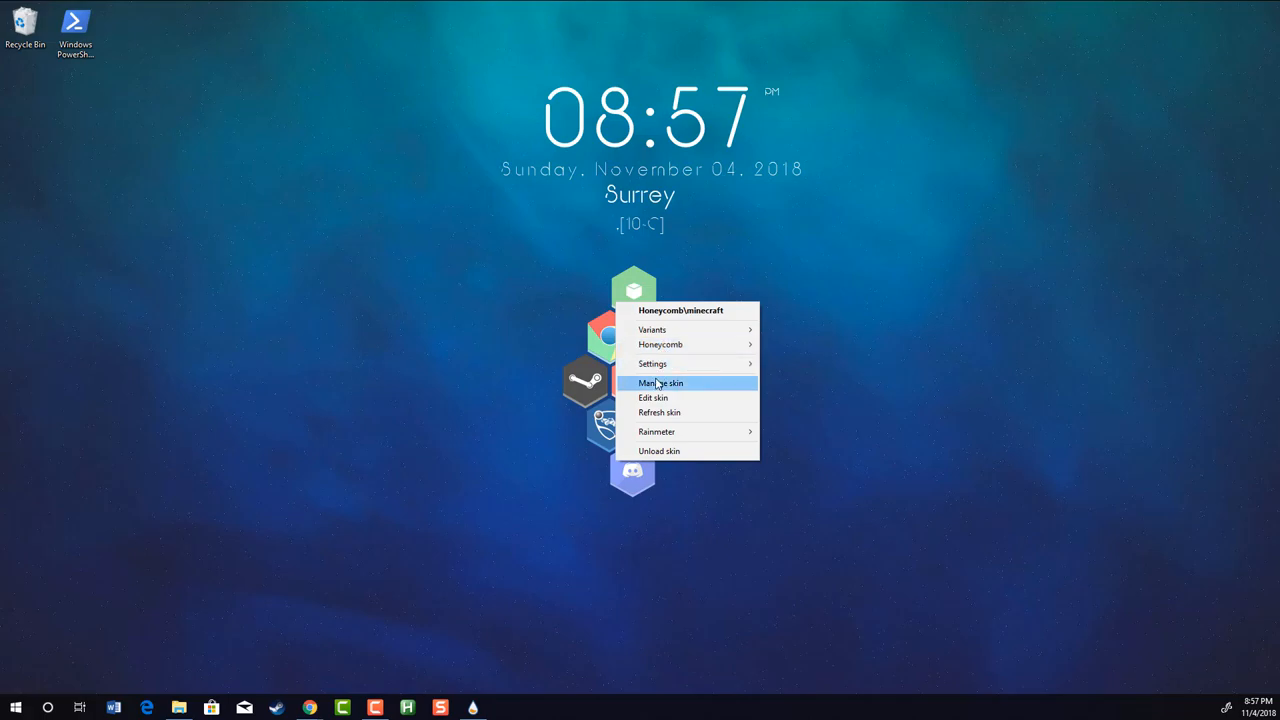
In Manage Rainmeter's Skins tab, expand Honeycomb > chrome and select chrome.ini by APIUM
{"action": "left_click", "coordinate": [660, 384]}
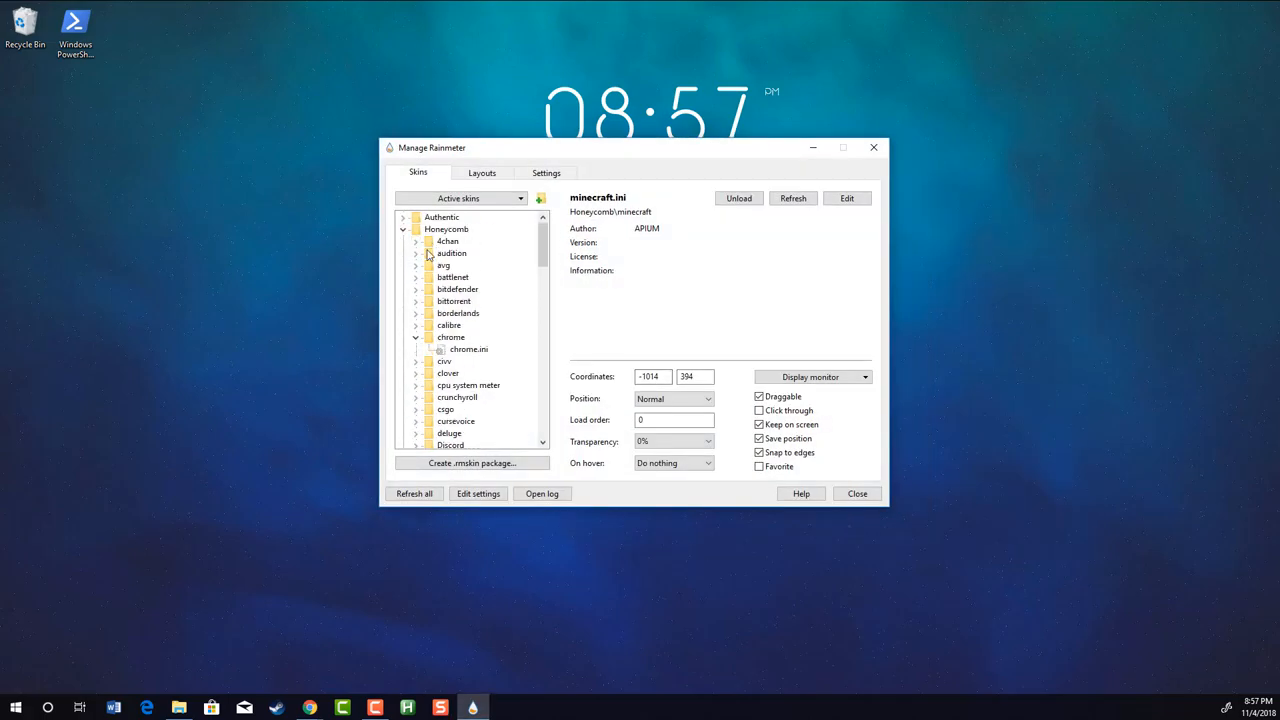
{"action": "left_click", "coordinate": [404, 228]}
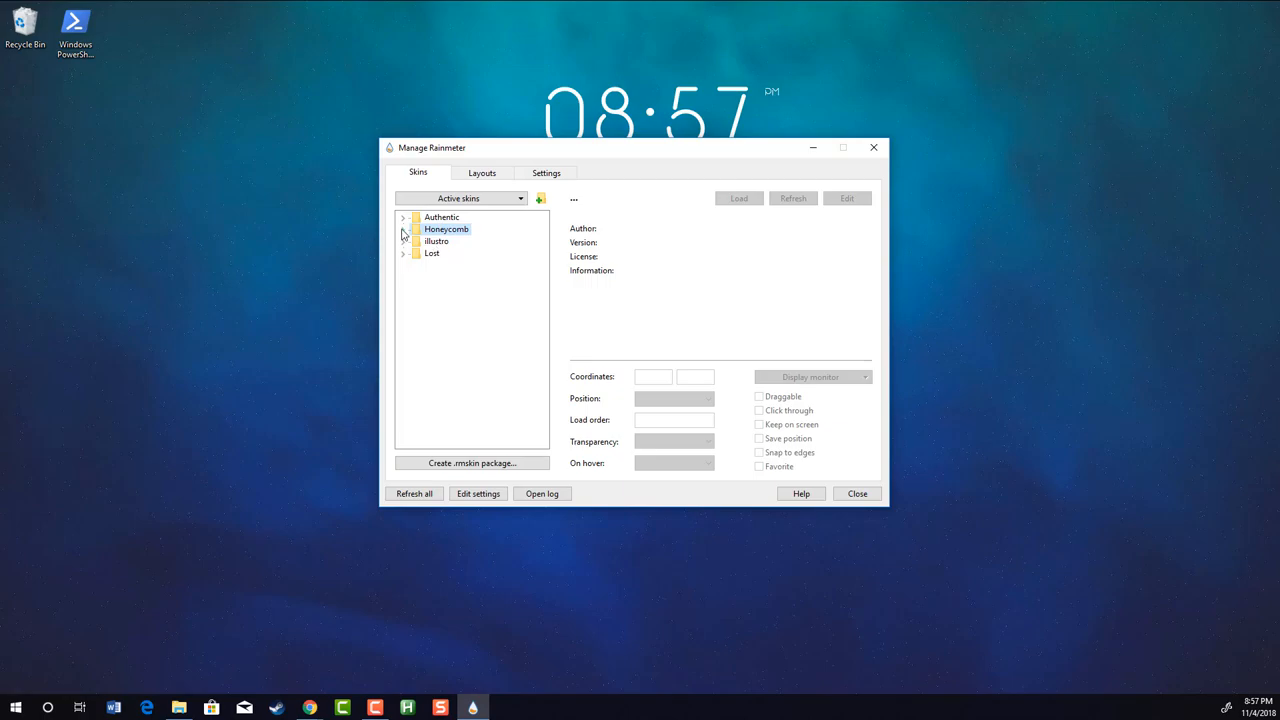
{"action": "left_click", "coordinate": [404, 216]}
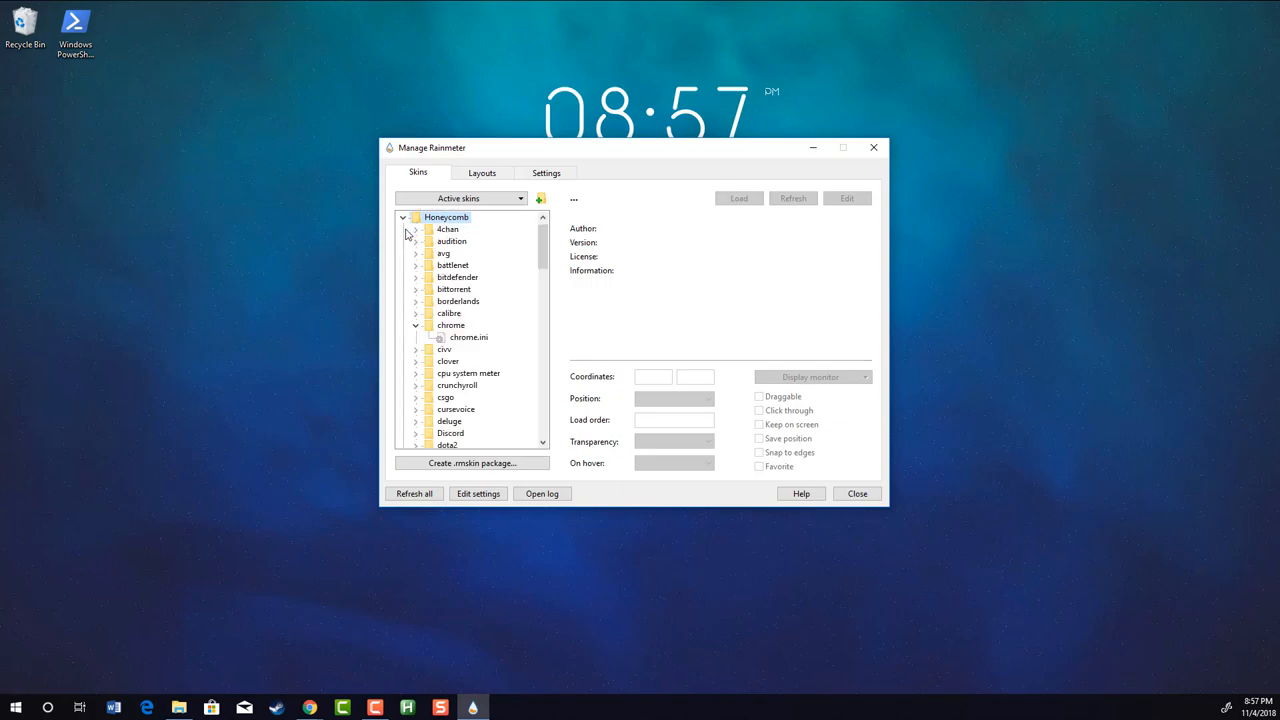
{"action": "left_click", "coordinate": [416, 324]}
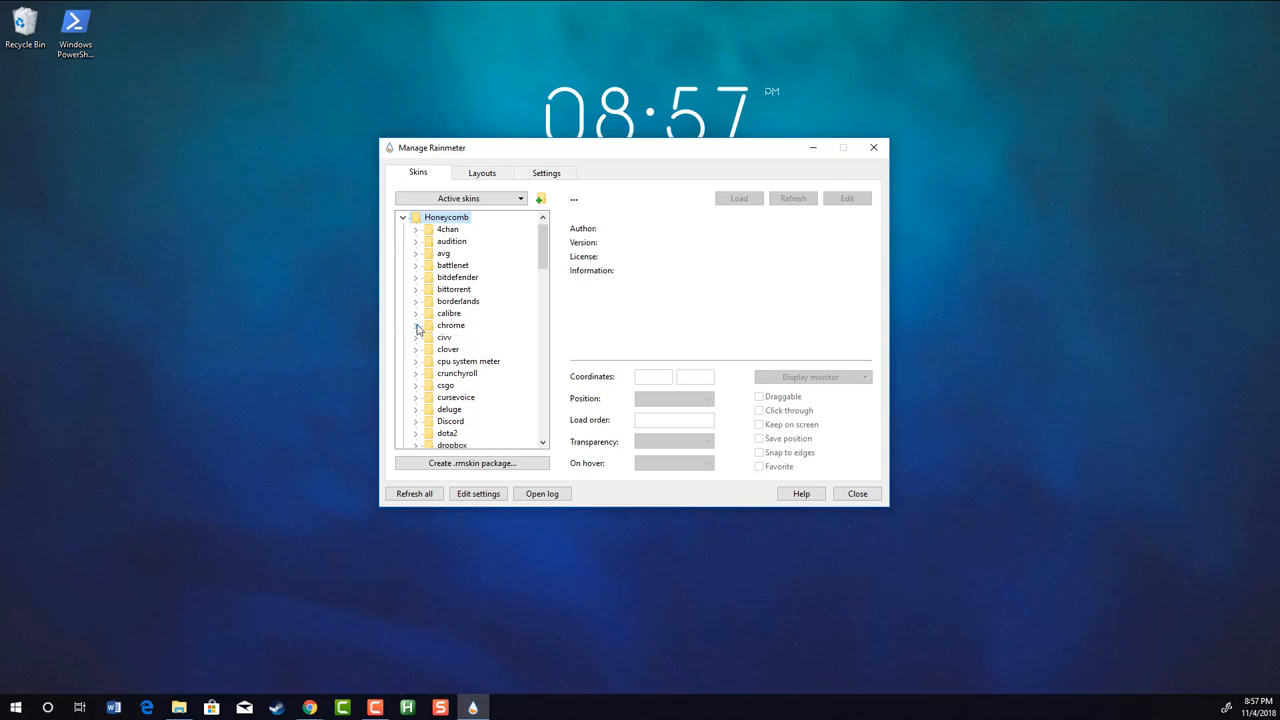
{"action": "left_click", "coordinate": [416, 324]}
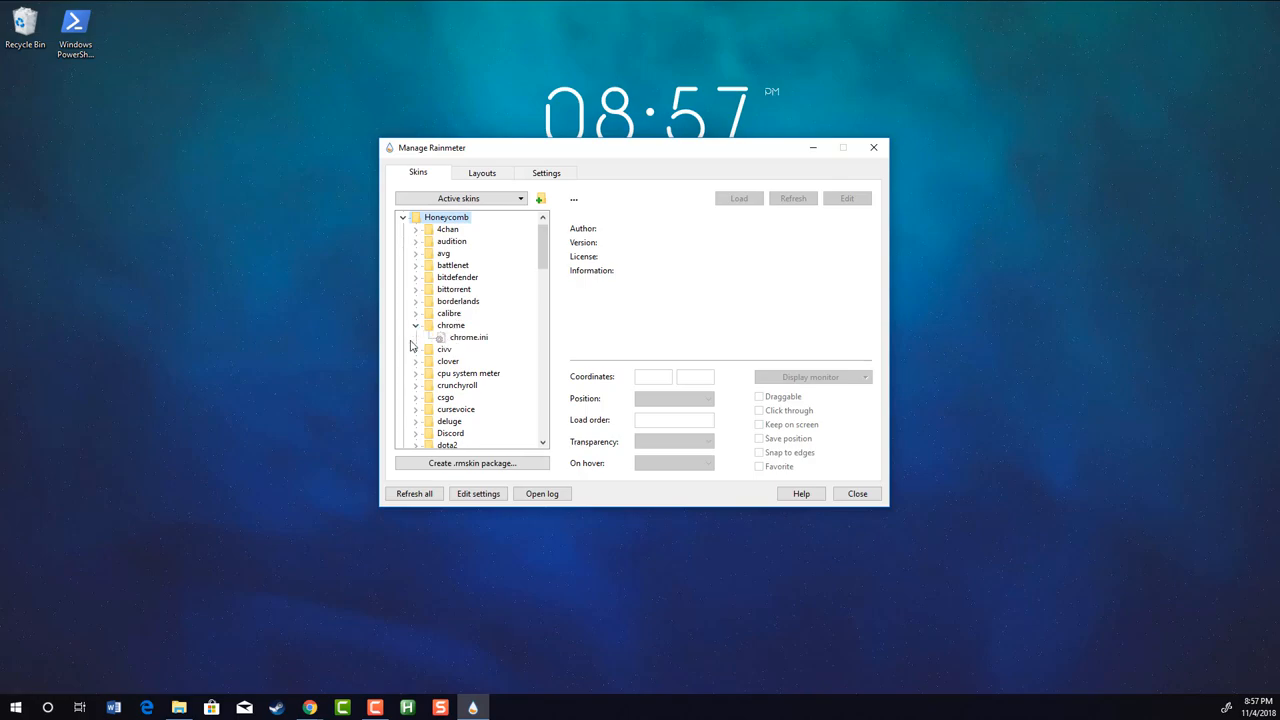
{"action": "scroll", "scroll_direction": "down", "scroll_amount": 3}
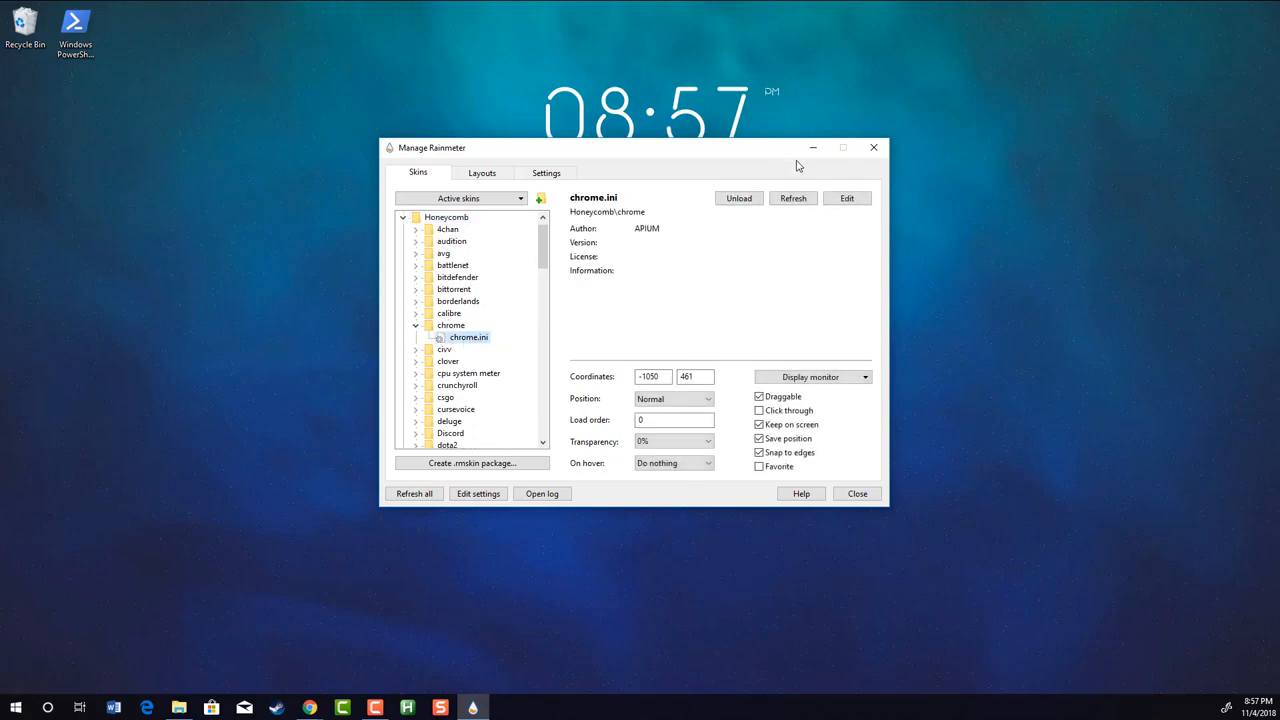
{"action": "left_click", "coordinate": [856, 492]}
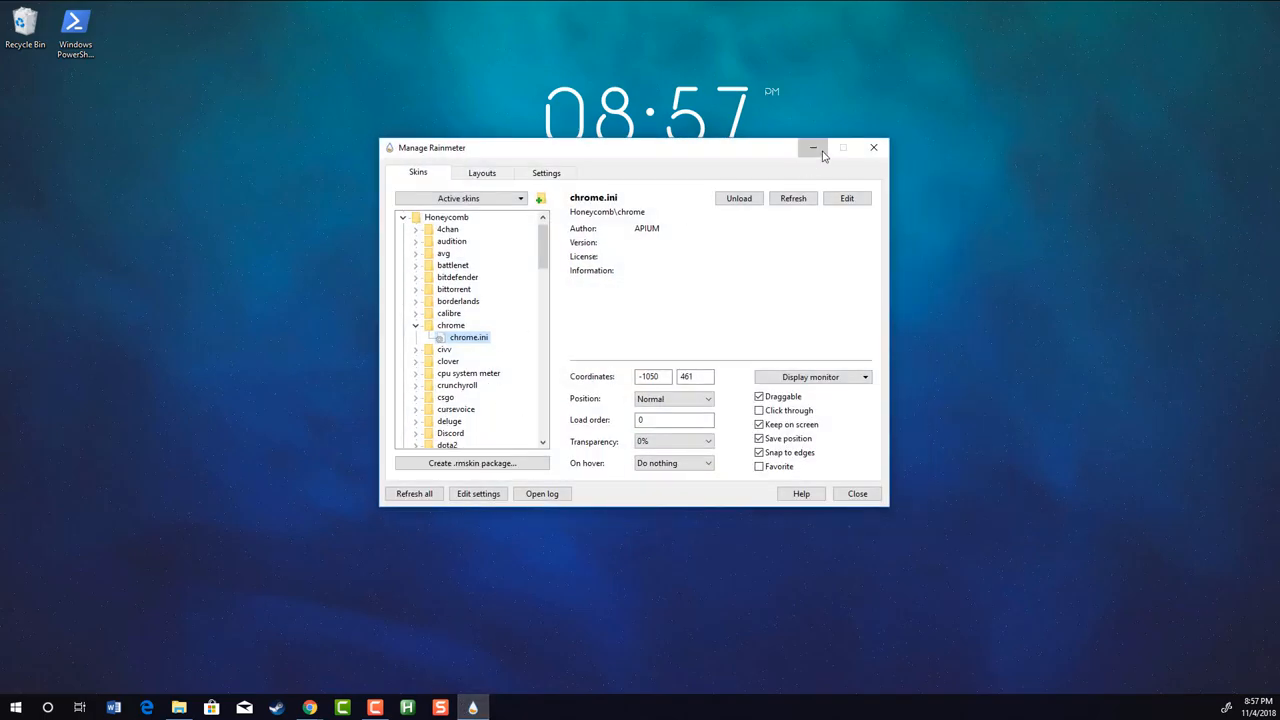
Drag the Chrome hexagon out of the honeycomb and back, then close the Chrome window it launched
{"action": "left_click", "coordinate": [812, 148]}
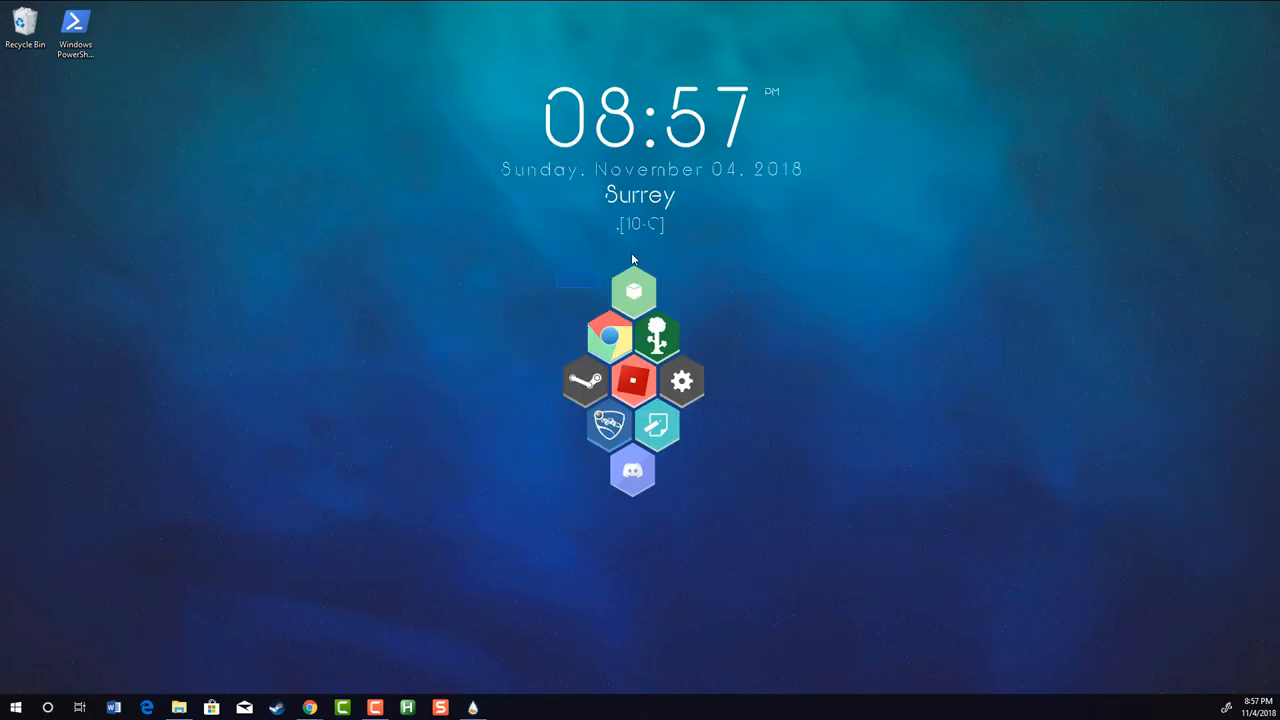
{"action": "left_click_drag", "start_coordinate": [608, 336], "coordinate": [382, 338]}
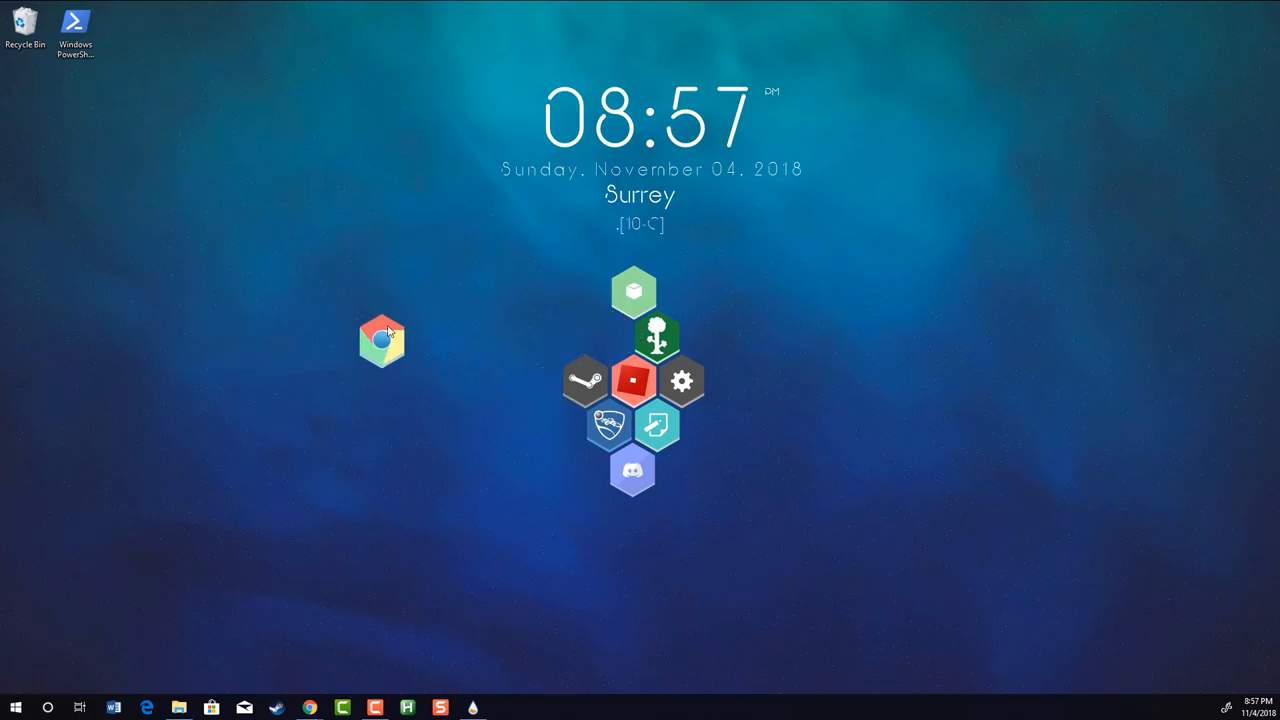
{"action": "left_click_drag", "start_coordinate": [382, 338], "coordinate": [436, 204]}
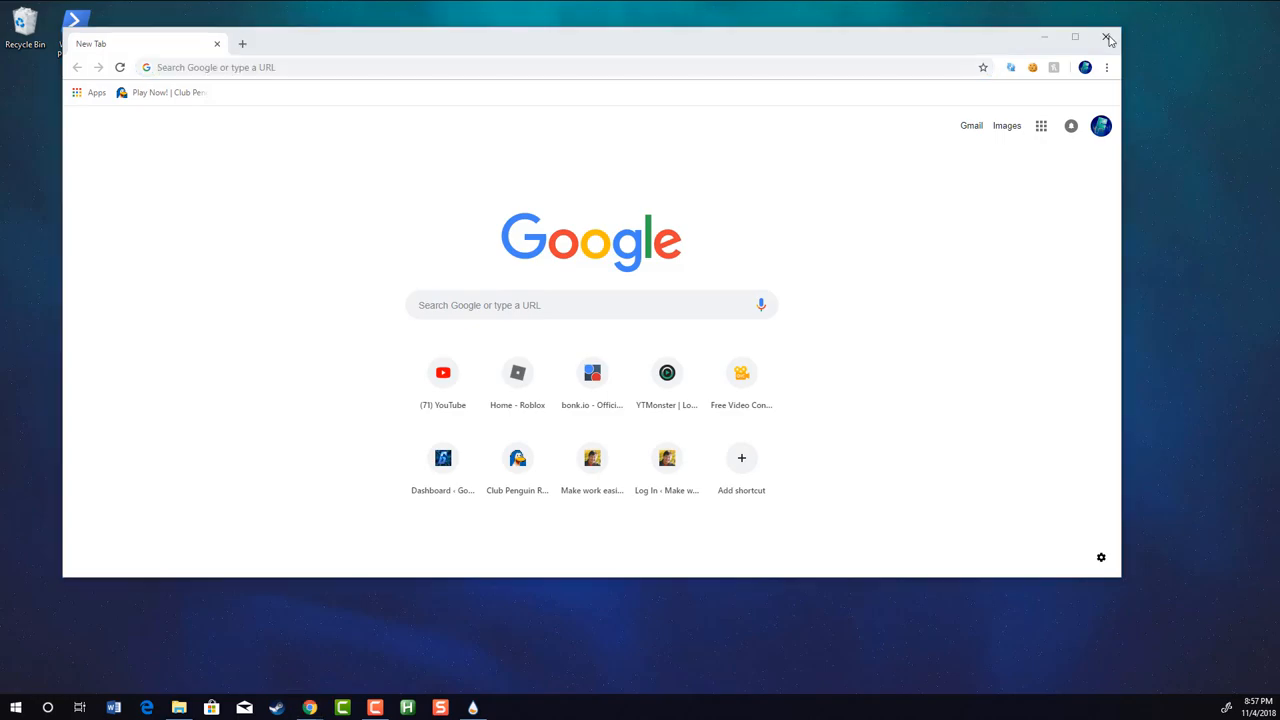
{"action": "left_click", "coordinate": [1108, 36]}
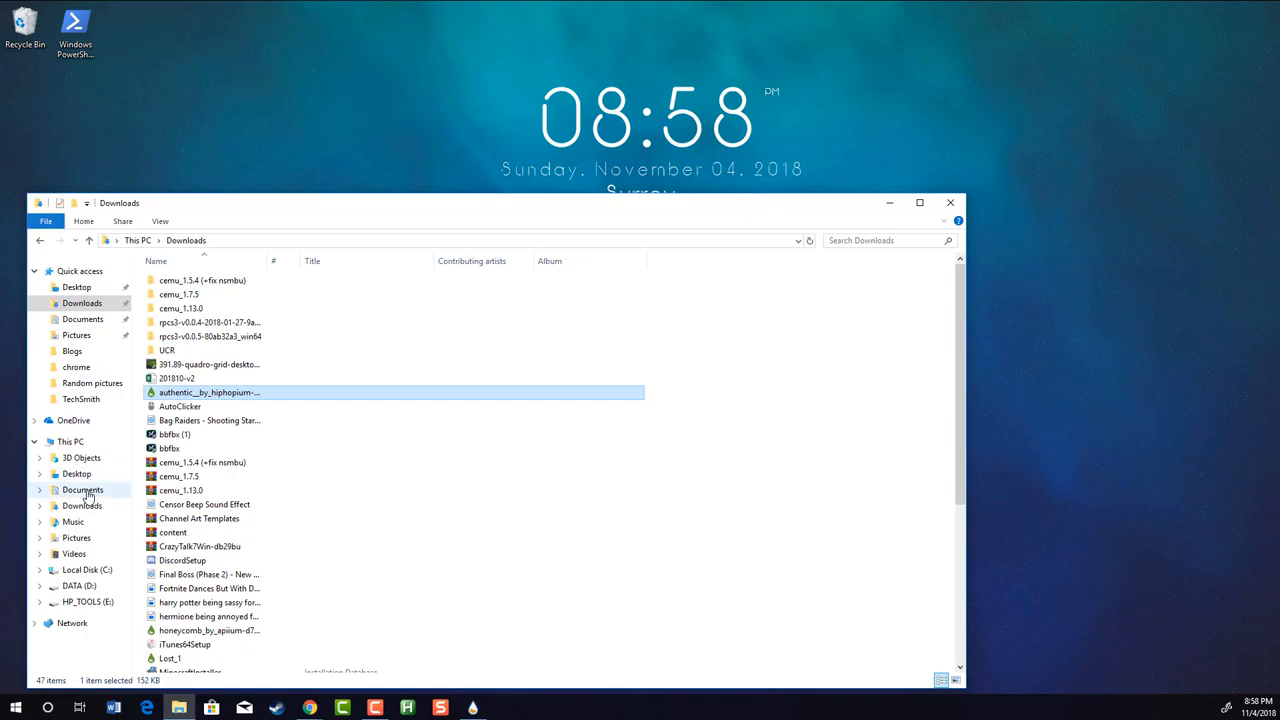
Navigate Documents > Rainmeter > Skins > Honeycomb > chrome and open chrome.ini in Notepad
{"action": "left_click", "coordinate": [82, 488]}
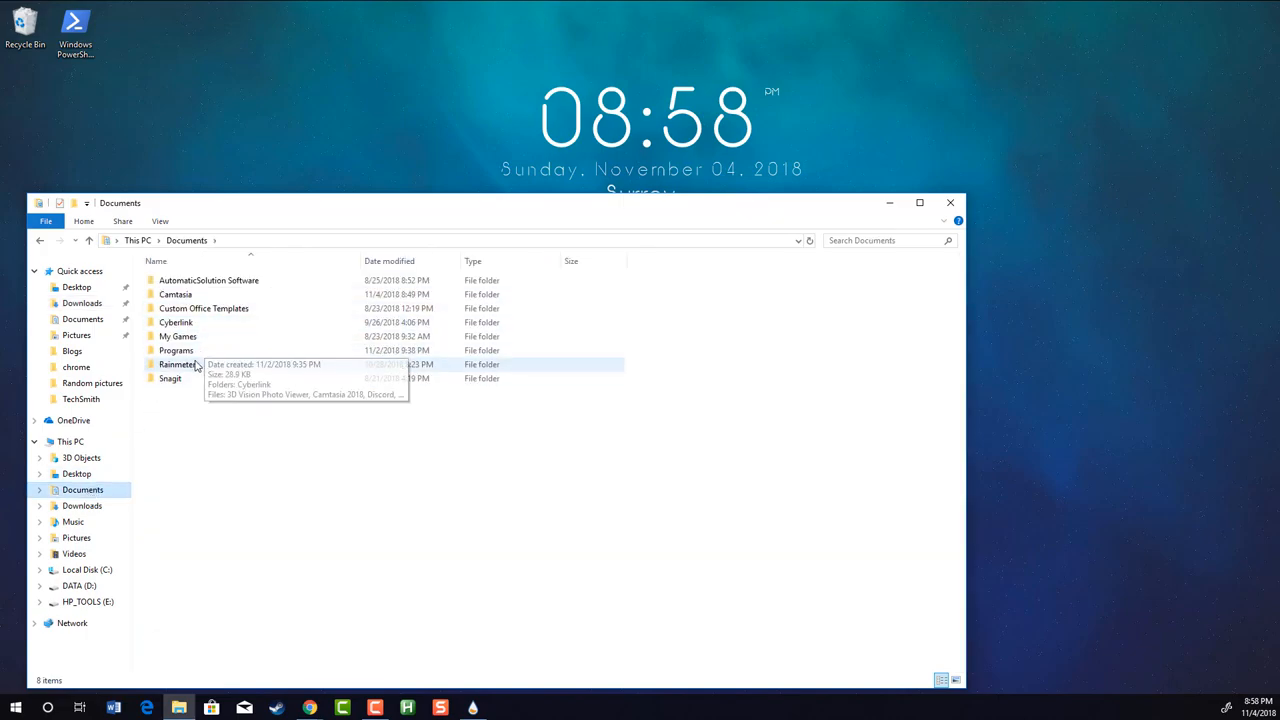
{"action": "double_click", "coordinate": [178, 364]}
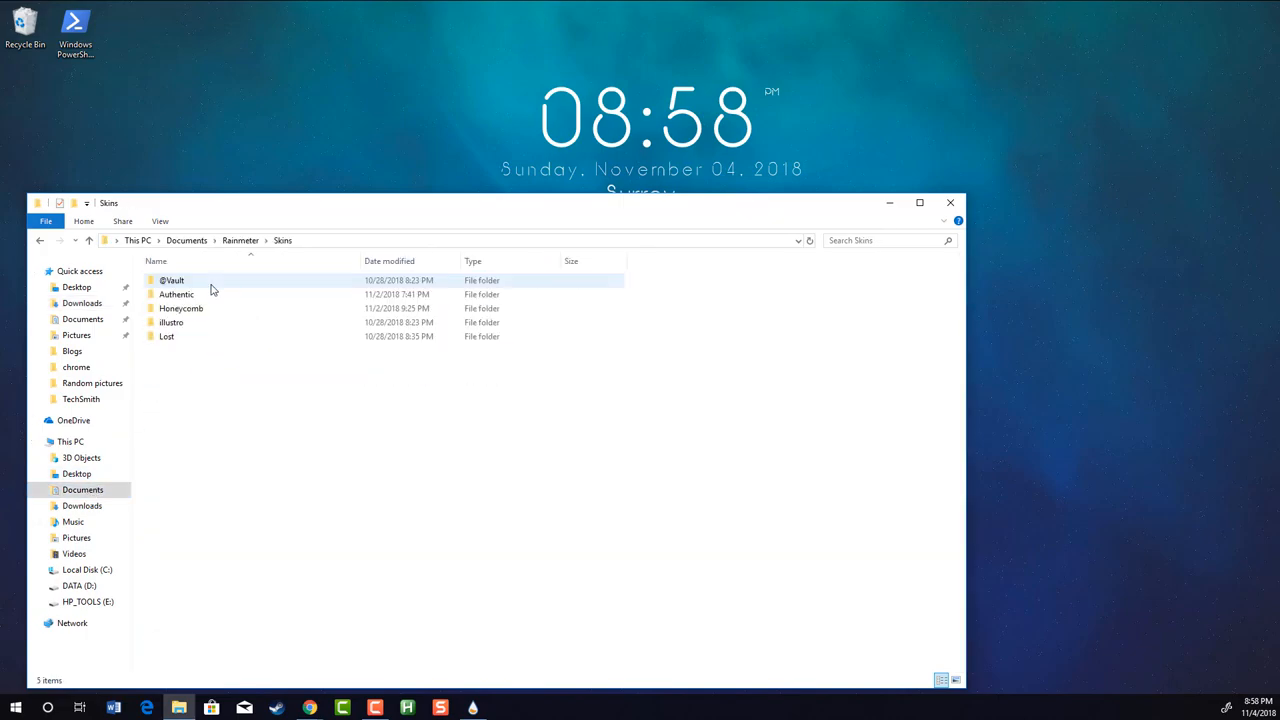
{"action": "double_click", "coordinate": [180, 308]}
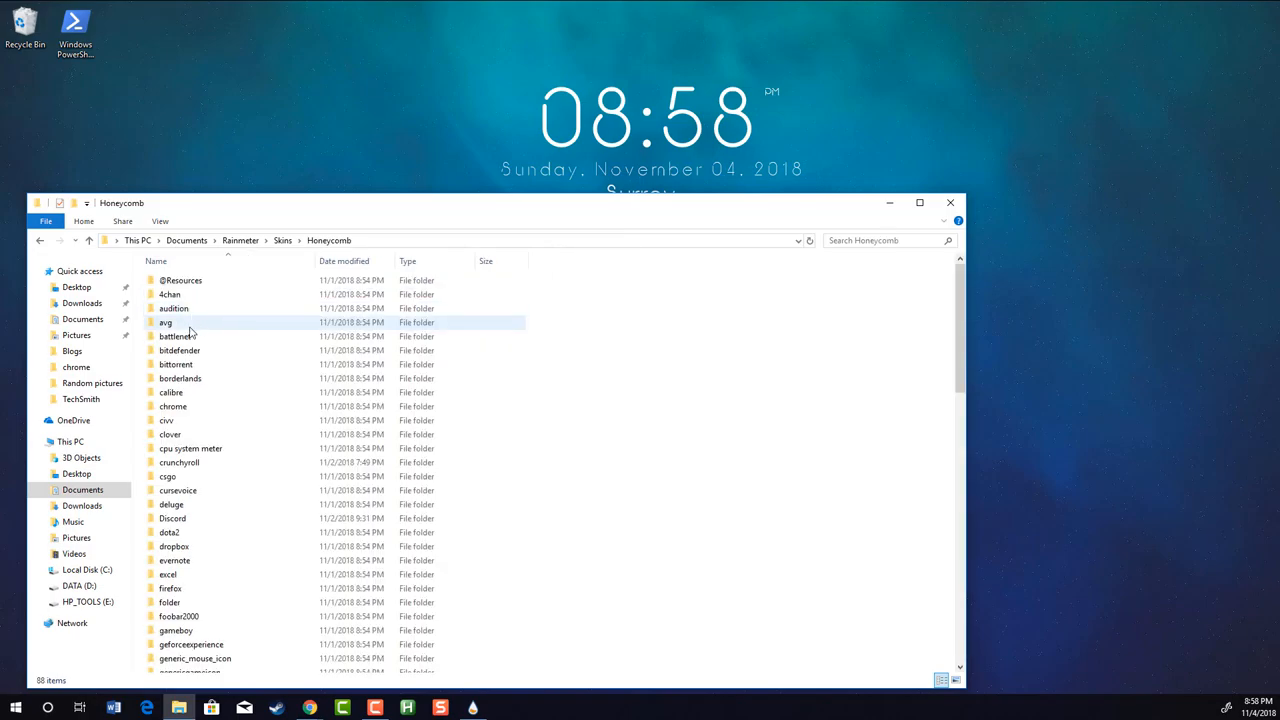
{"action": "double_click", "coordinate": [172, 406]}
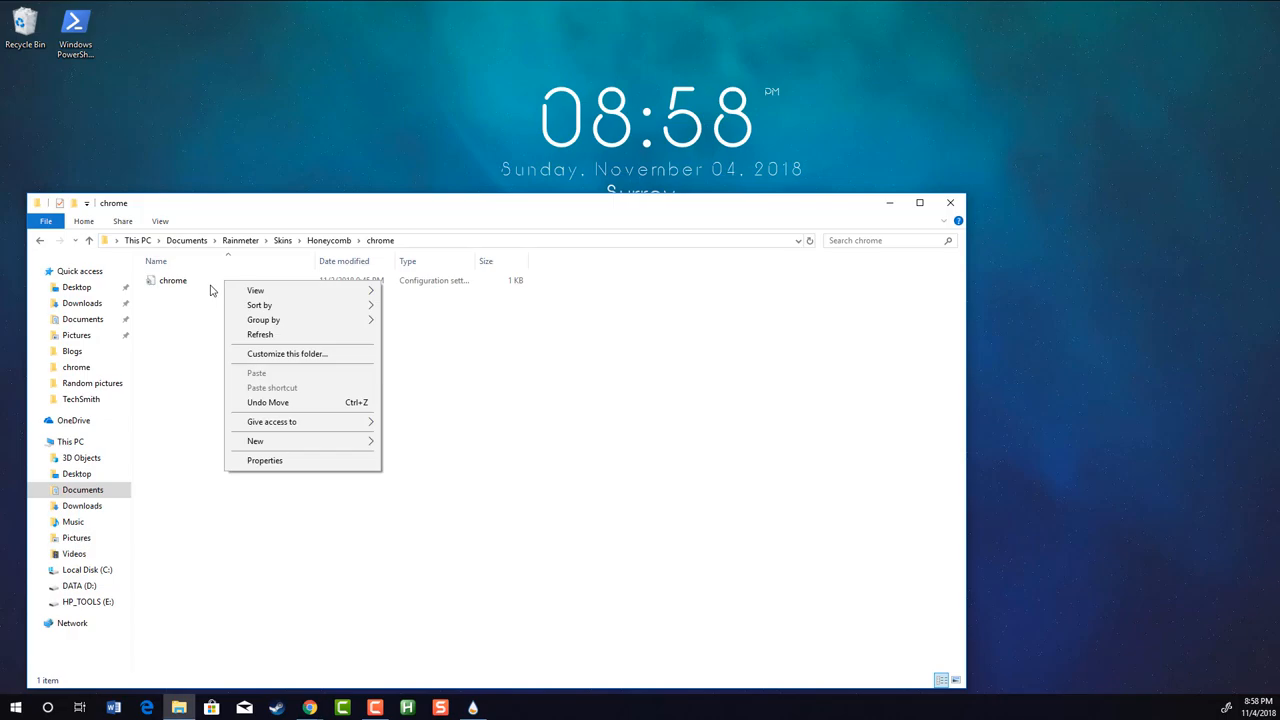
{"action": "right_click", "coordinate": [172, 280]}
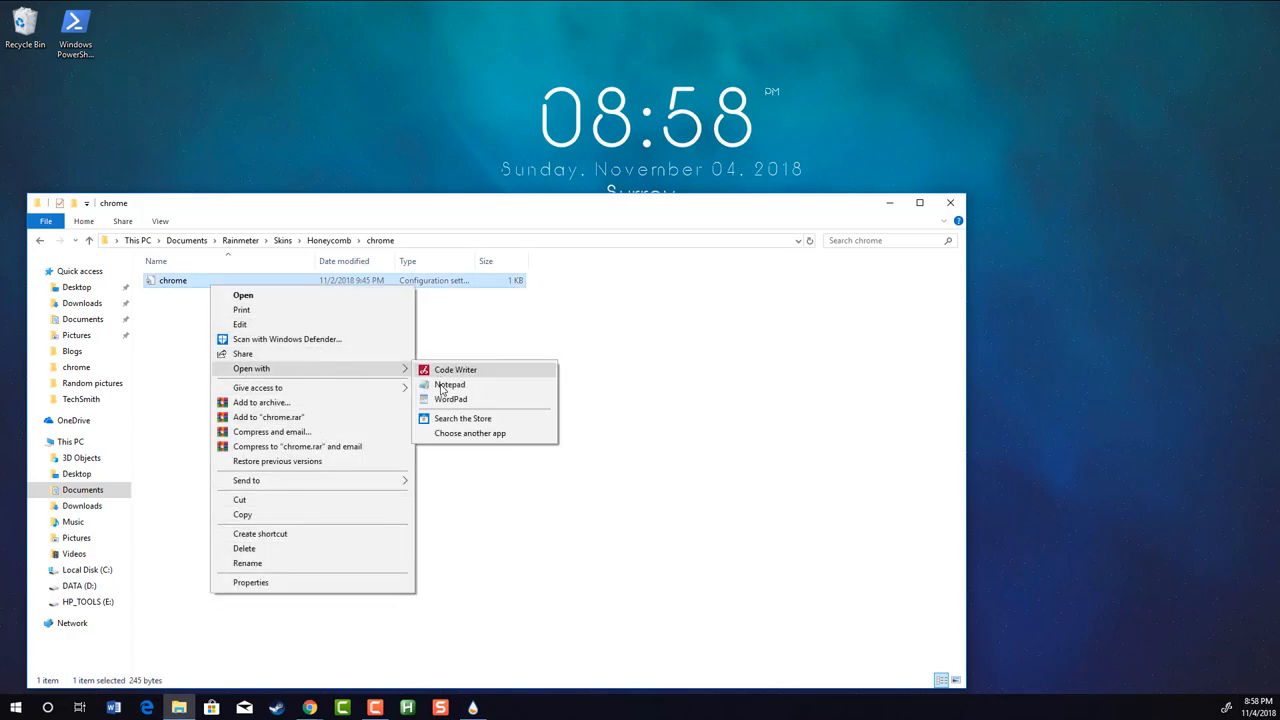
{"action": "left_click", "coordinate": [452, 384]}
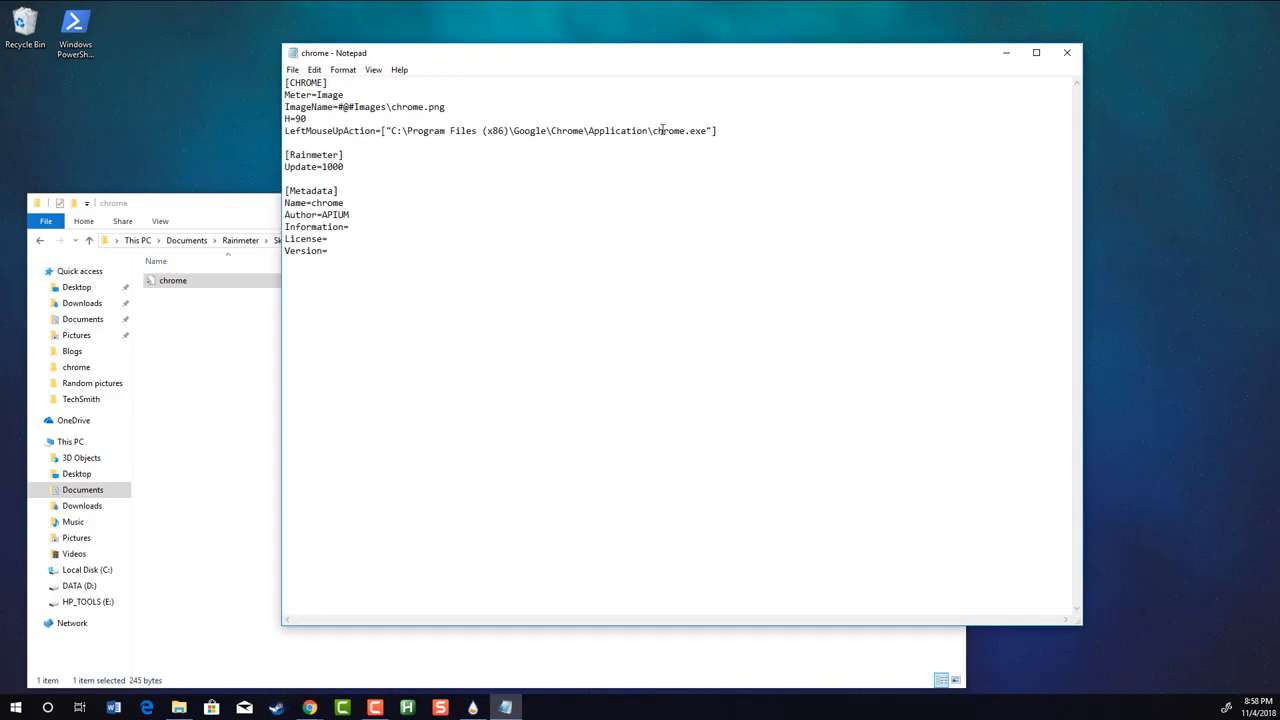
Replace the LeftMouseUpAction program path in the chrome skin with 'chrome.exe'
{"action": "left_click_drag", "start_coordinate": [510, 132], "coordinate": [708, 132]}
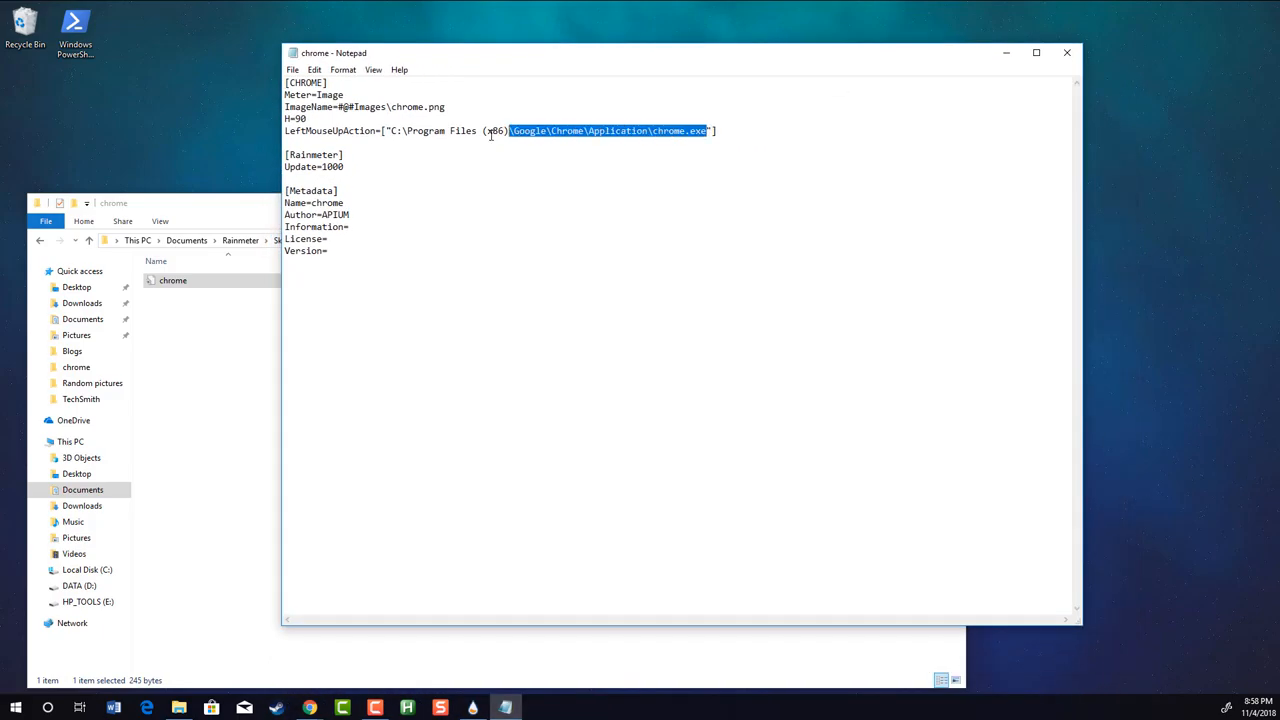
{"action": "left_click_drag", "start_coordinate": [510, 130], "coordinate": [392, 130]}
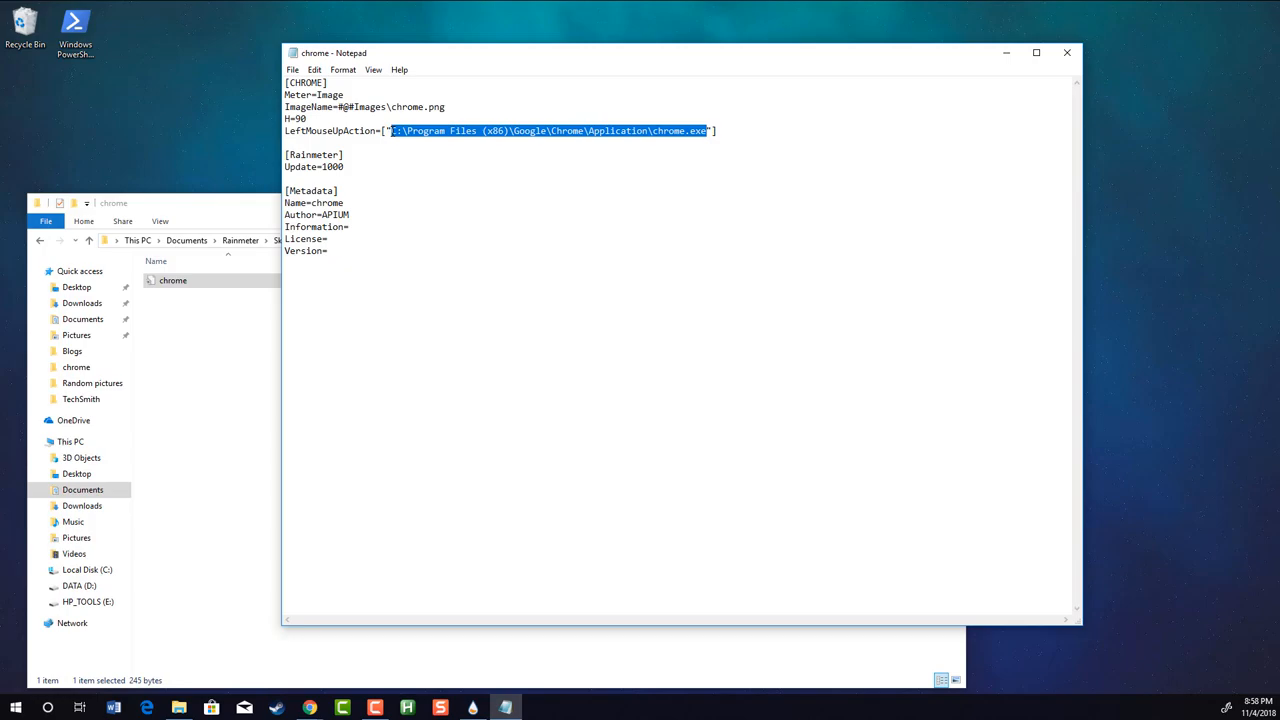
{"action": "type", "text": "chrome.\"]"}
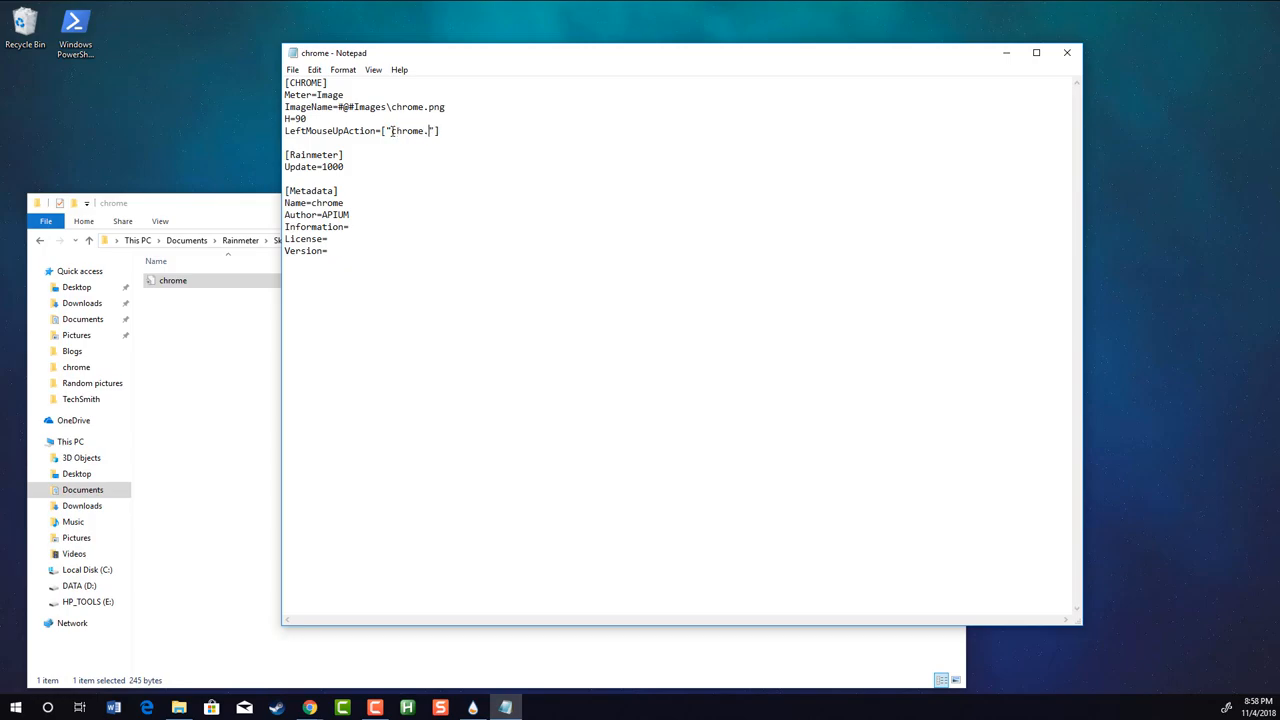
{"action": "type", "text": "exe"}
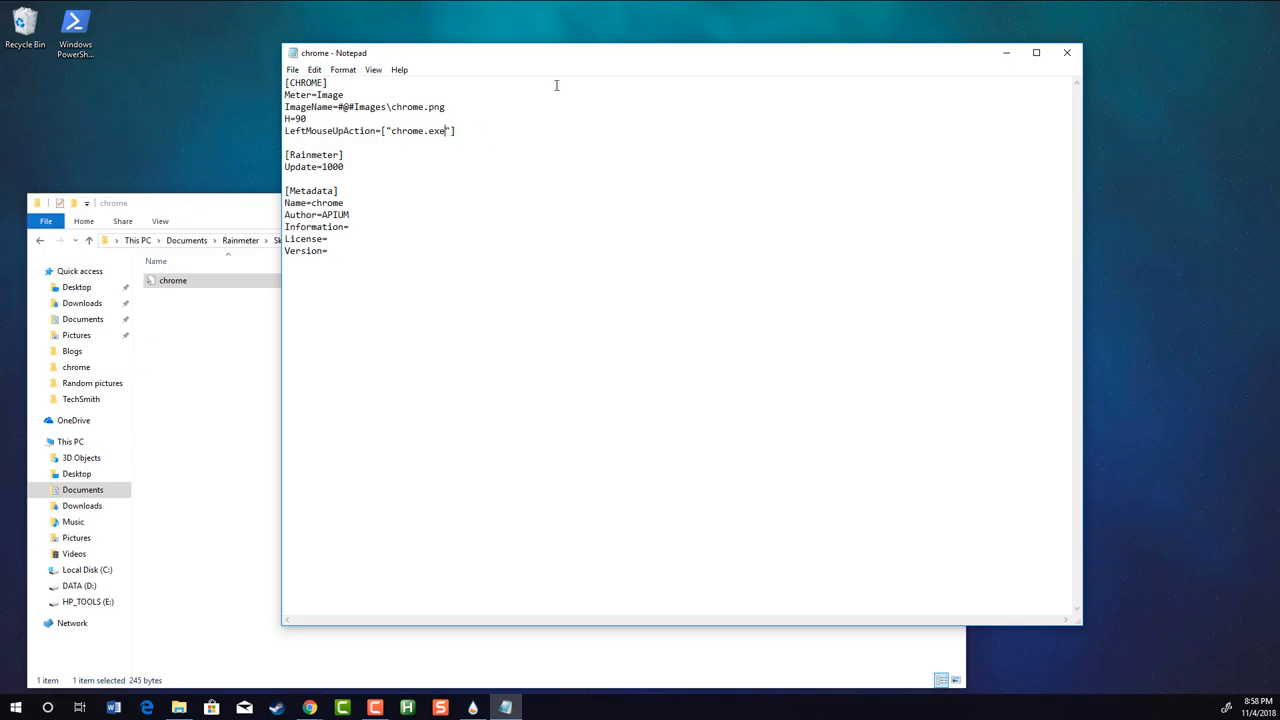
{"action": "mouse_move", "coordinate": [580, 178]}
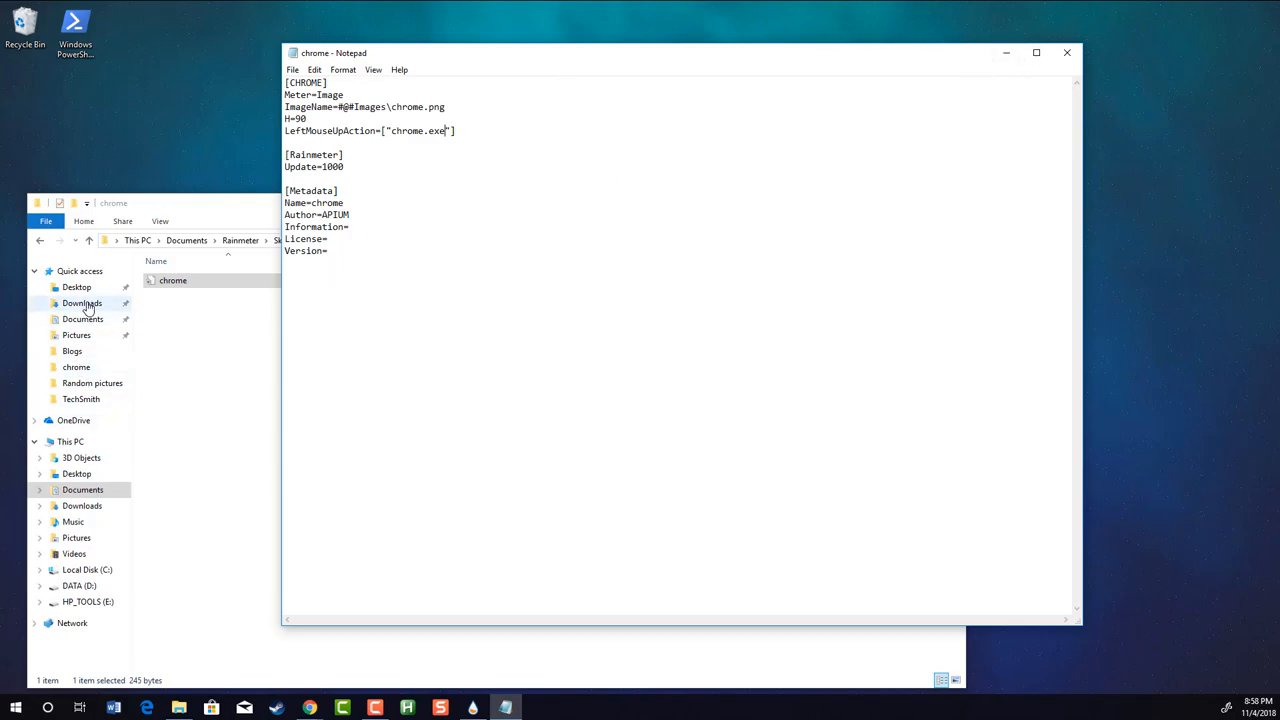
In Documents > Programs, show the Google Chrome shortcut's Properties and select its full Target path
{"action": "left_click", "coordinate": [82, 318]}
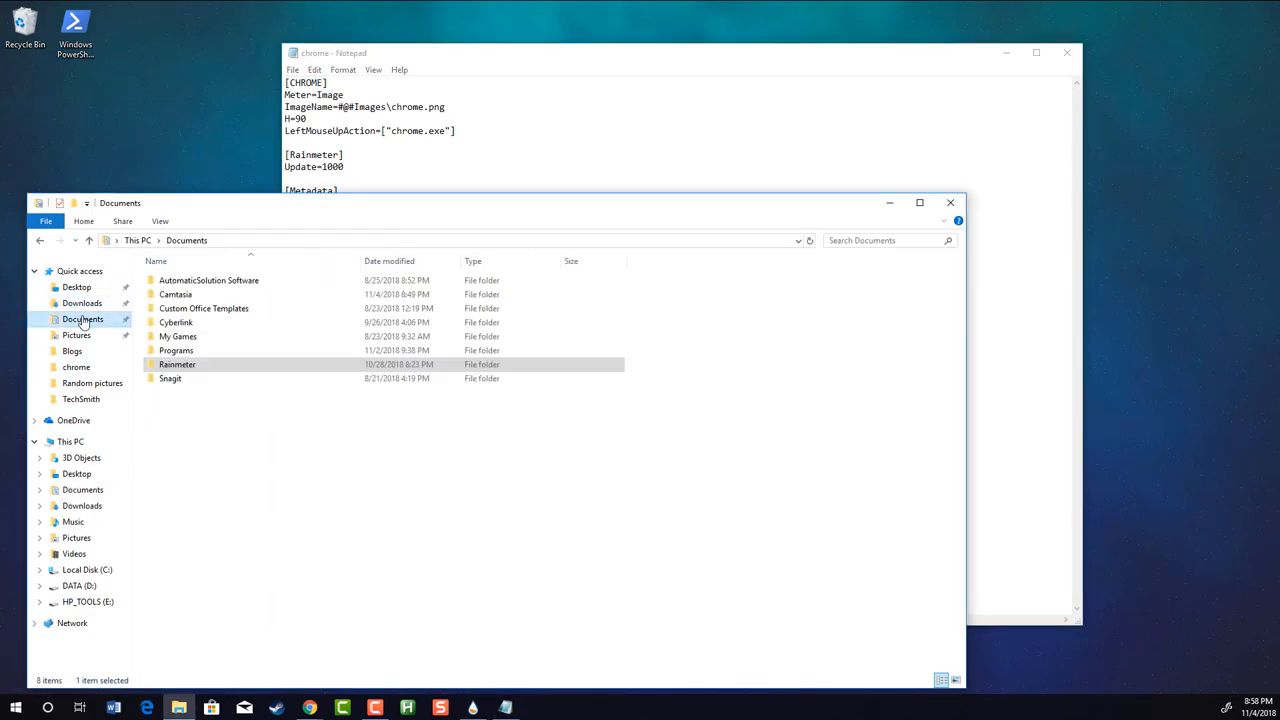
{"action": "double_click", "coordinate": [176, 350]}
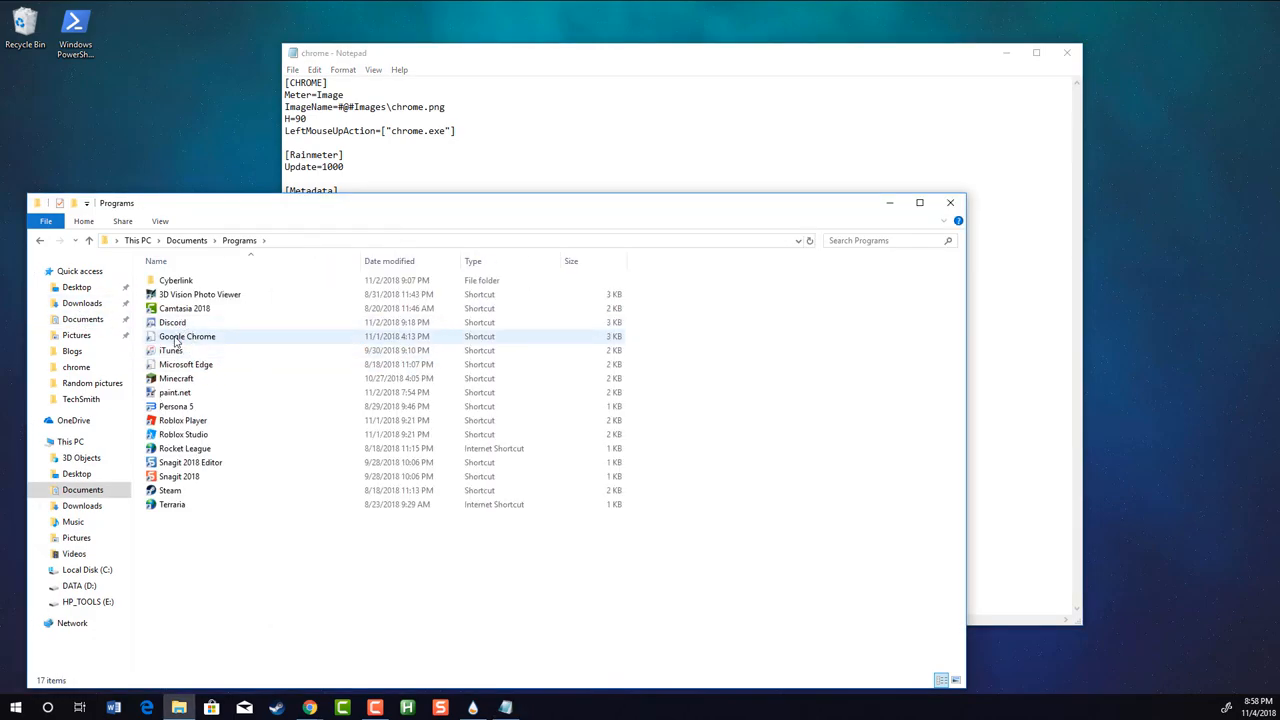
{"action": "left_click", "coordinate": [188, 336]}
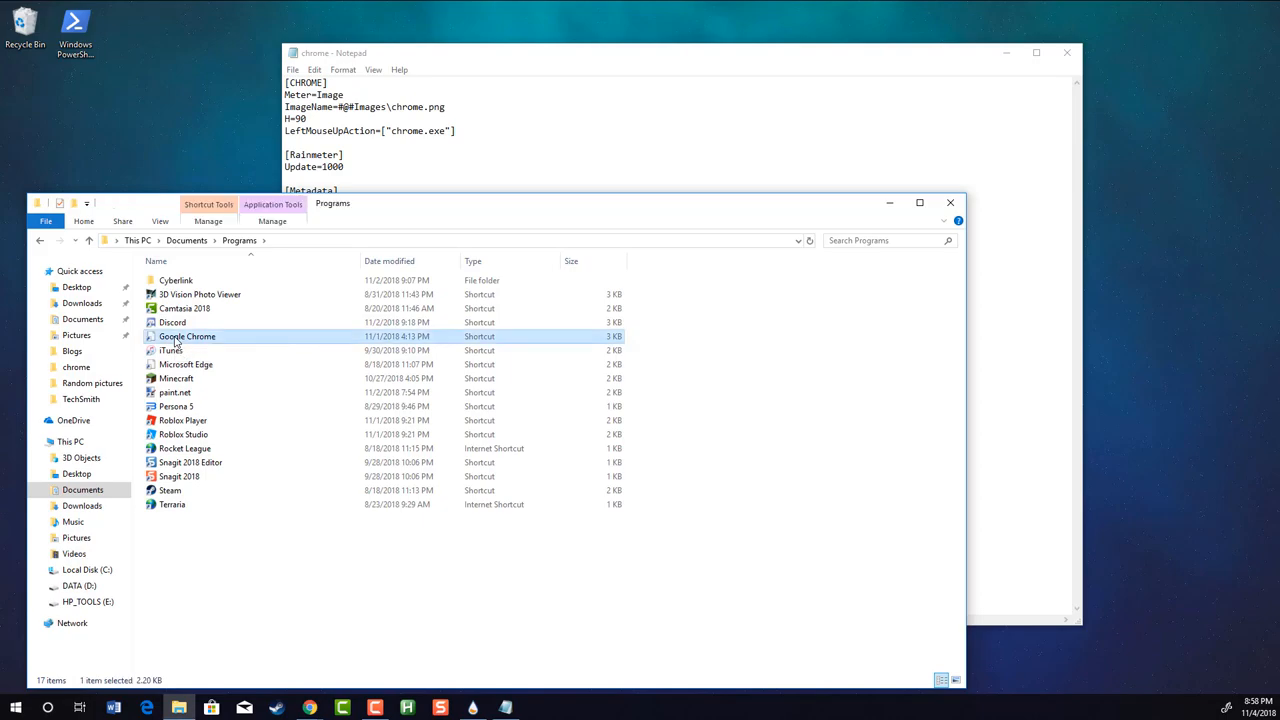
{"action": "right_click", "coordinate": [188, 336]}
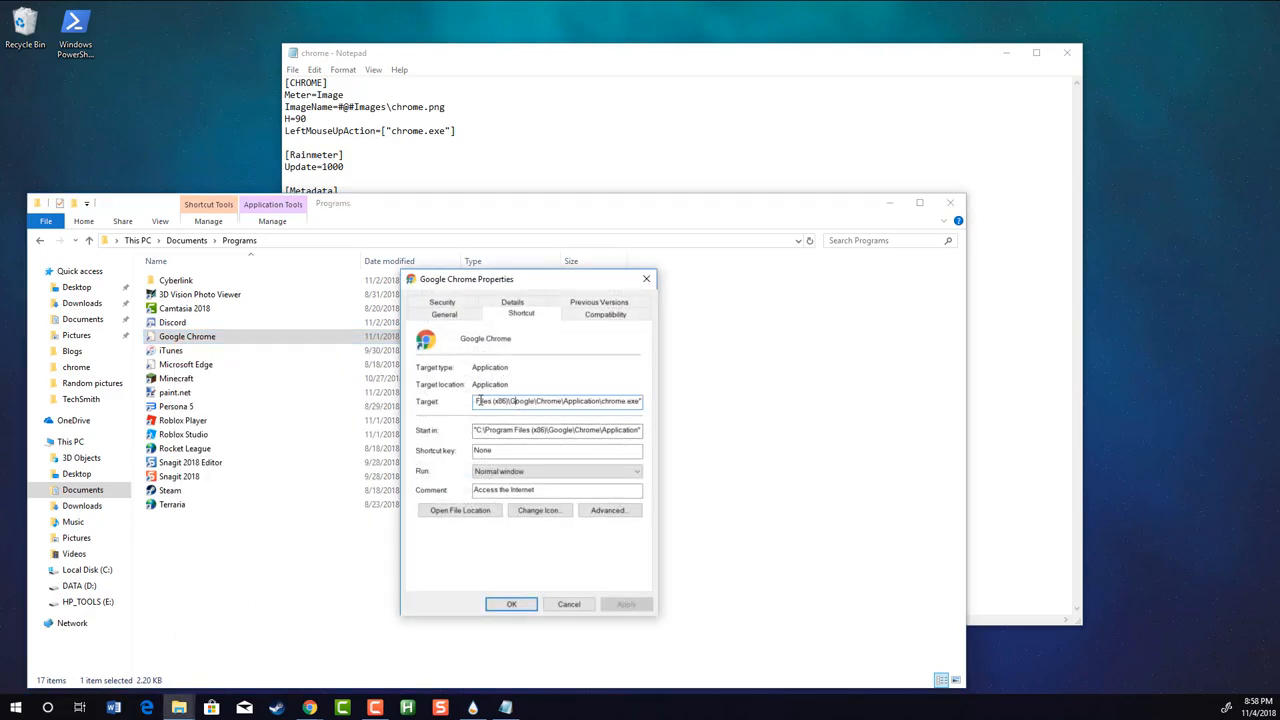
{"action": "triple_click", "coordinate": [556, 400]}
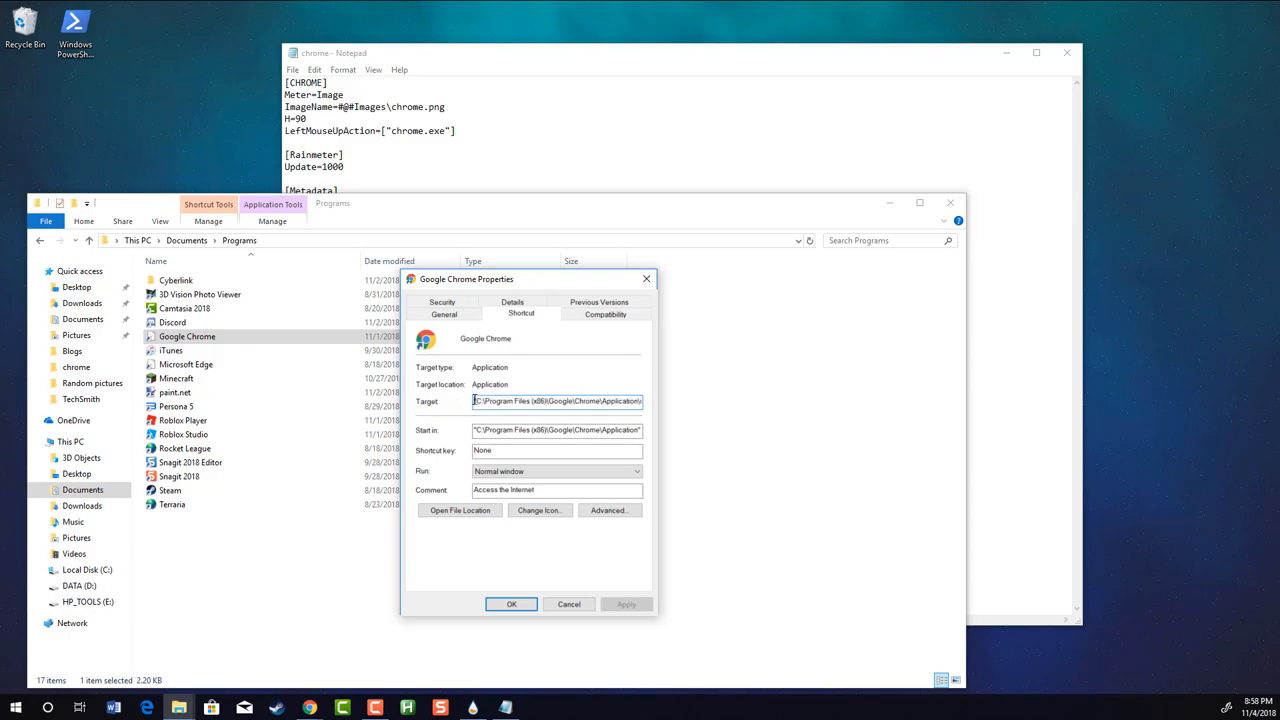
{"action": "triple_click", "coordinate": [556, 400]}
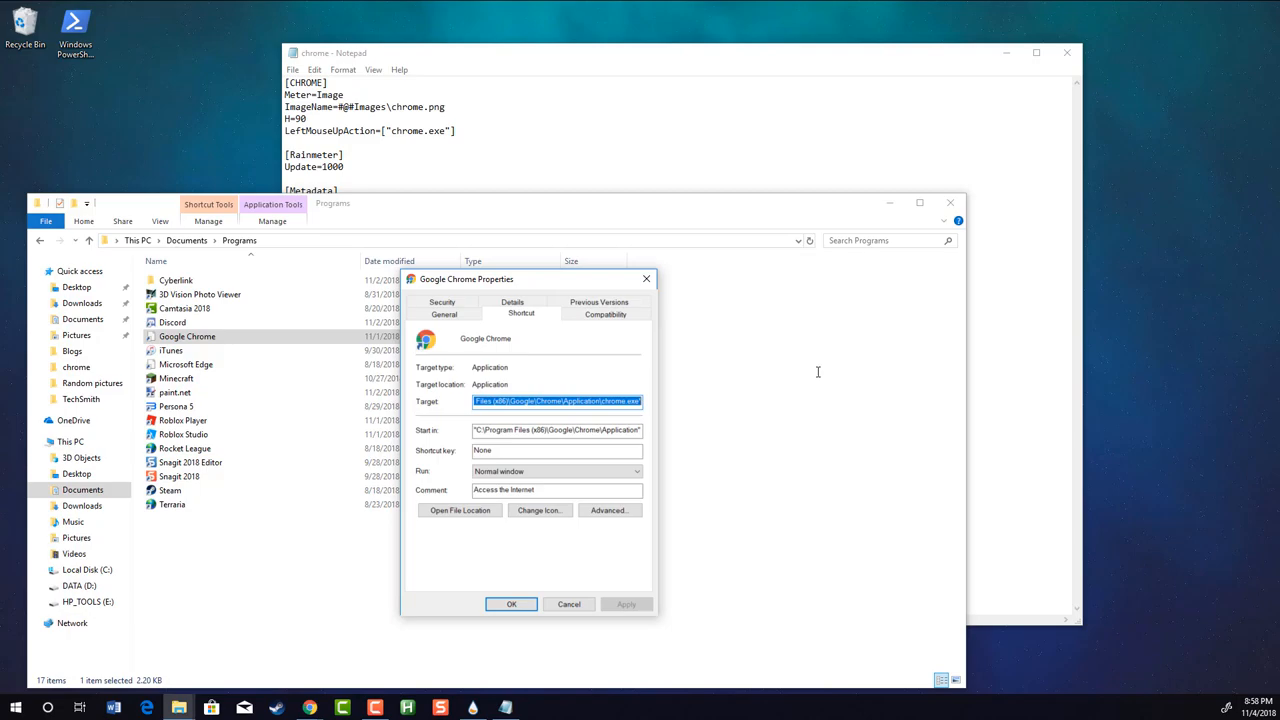
{"action": "mouse_move", "coordinate": [612, 182]}
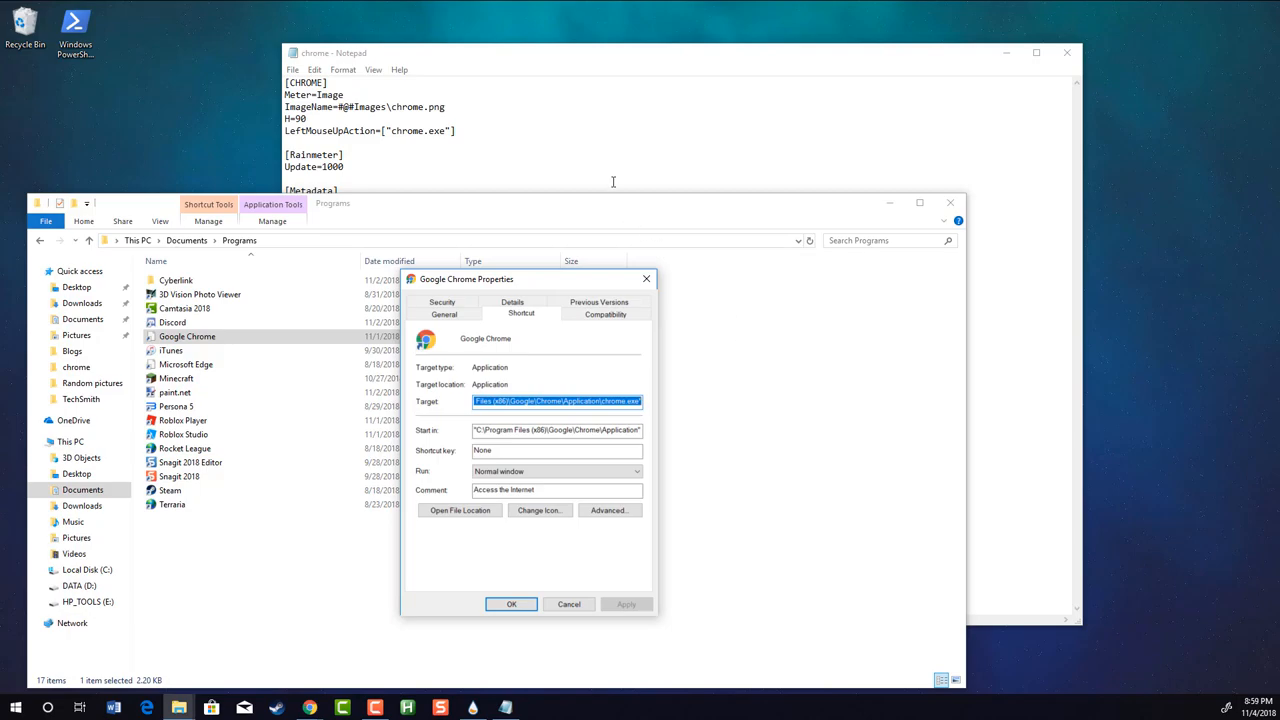
Paste the copied Chrome target path over chrome.exe in the launch action and close the file
{"action": "left_click", "coordinate": [568, 604]}
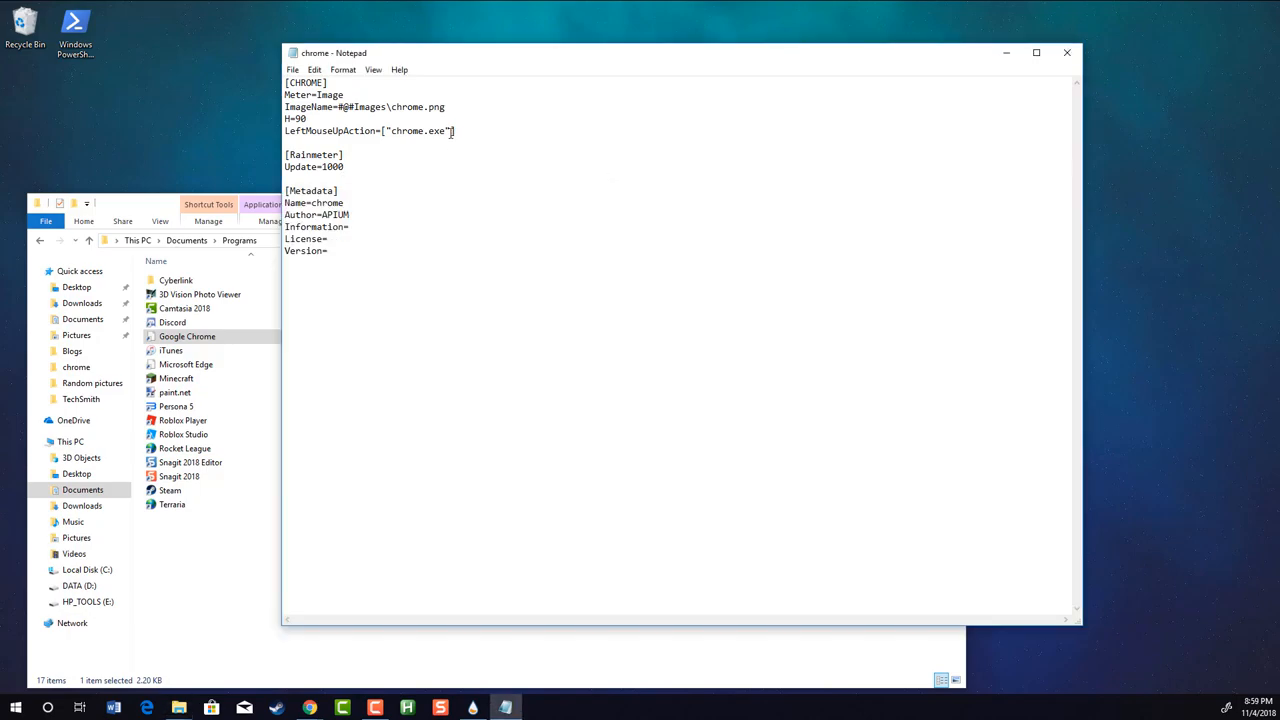
{"action": "double_click", "coordinate": [416, 132]}
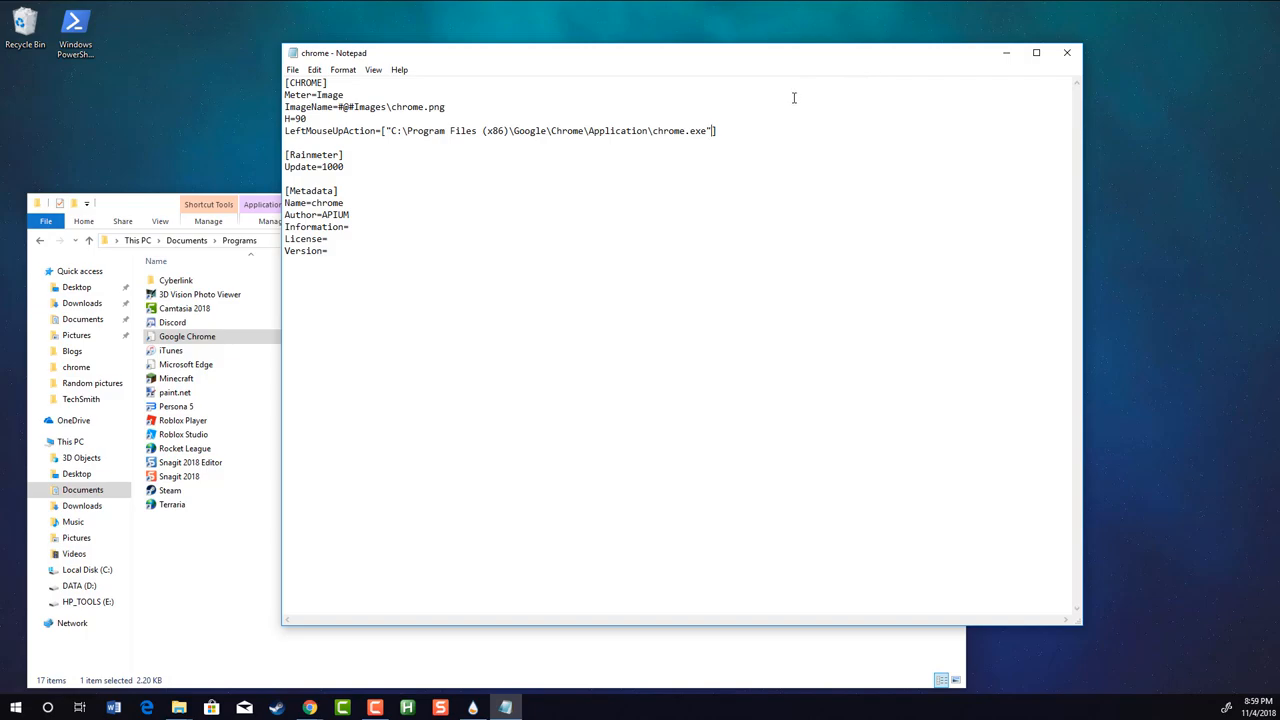
{"action": "mouse_move", "coordinate": [1066, 52]}
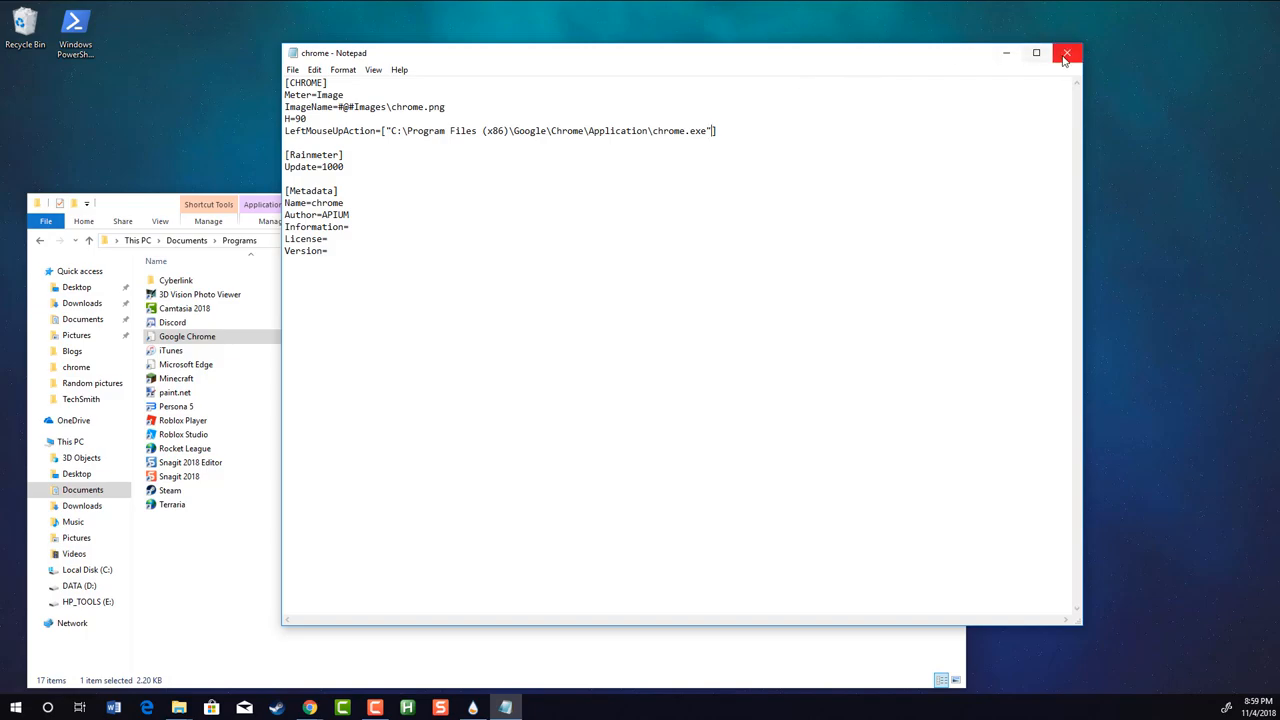
{"action": "left_click", "coordinate": [1066, 52]}
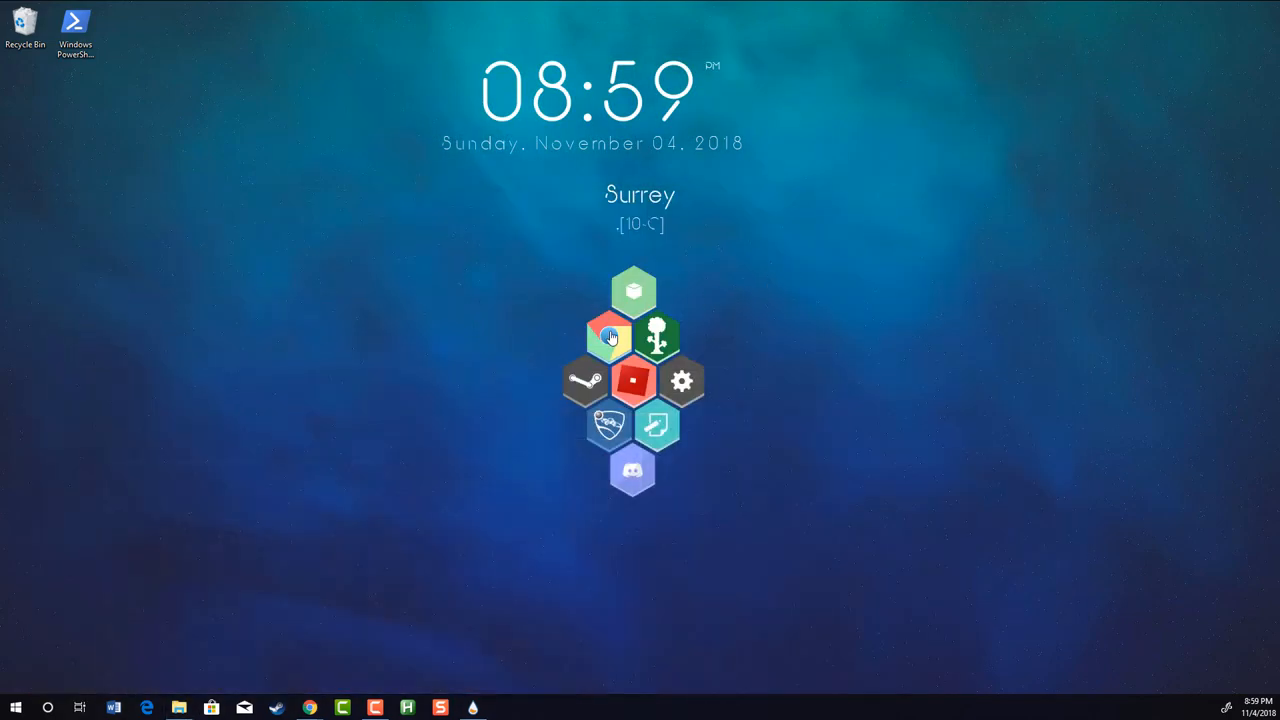
Refresh all skins in Manage Rainmeter and drag the tree hexagon back into the honeycomb
{"action": "left_click", "coordinate": [610, 336]}
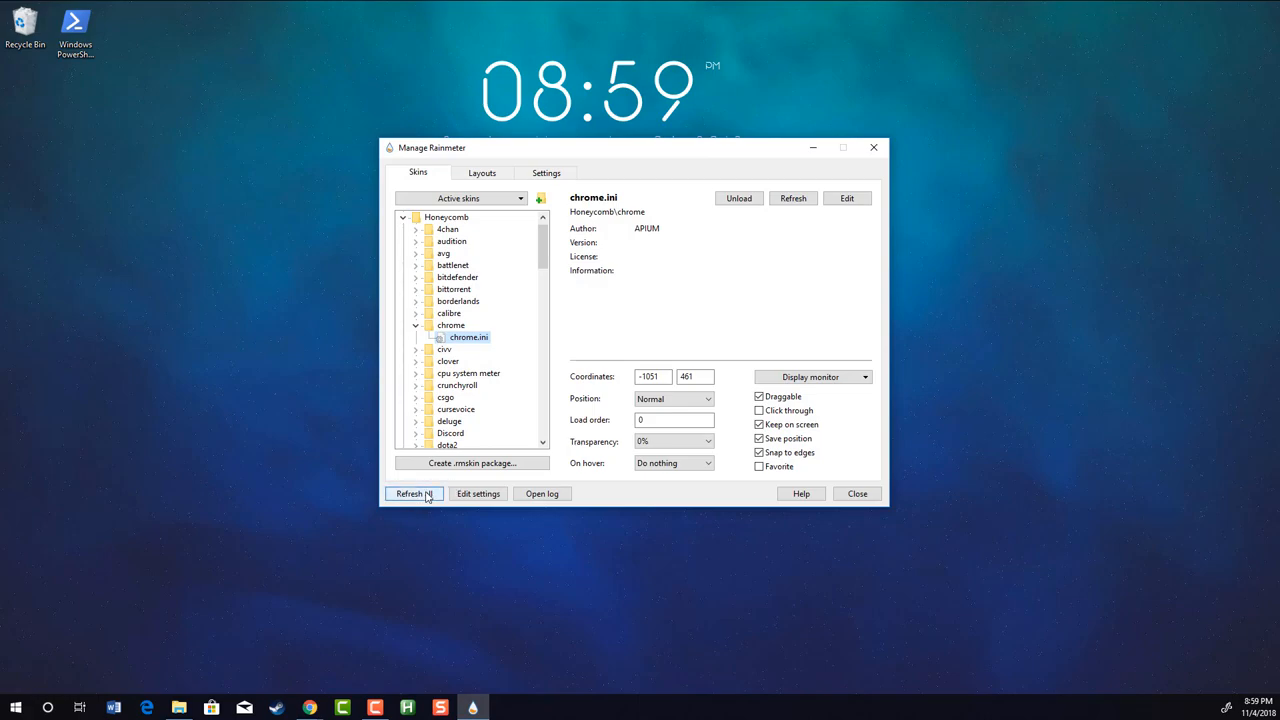
{"action": "left_click", "coordinate": [410, 492]}
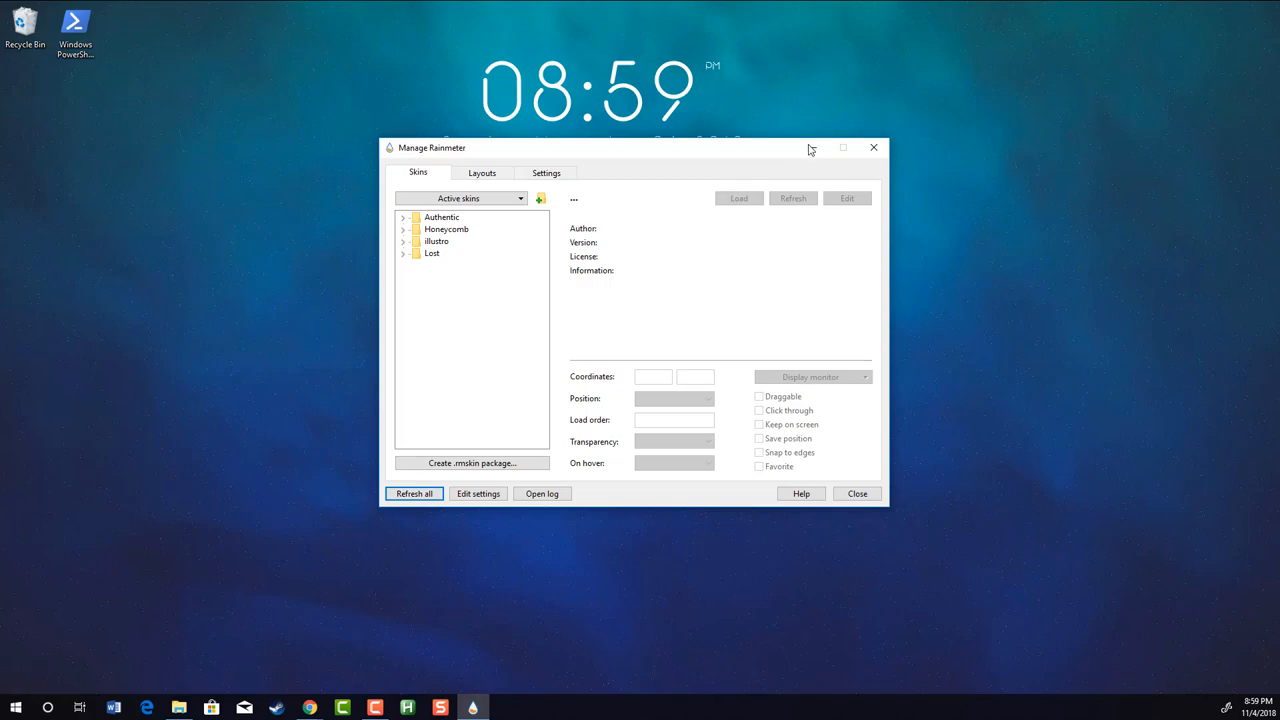
{"action": "left_click", "coordinate": [856, 492]}
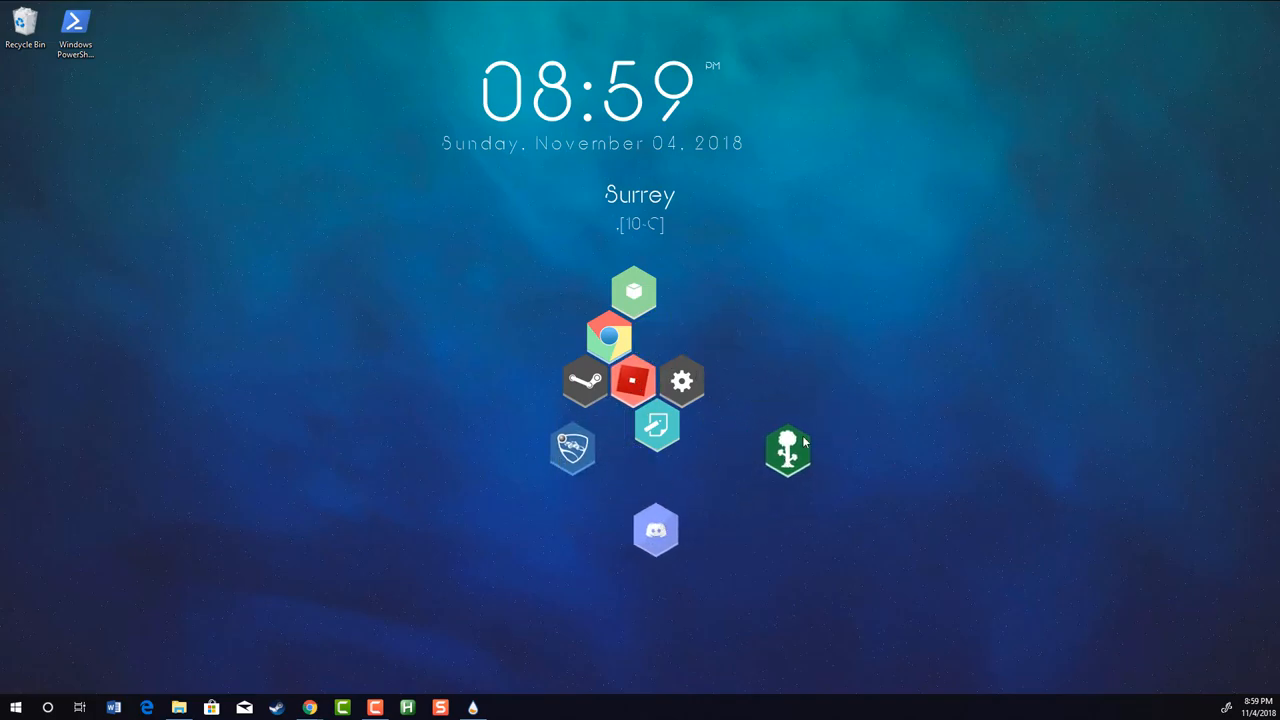
{"action": "left_click_drag", "start_coordinate": [788, 452], "coordinate": [656, 336]}
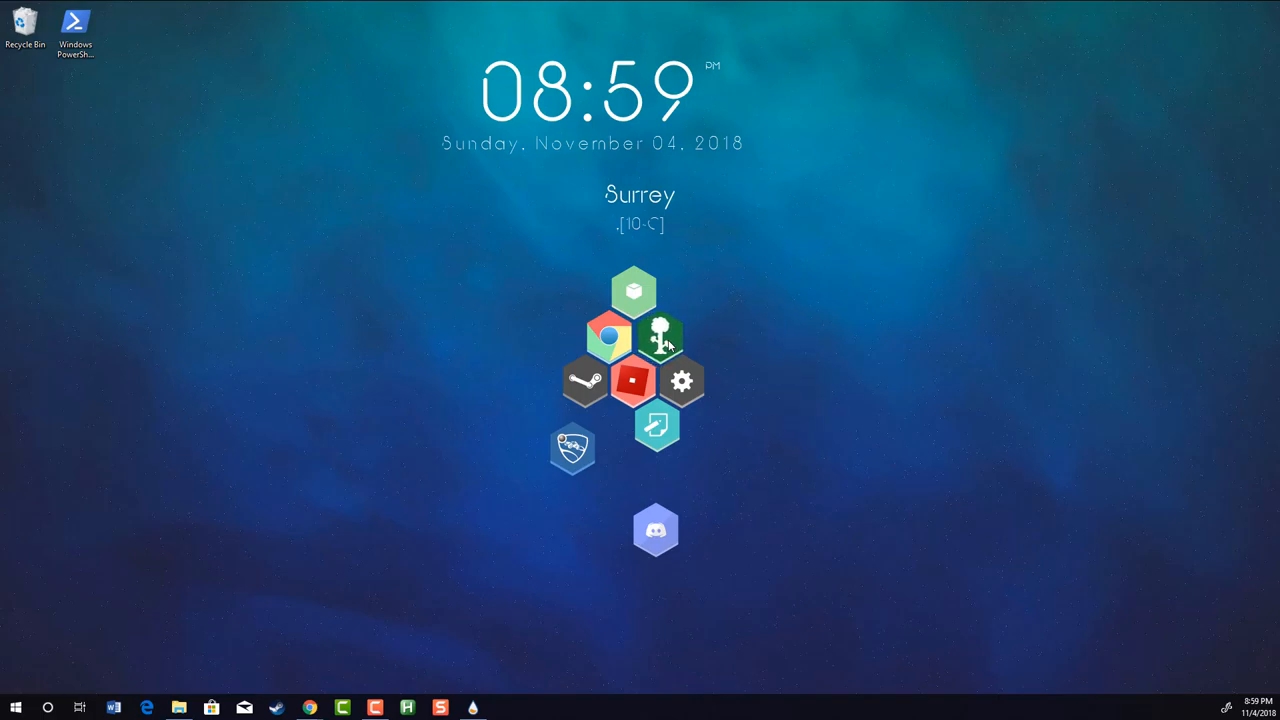
{"action": "mouse_move", "coordinate": [434, 676]}
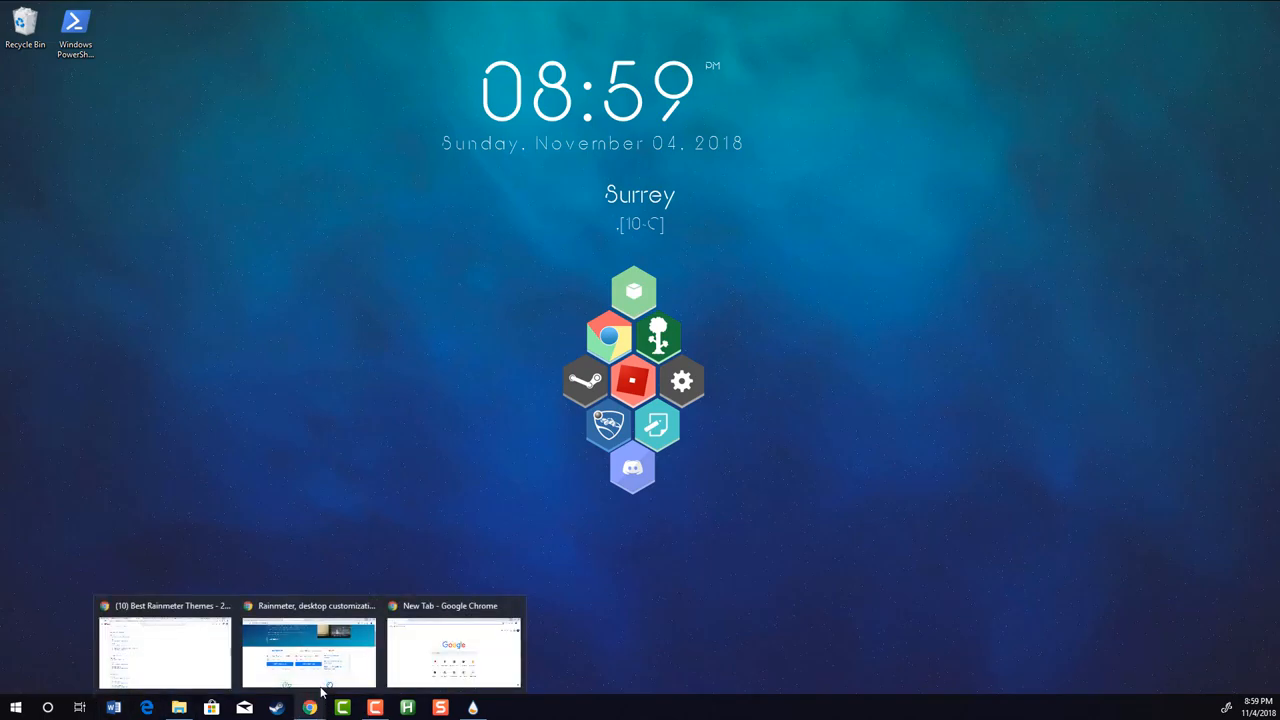
Search Google for 'camtasia honeycomb' and preview the Camtasia Studio 9 Rainmeter hexagon image
{"action": "left_click", "coordinate": [452, 650]}
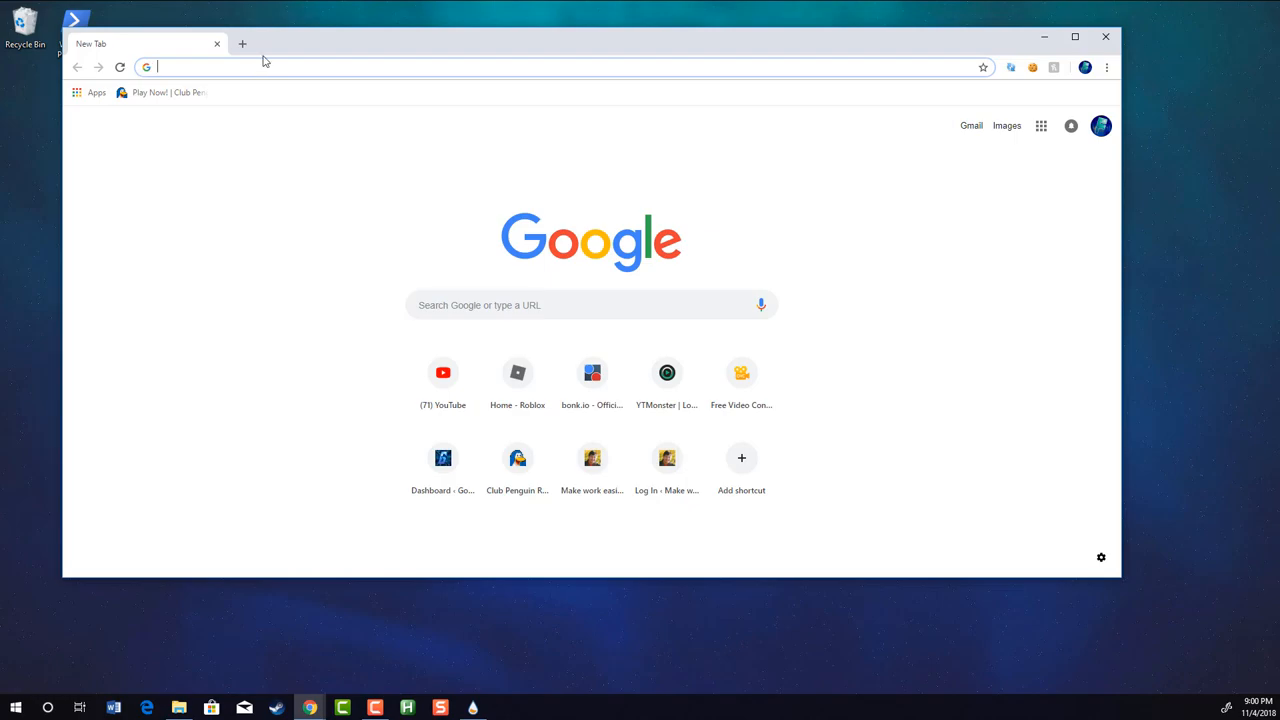
{"action": "type", "text": "camtasia"}
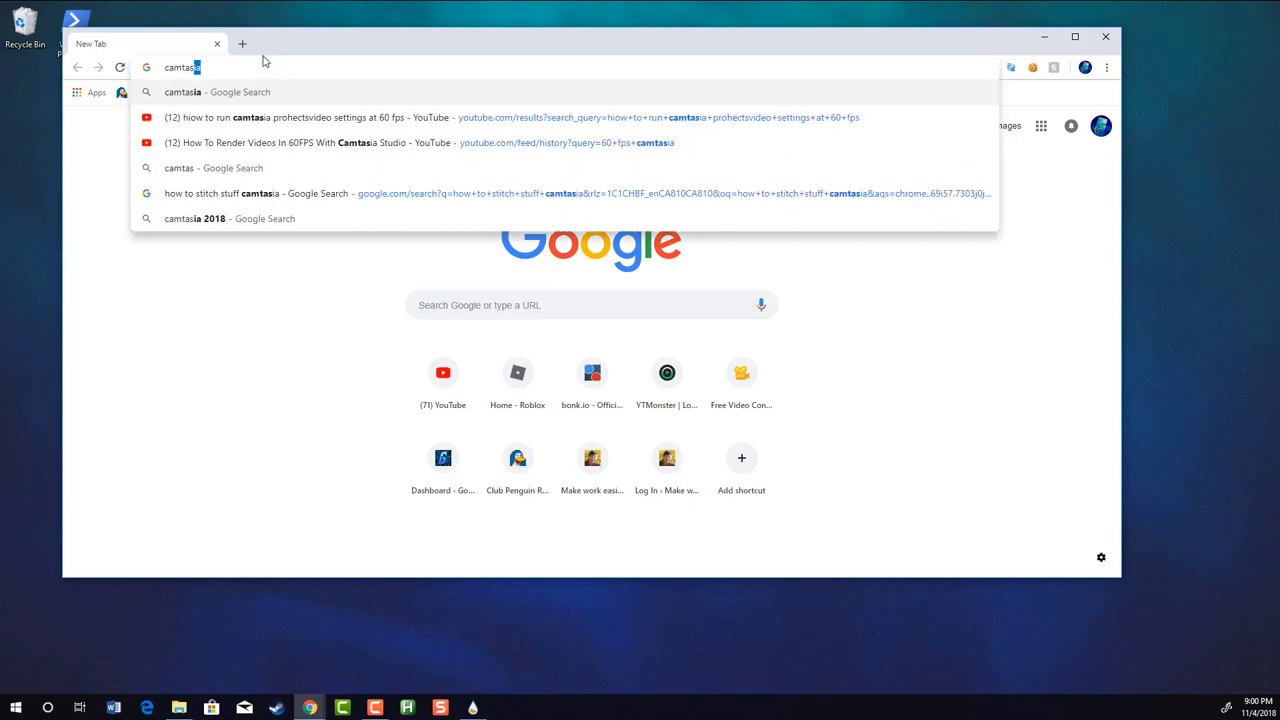
{"action": "type", "text": "honeycomb"}
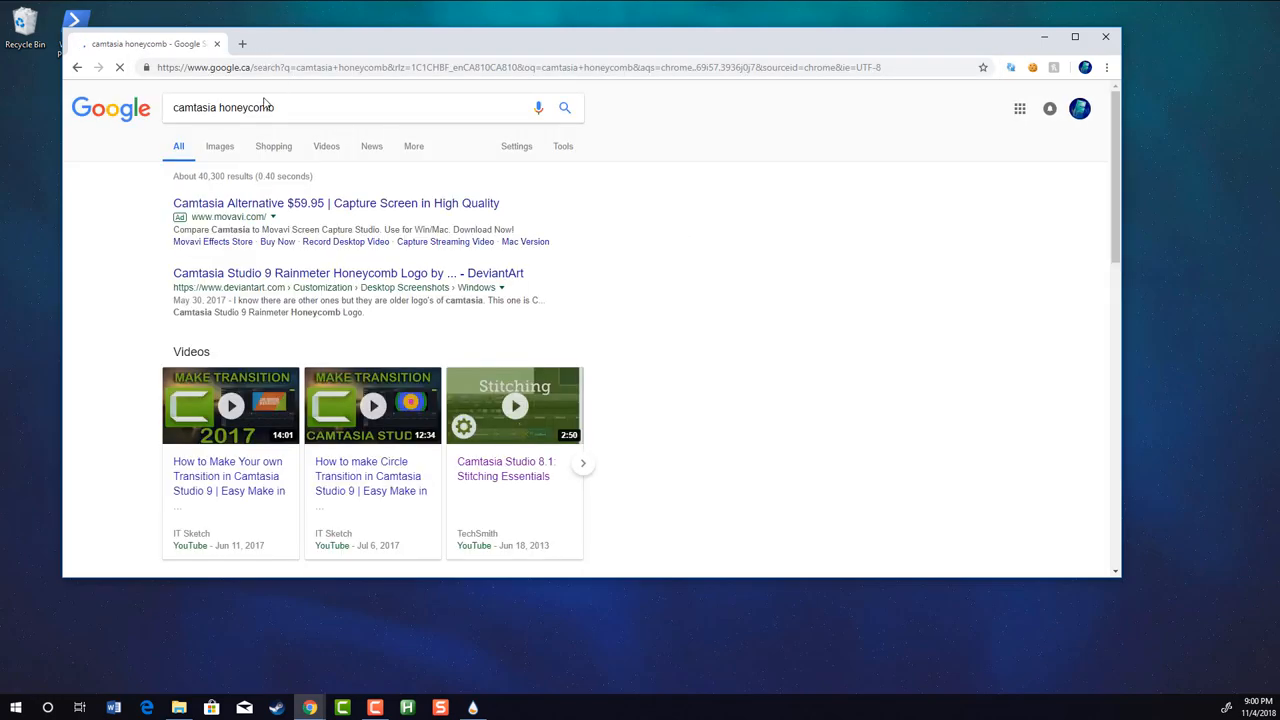
{"action": "left_click", "coordinate": [220, 146]}
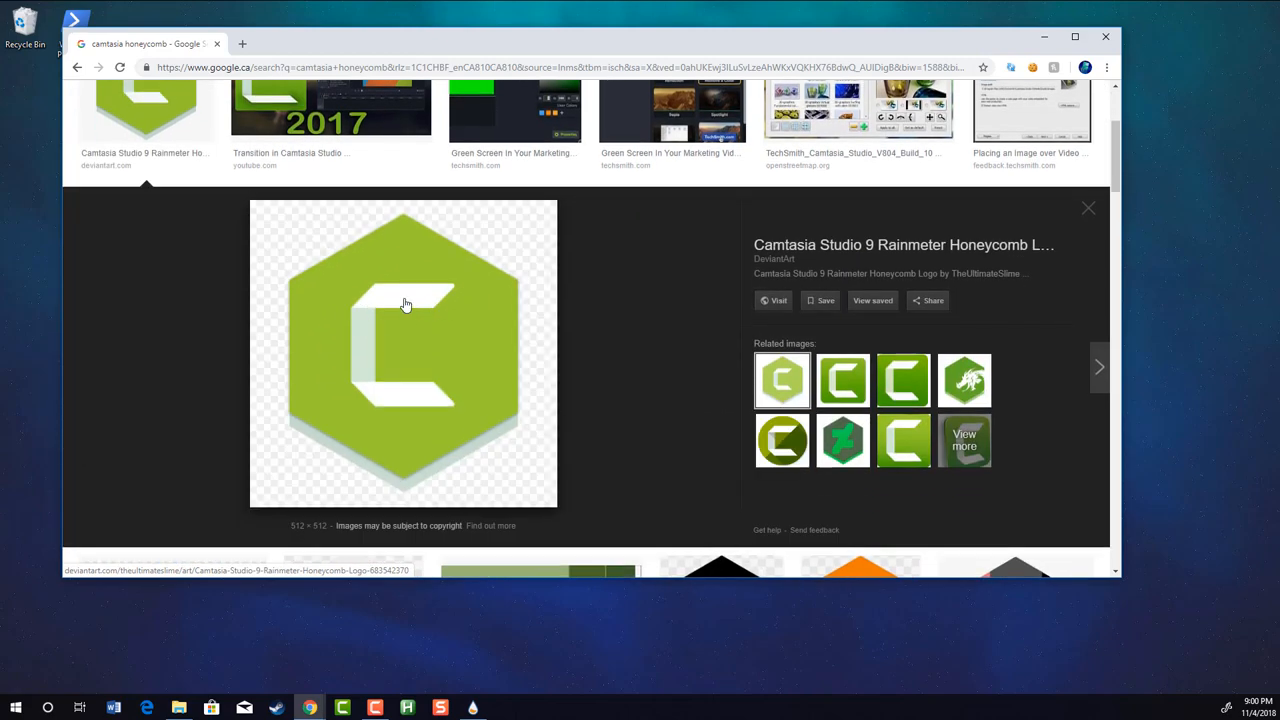
{"action": "right_click", "coordinate": [406, 304]}
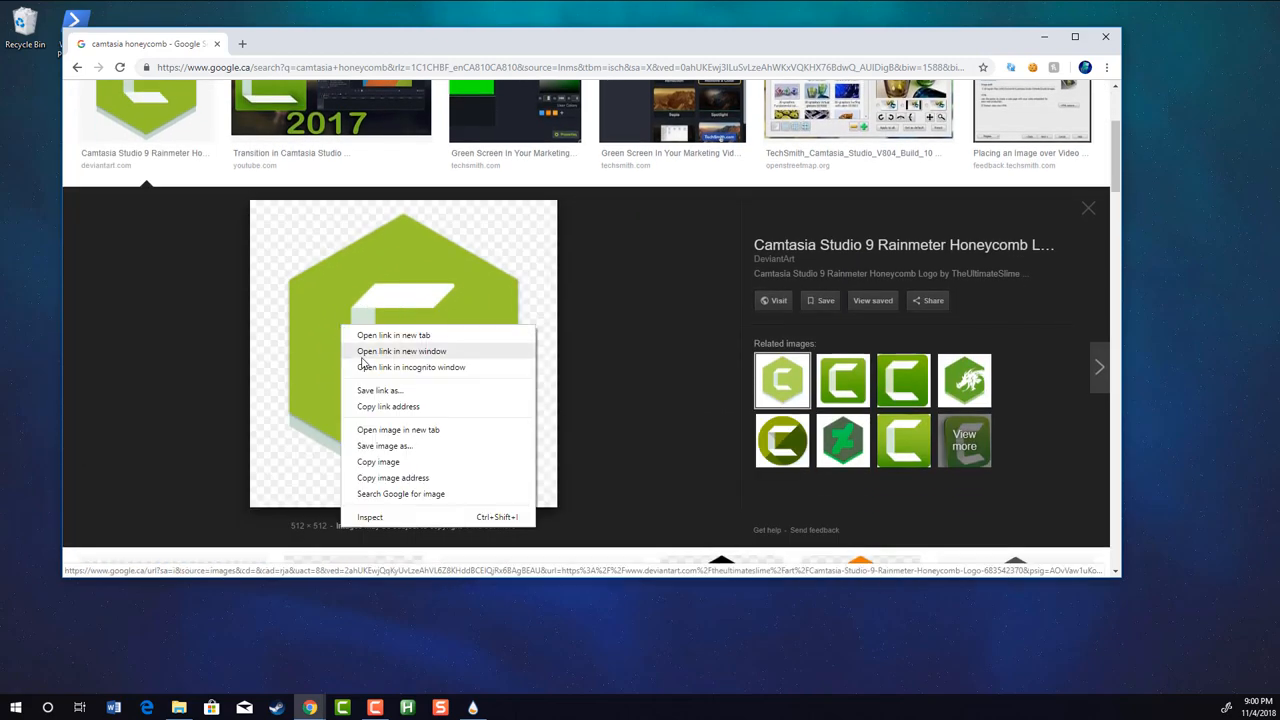
{"action": "left_click", "coordinate": [384, 446]}
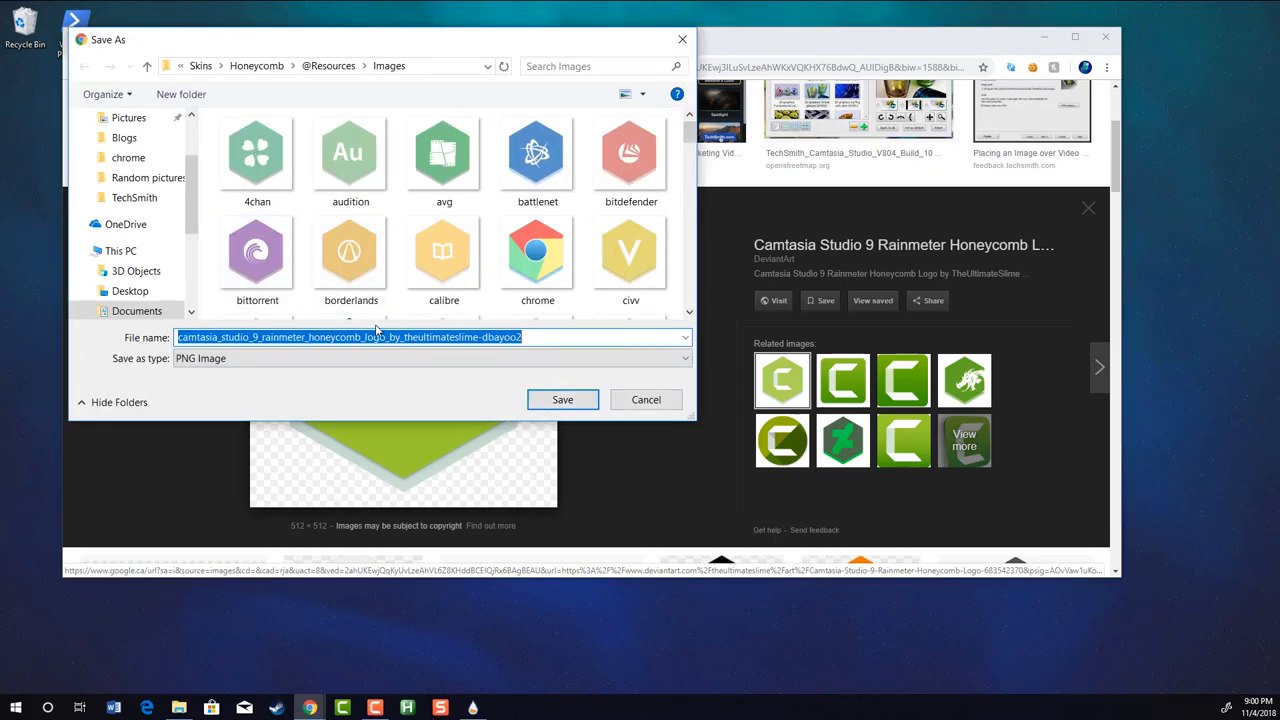
{"action": "scroll", "scroll_direction": "down", "scroll_amount": 3}
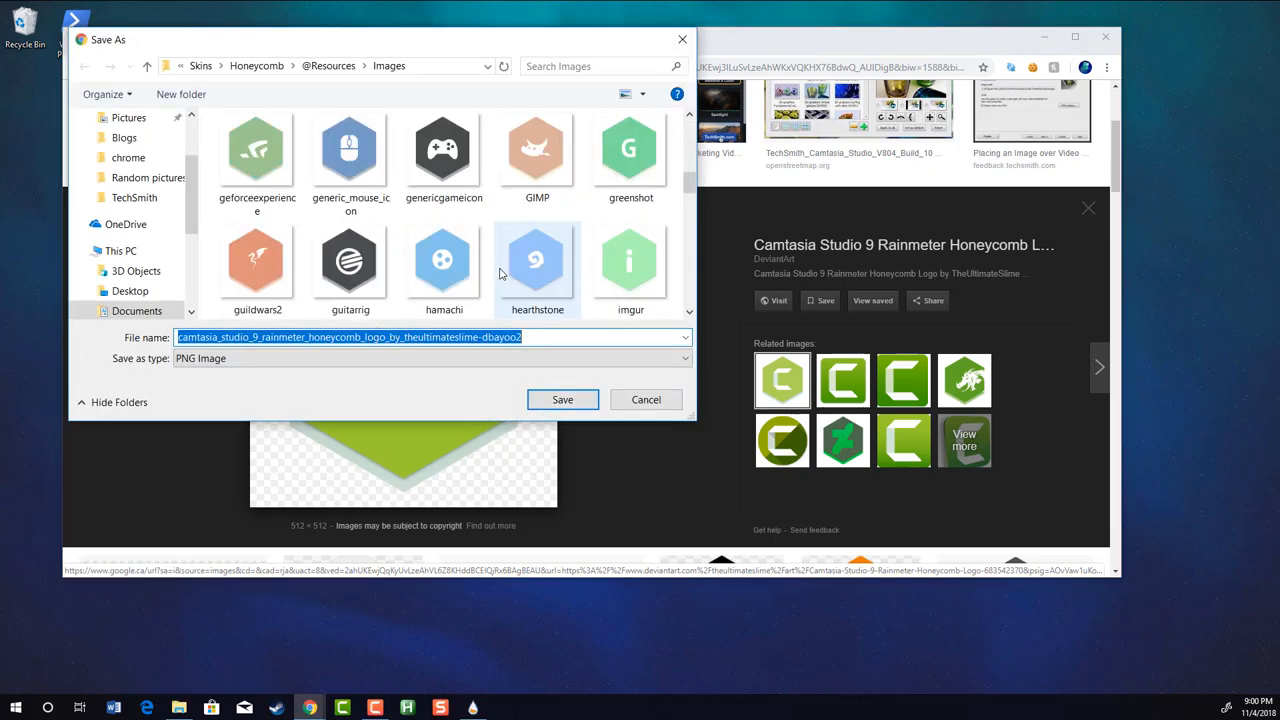
{"action": "type", "text": "Camt"}
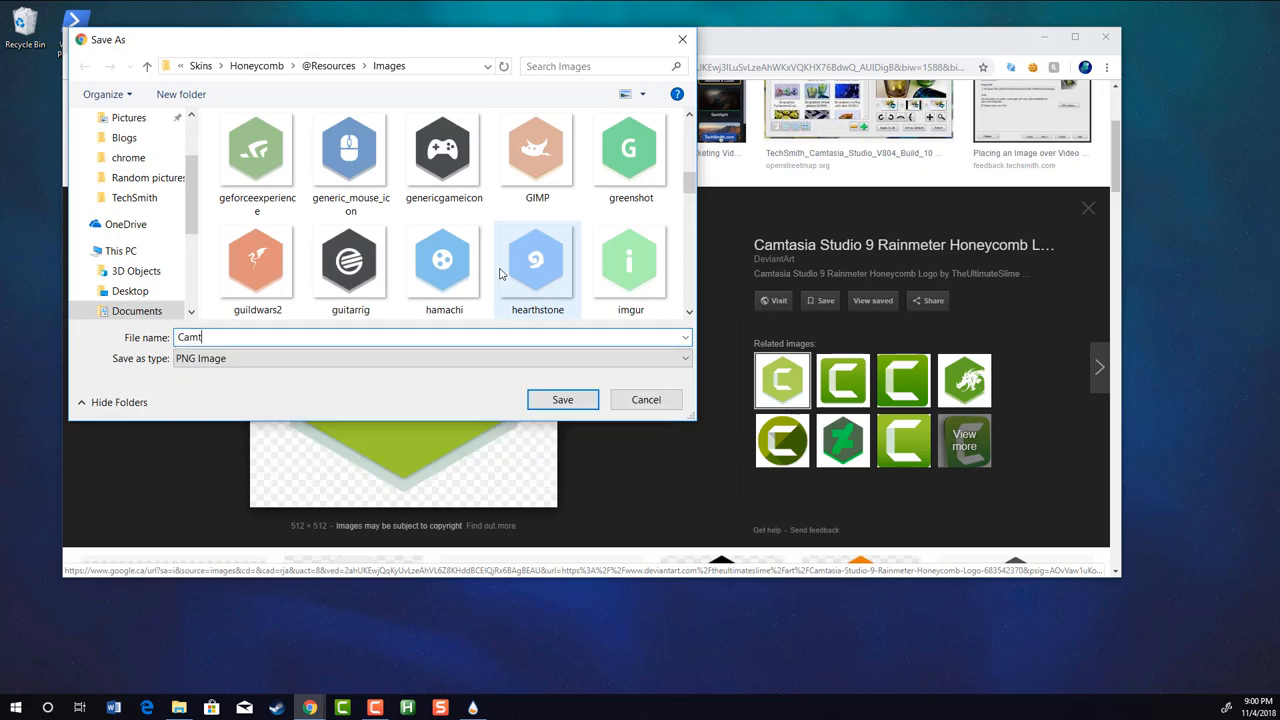
{"action": "type", "text": "asia"}
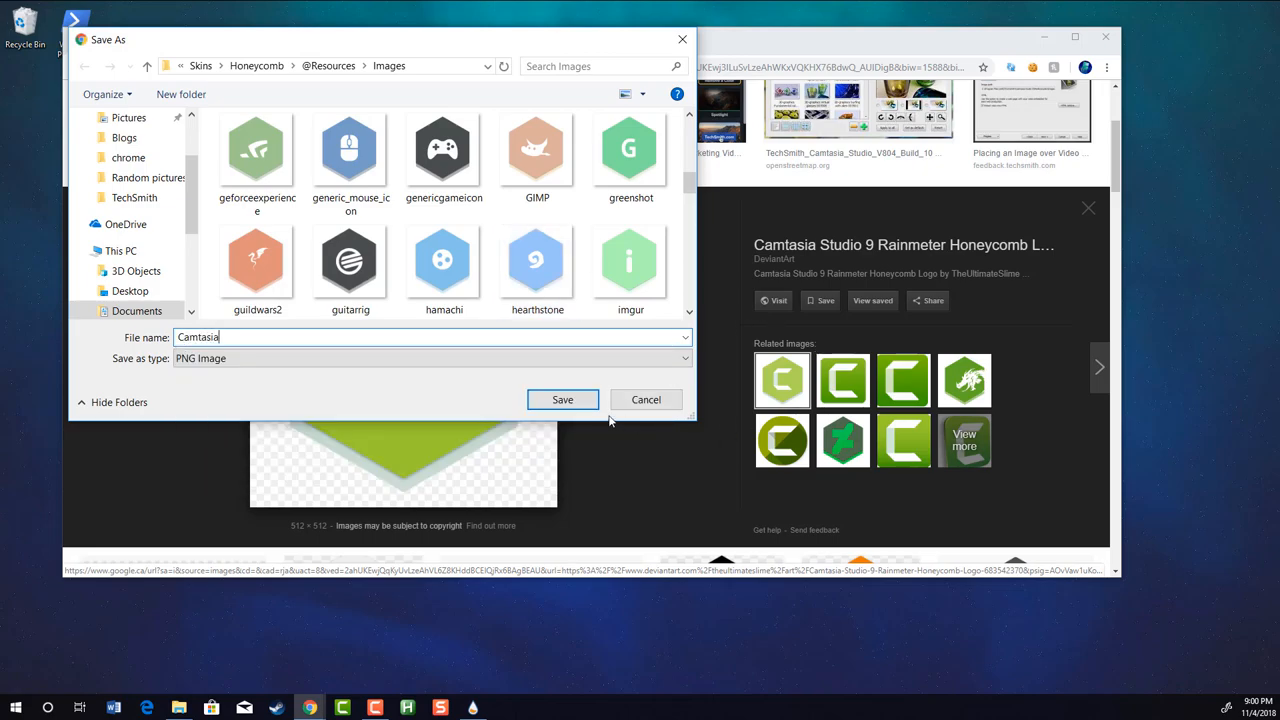
{"action": "left_click", "coordinate": [562, 400]}
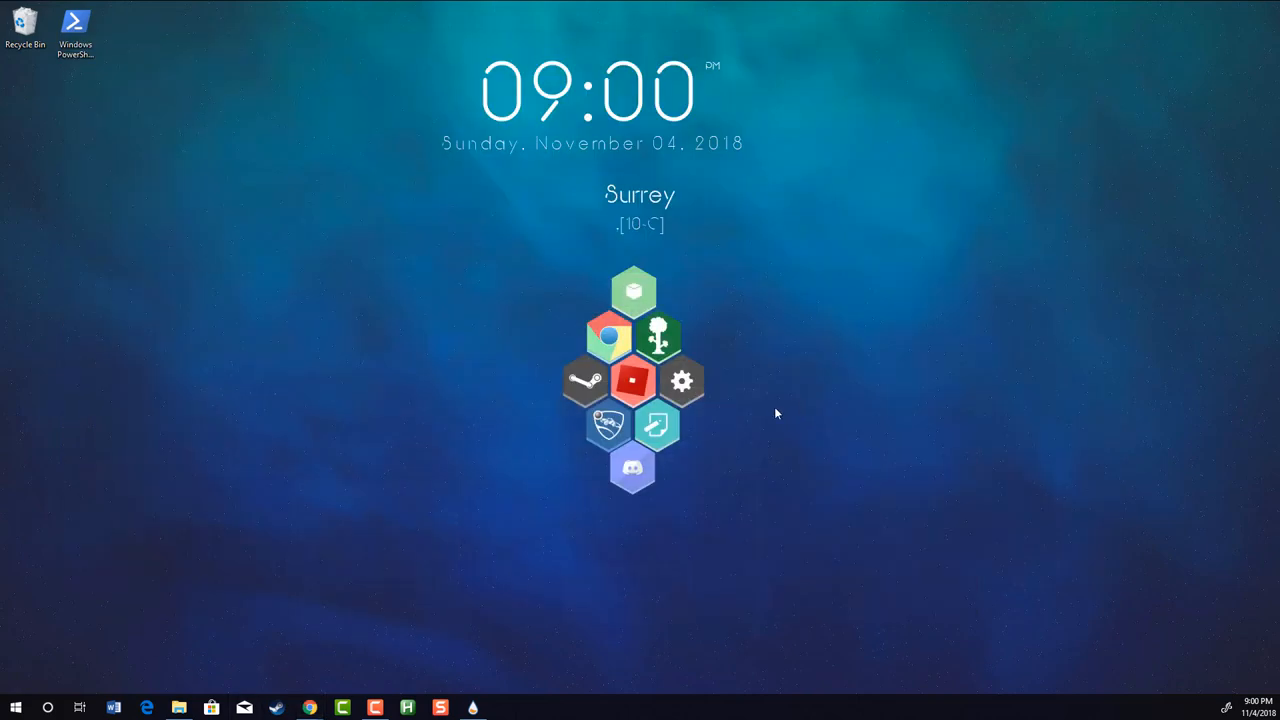
{"action": "mouse_move", "coordinate": [178, 708]}
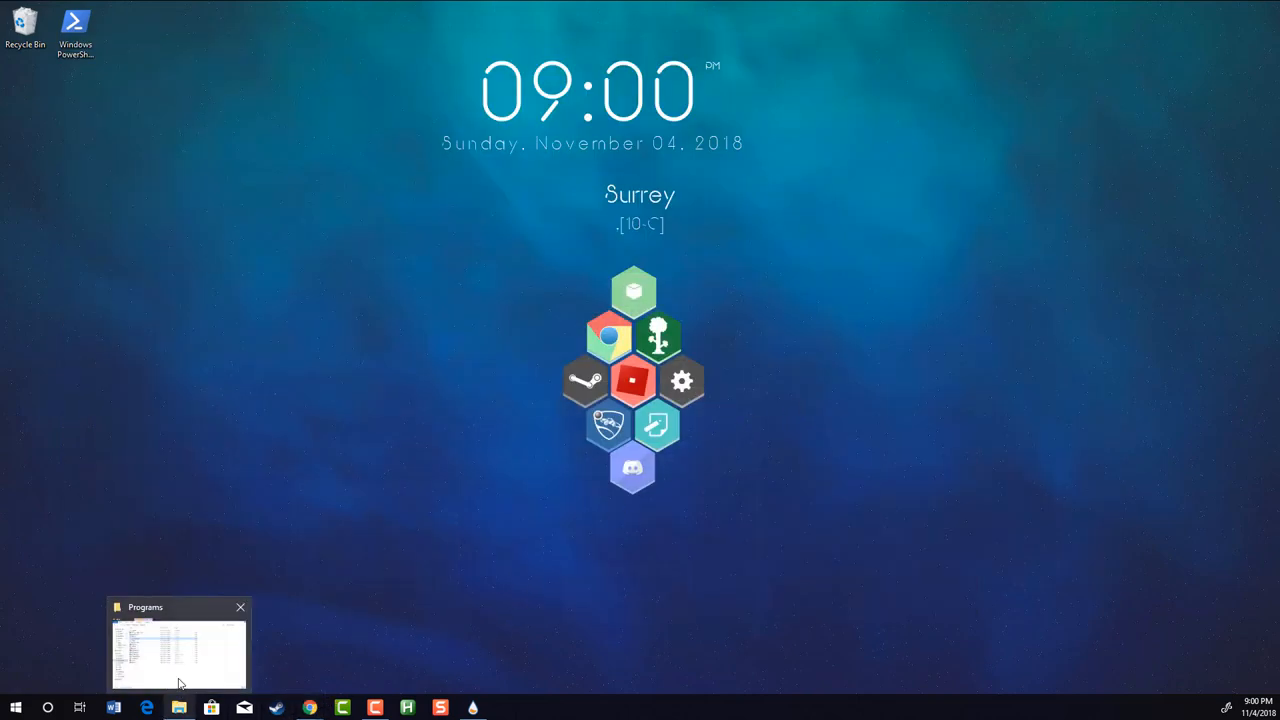
Navigate to Skins > Honeycomb in Explorer and copy the chrome skin folder
{"action": "left_click", "coordinate": [176, 644]}
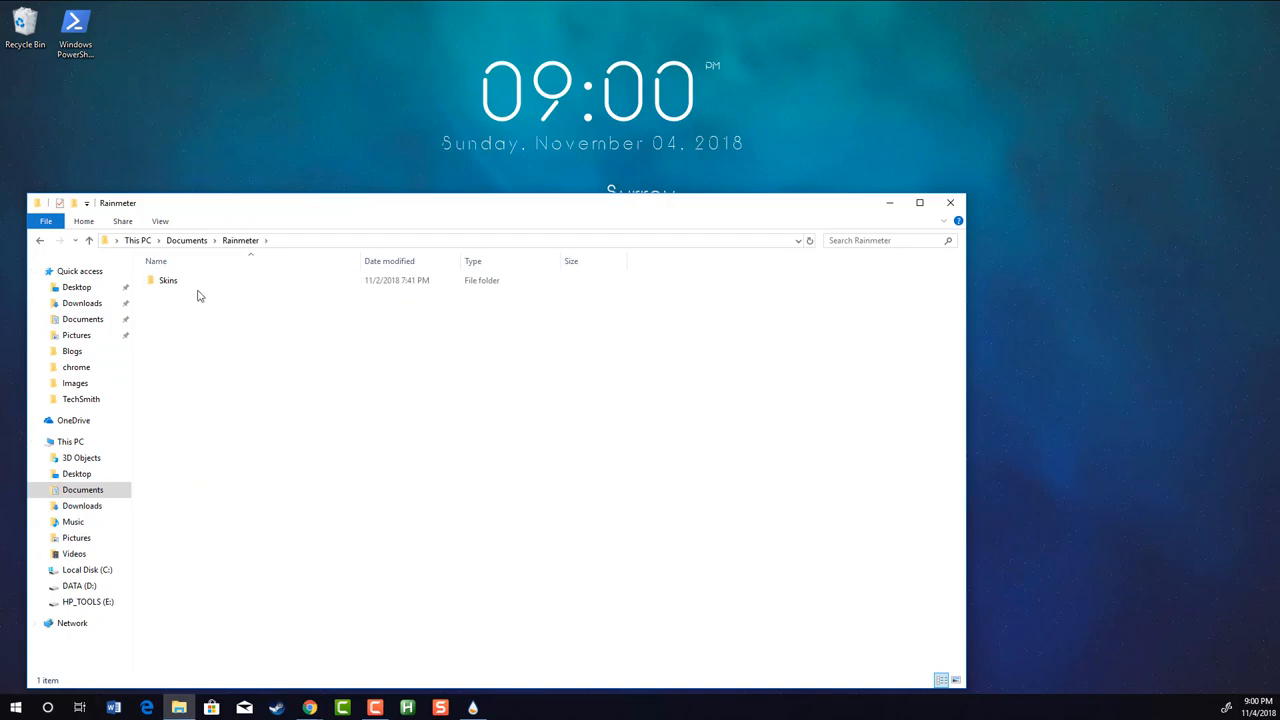
{"action": "double_click", "coordinate": [168, 280]}
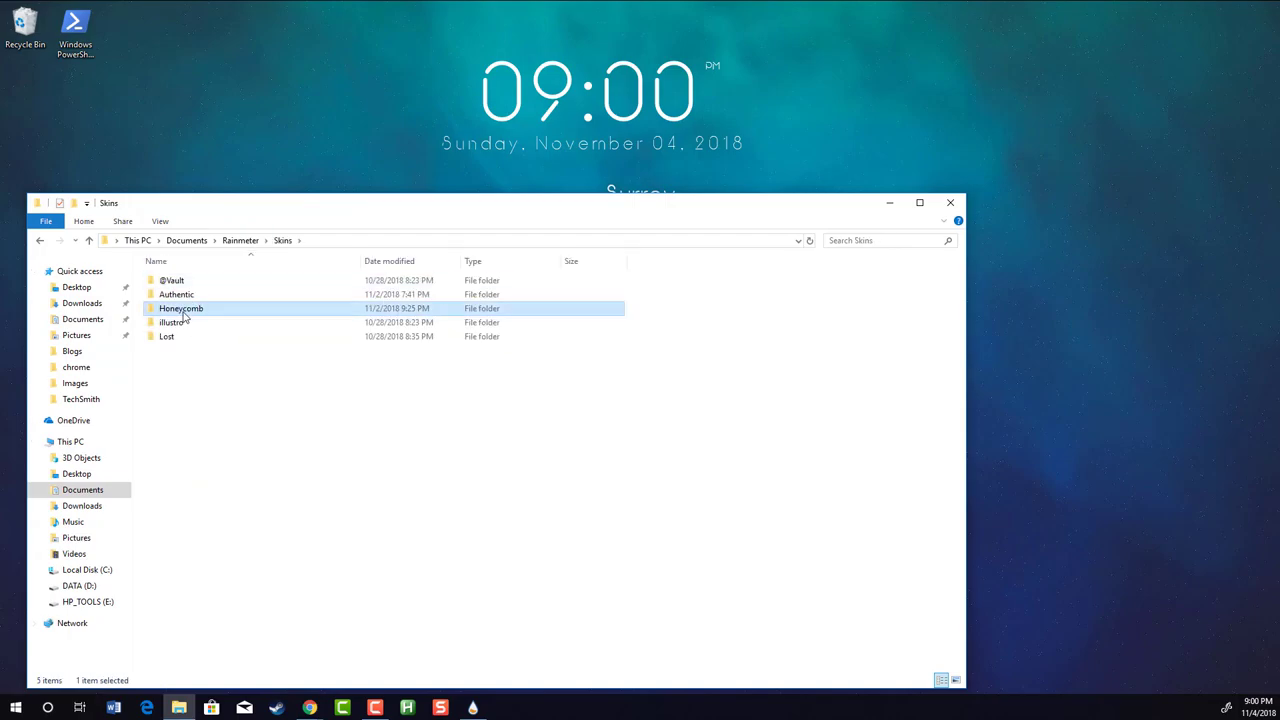
{"action": "double_click", "coordinate": [180, 308]}
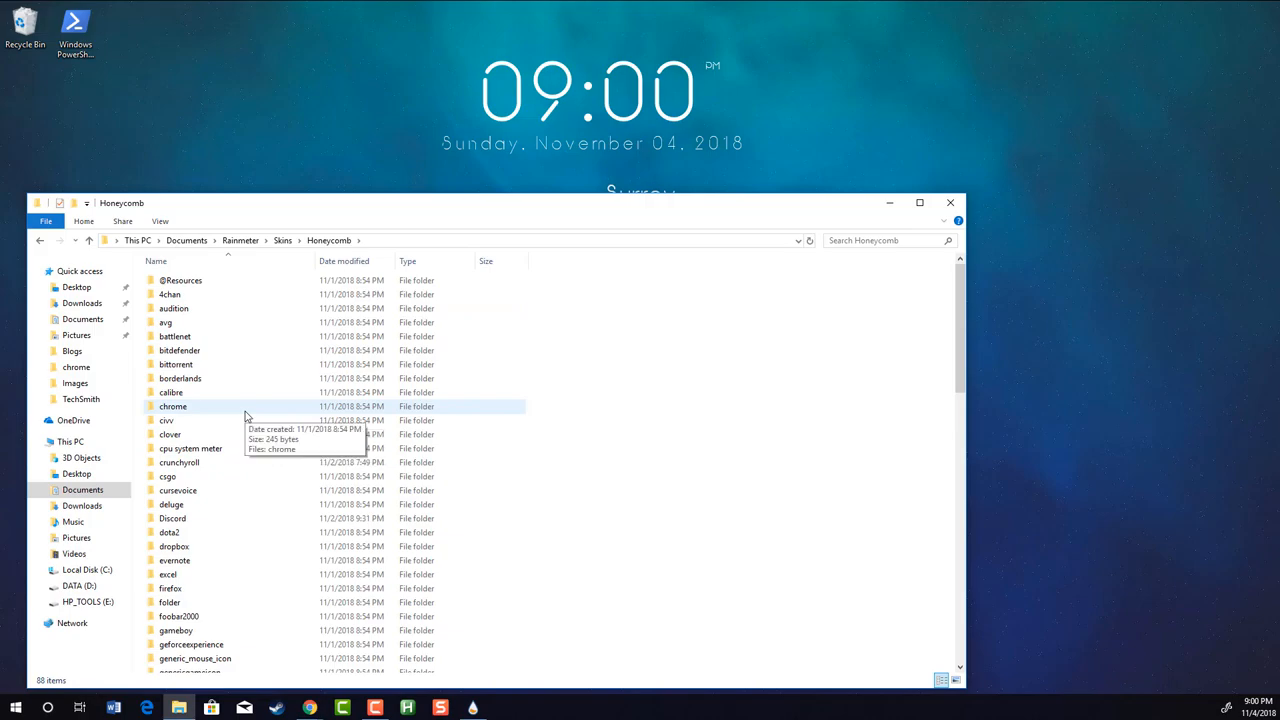
{"action": "right_click", "coordinate": [172, 406]}
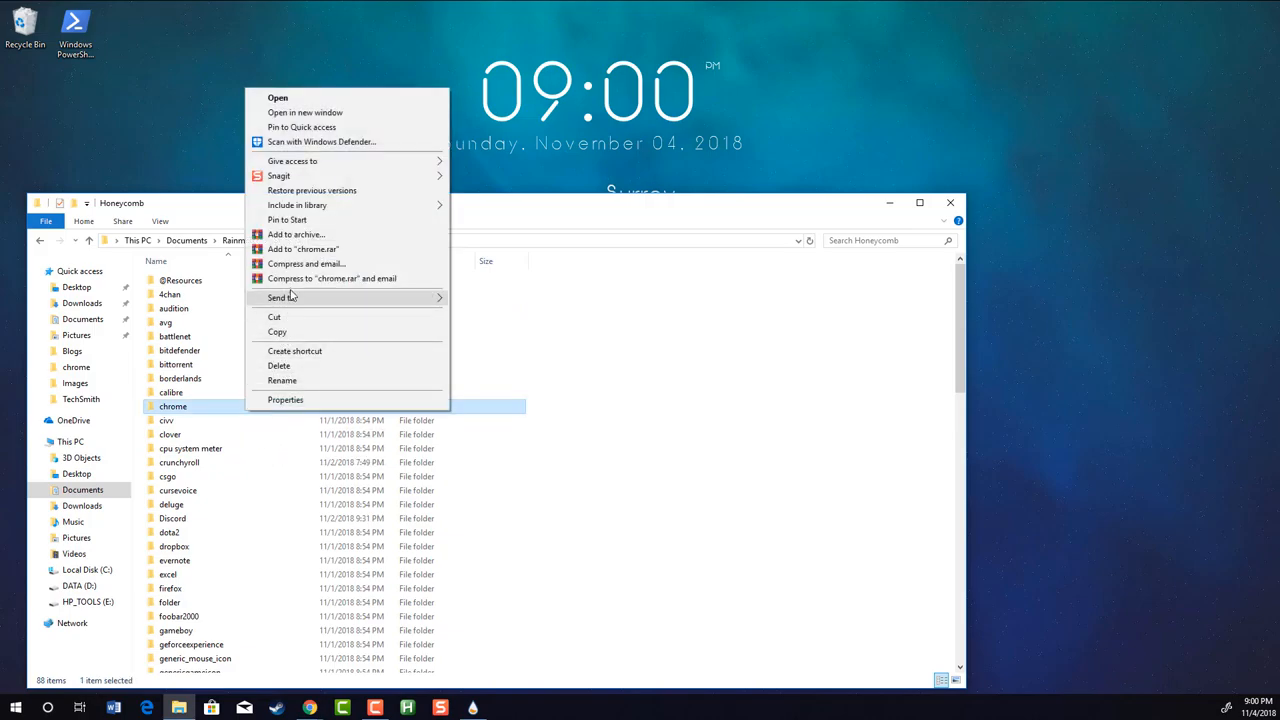
{"action": "mouse_move", "coordinate": [296, 352]}
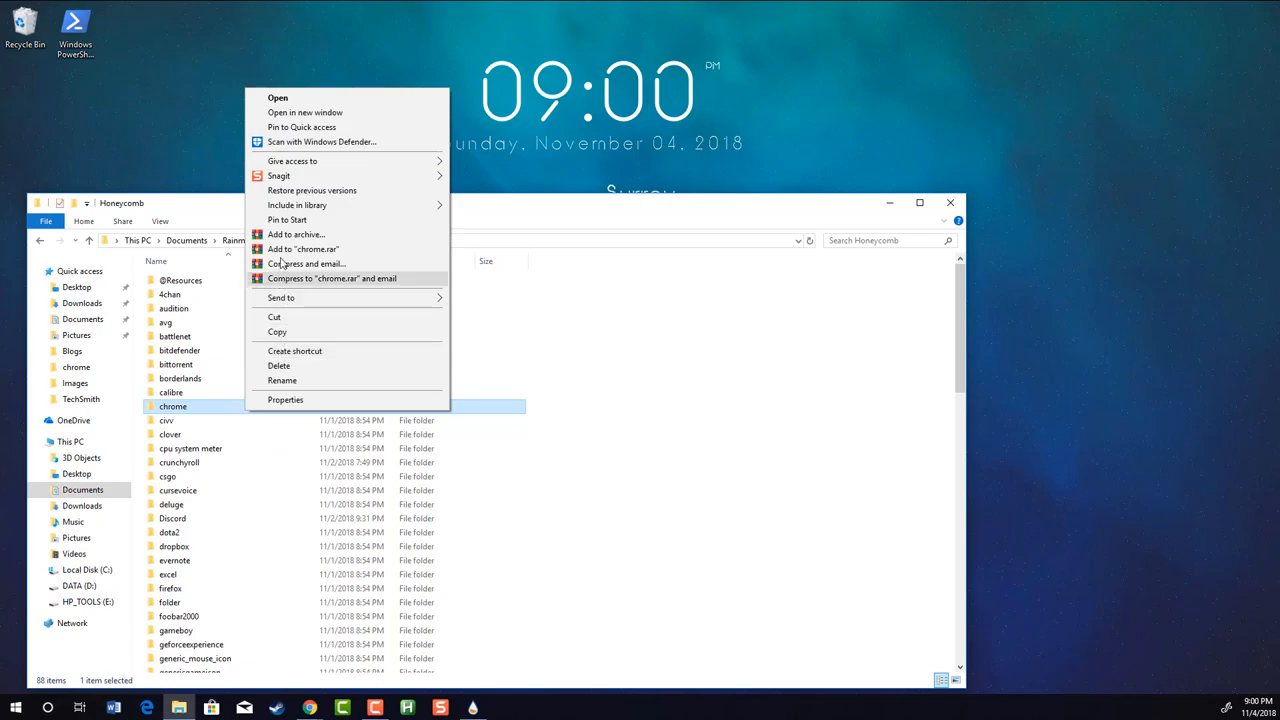
{"action": "left_click", "coordinate": [276, 332]}
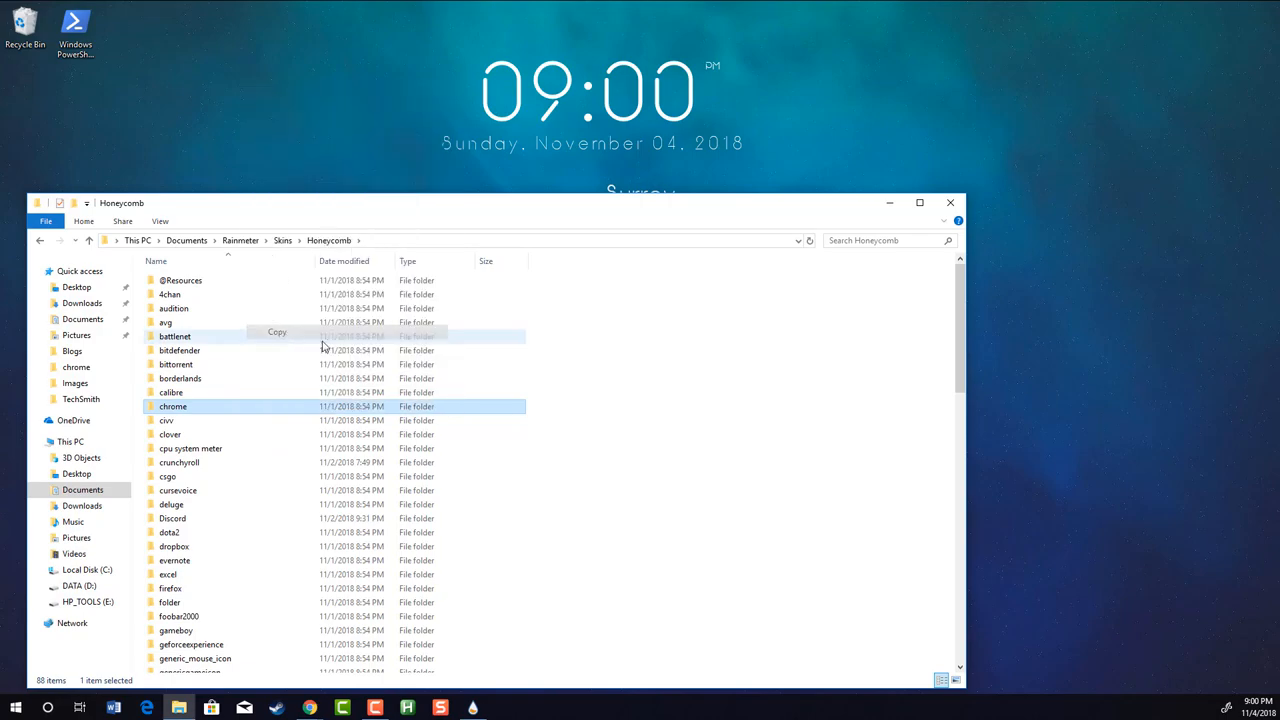
Paste the copied chrome folder inside Honeycomb and rename it Camtasia
{"action": "right_click", "coordinate": [620, 420]}
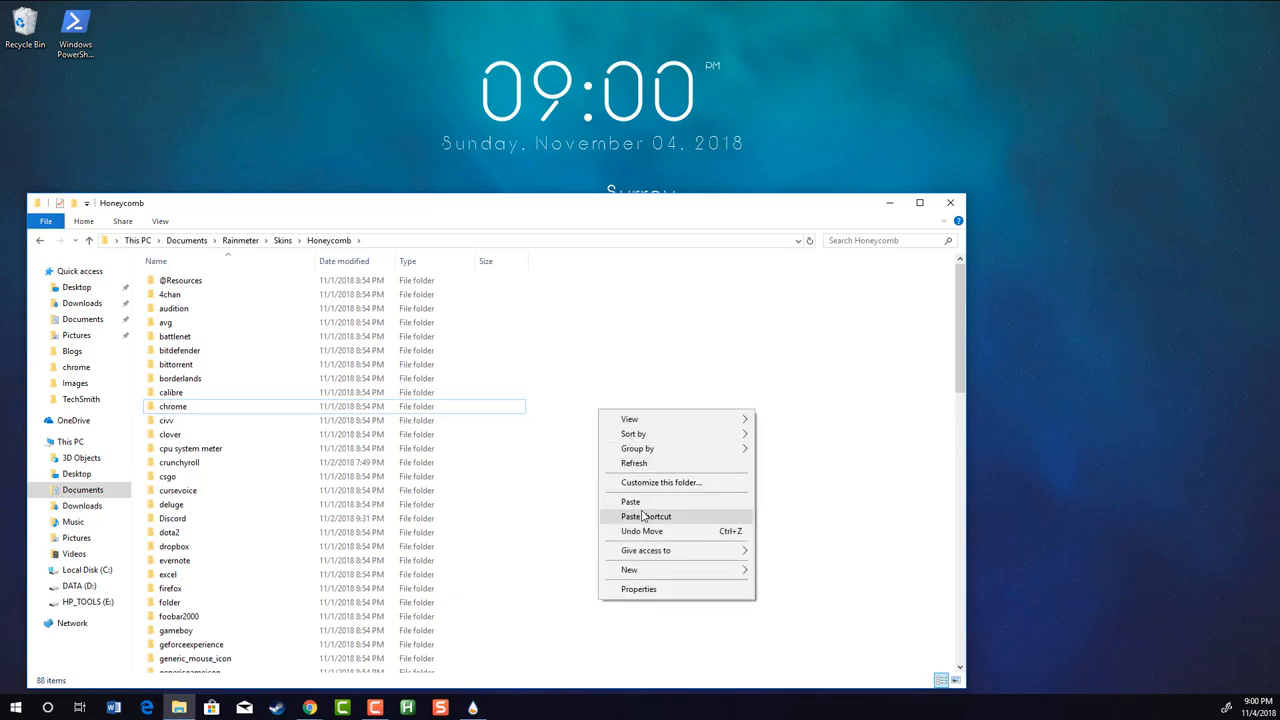
{"action": "left_click", "coordinate": [632, 500]}
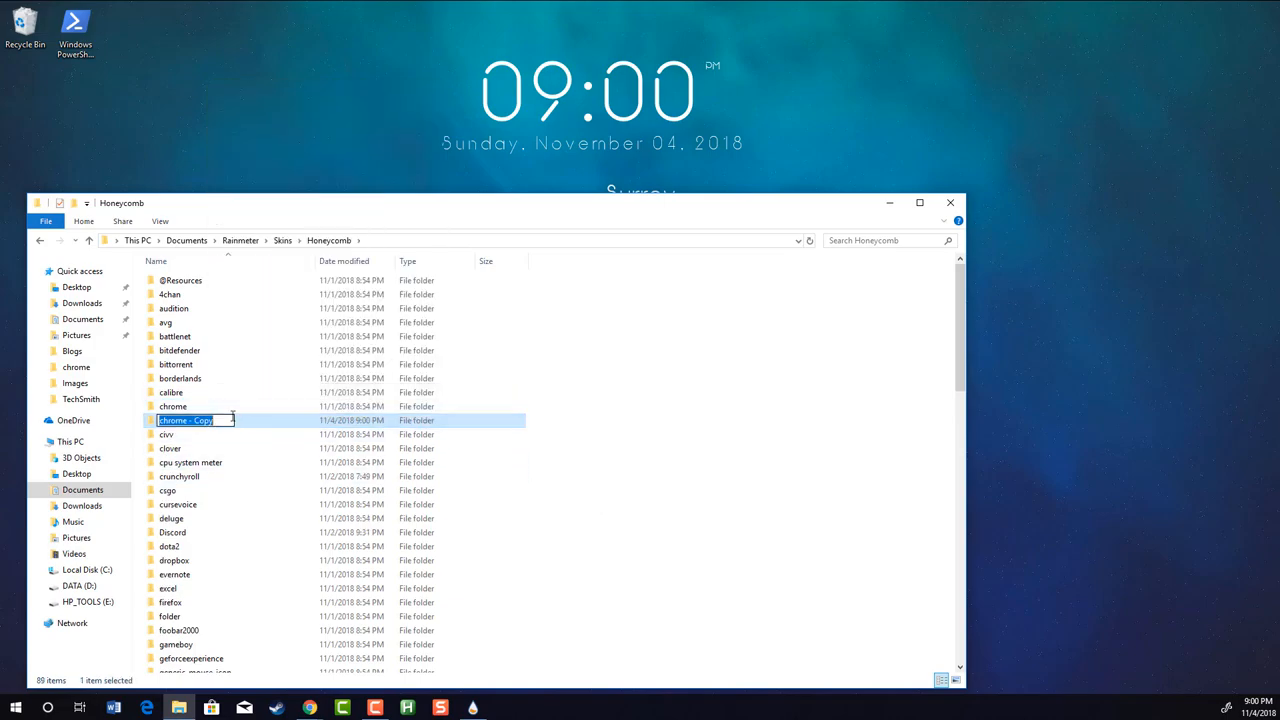
{"action": "type", "text": "c"}
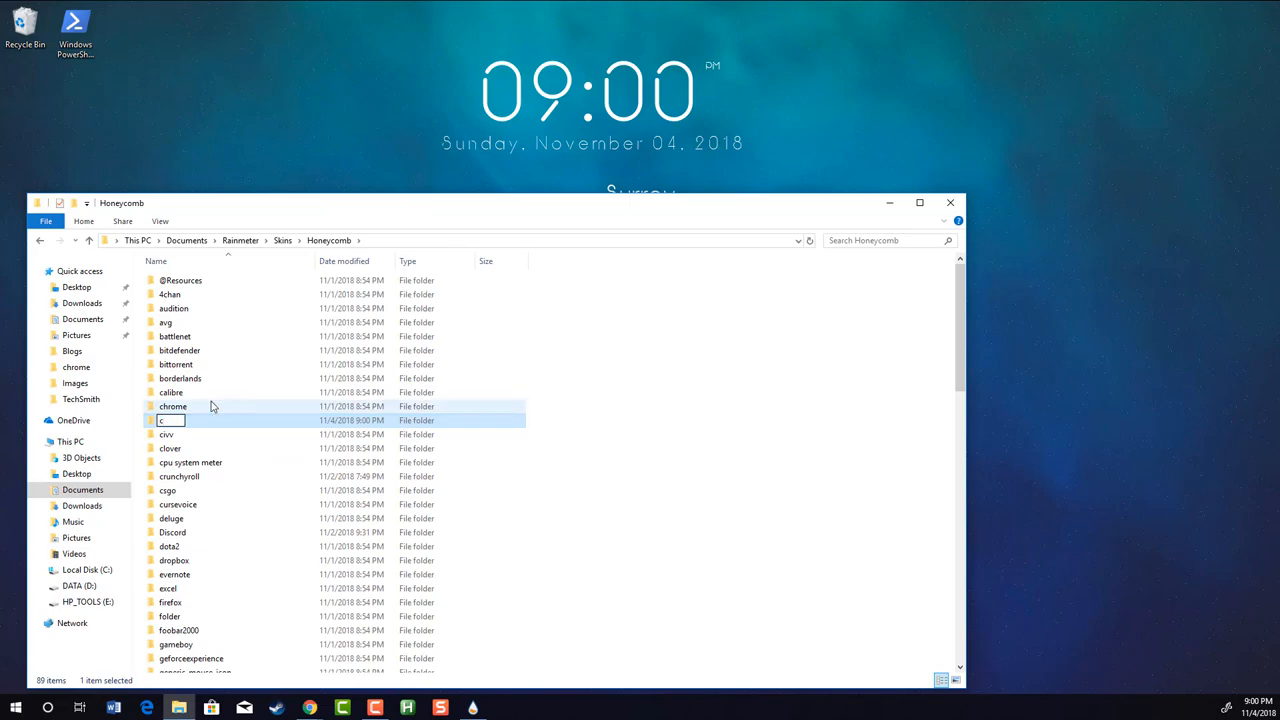
{"action": "type", "text": "Camtasia"}
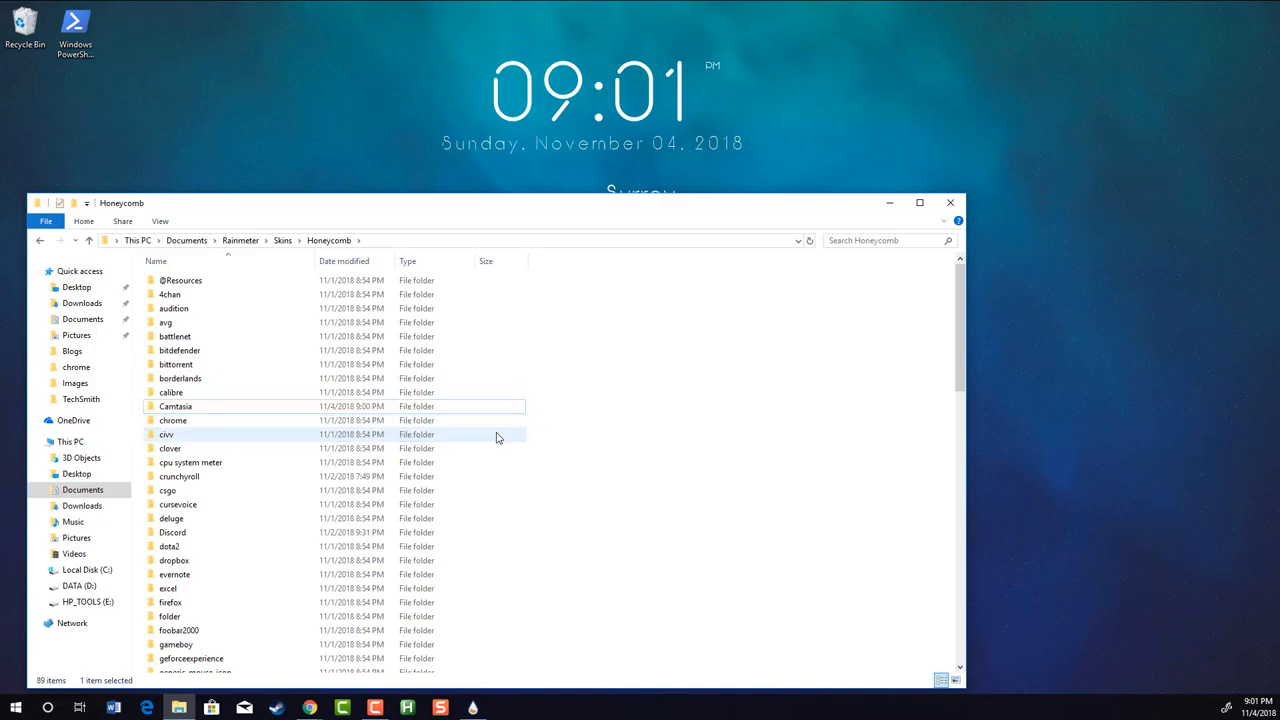
Rename the chrome skin file to Camtasia, open it in Notepad, and return to Documents
{"action": "left_click", "coordinate": [176, 406]}
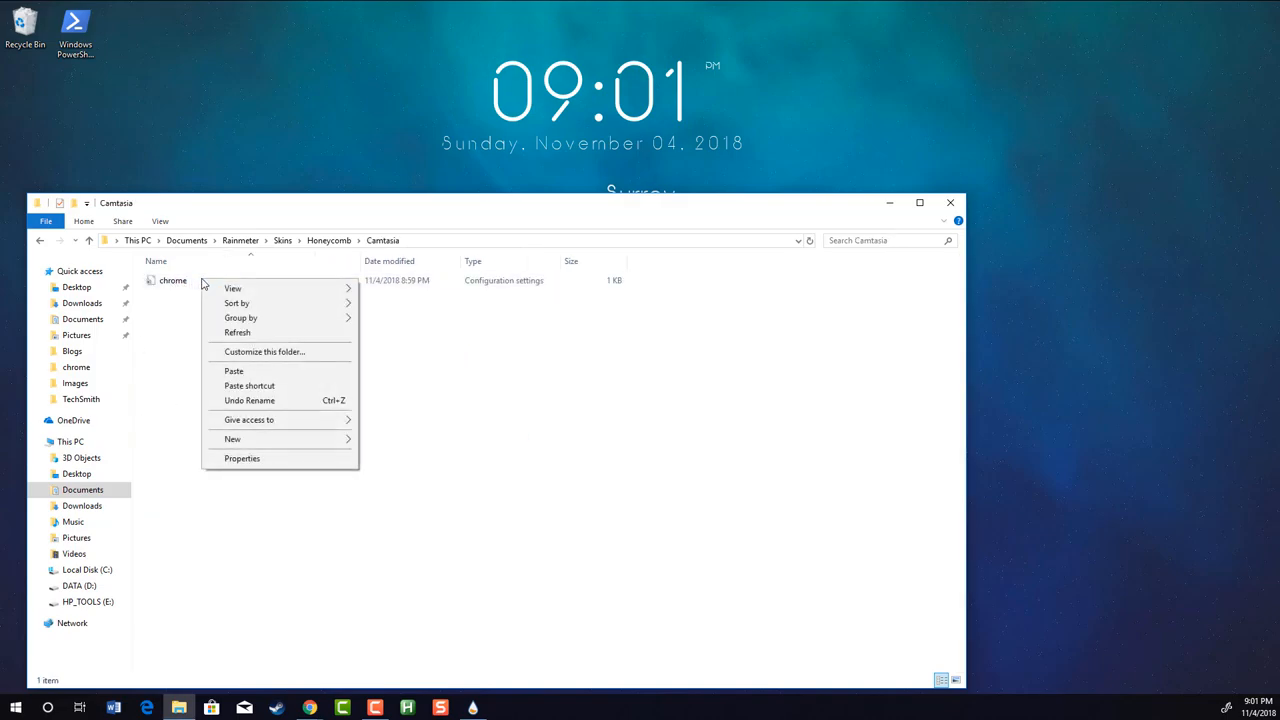
{"action": "right_click", "coordinate": [172, 280]}
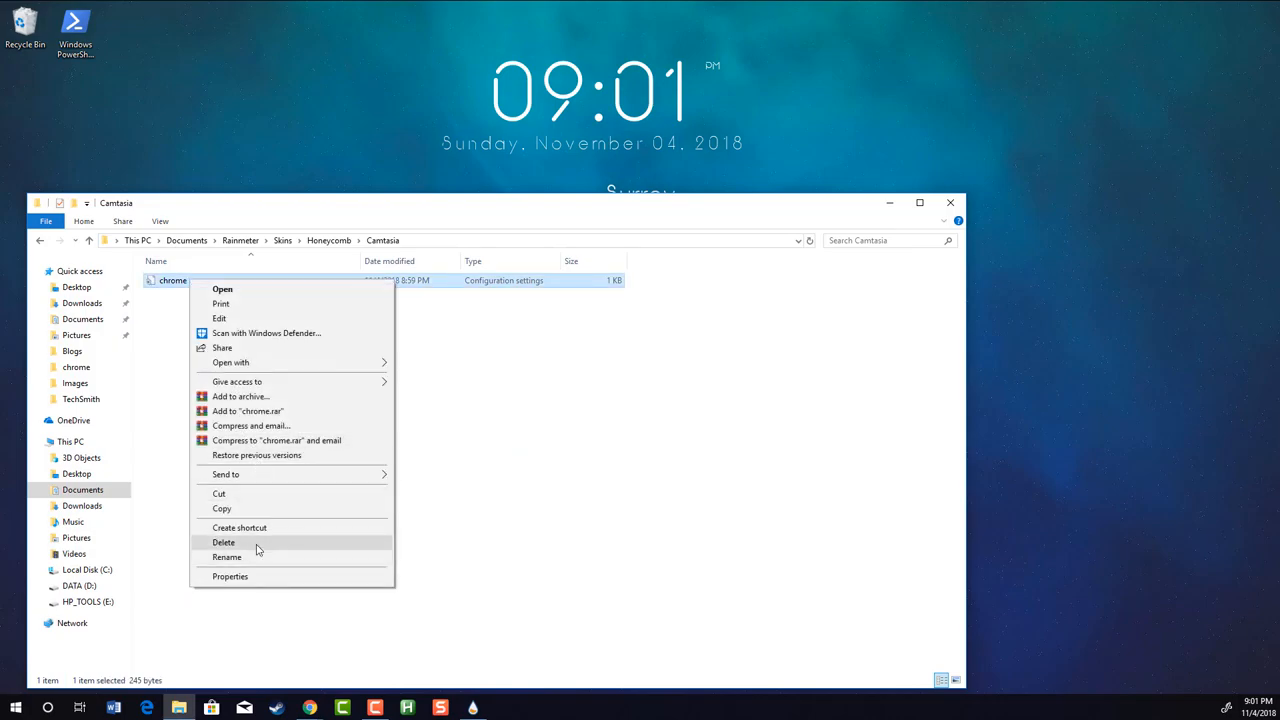
{"action": "left_click", "coordinate": [228, 556]}
{"action": "type", "text": "Camtasia"}
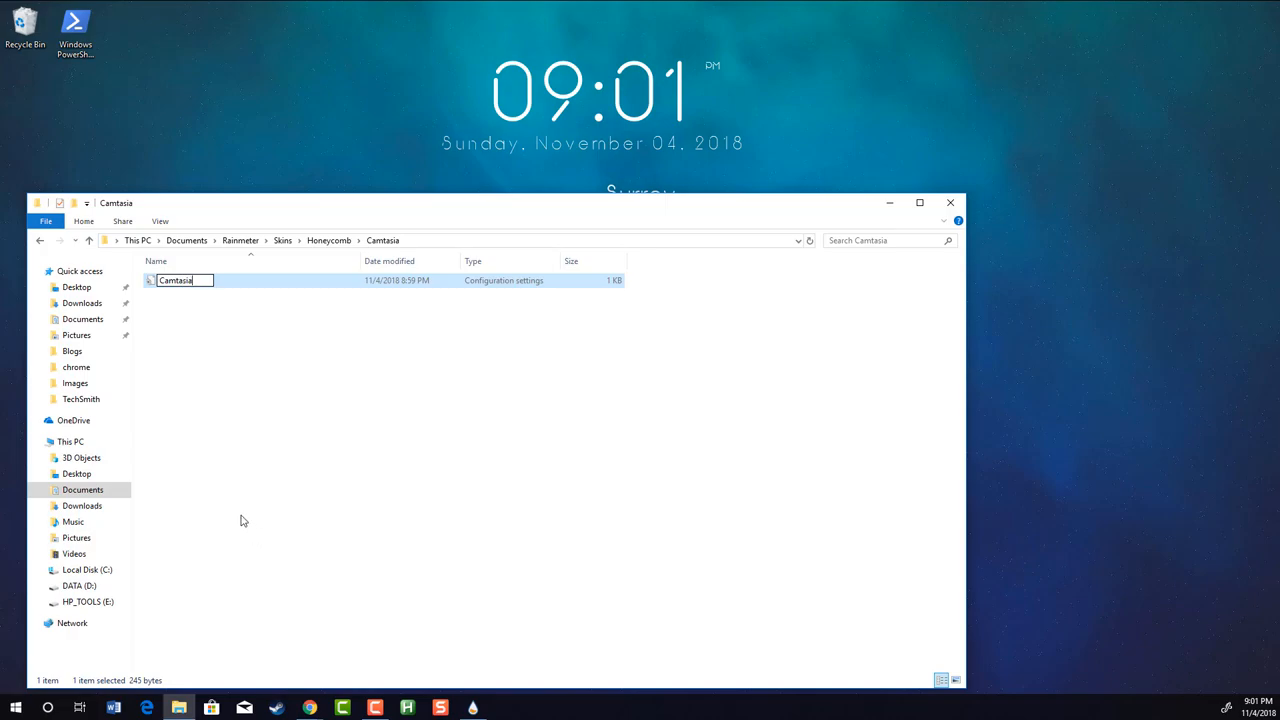
{"action": "double_click", "coordinate": [176, 280]}
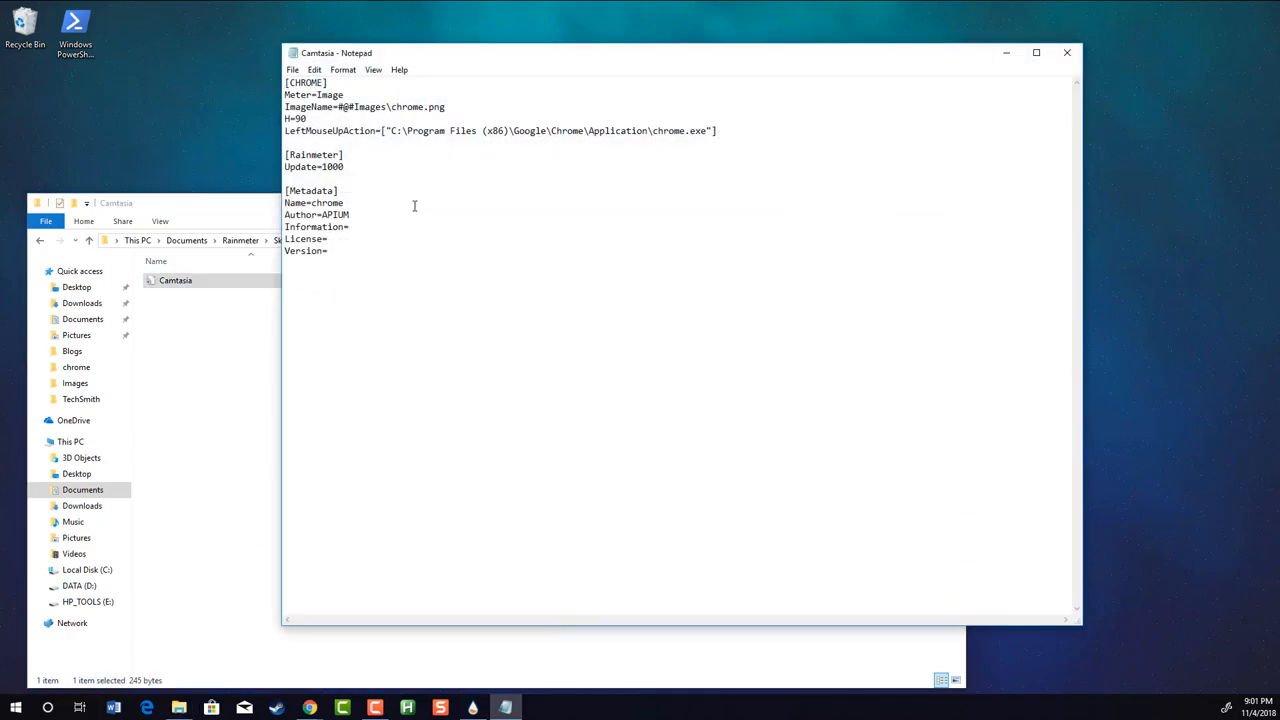
{"action": "mouse_move", "coordinate": [508, 92]}
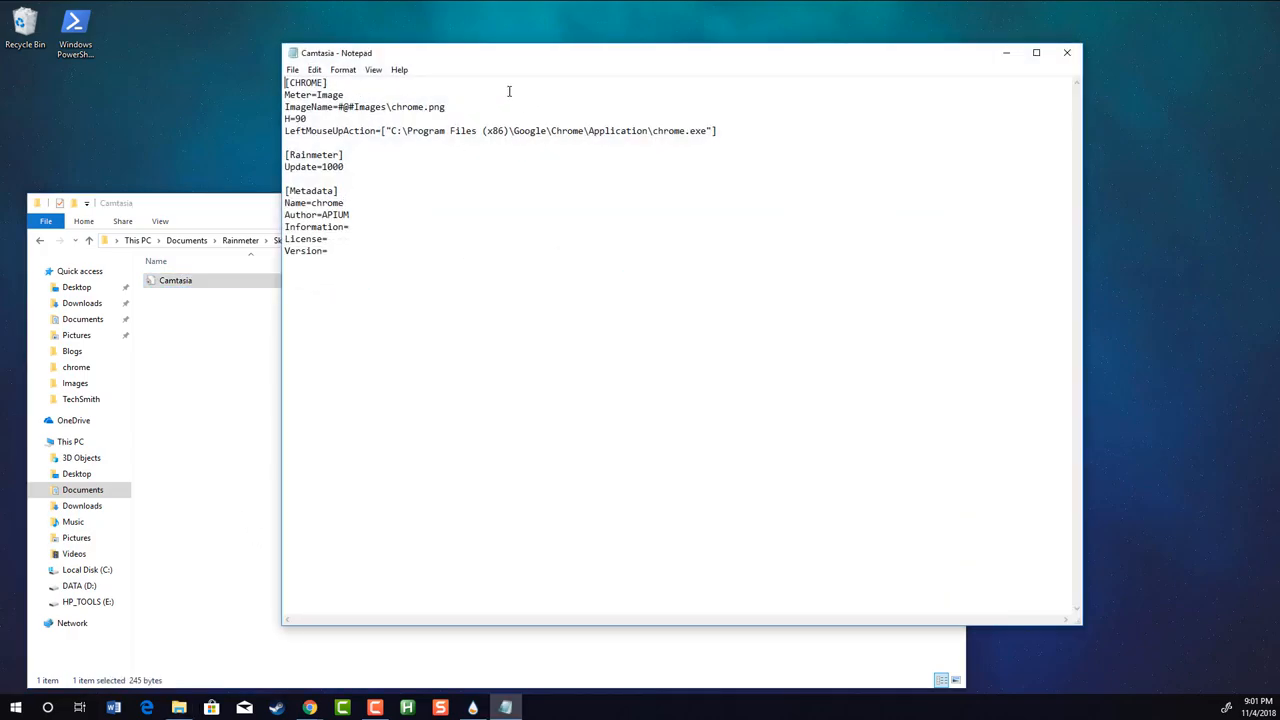
{"action": "mouse_move", "coordinate": [140, 400]}
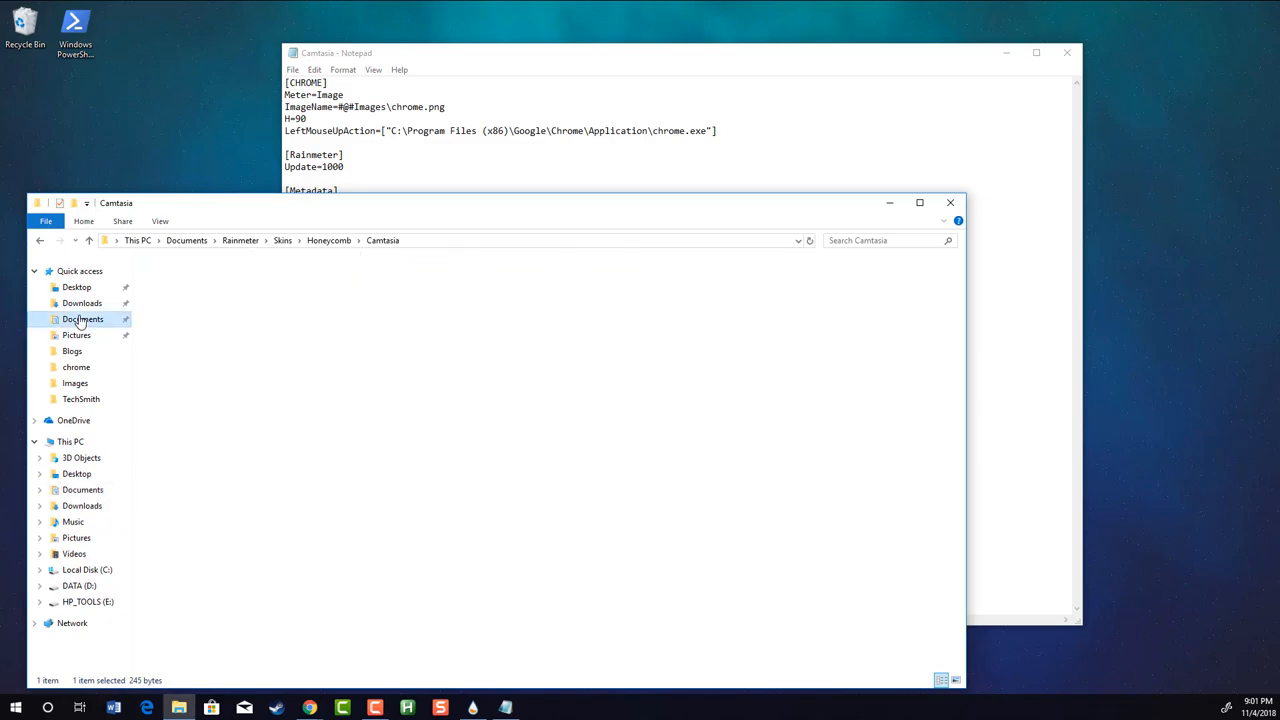
{"action": "left_click", "coordinate": [84, 318]}
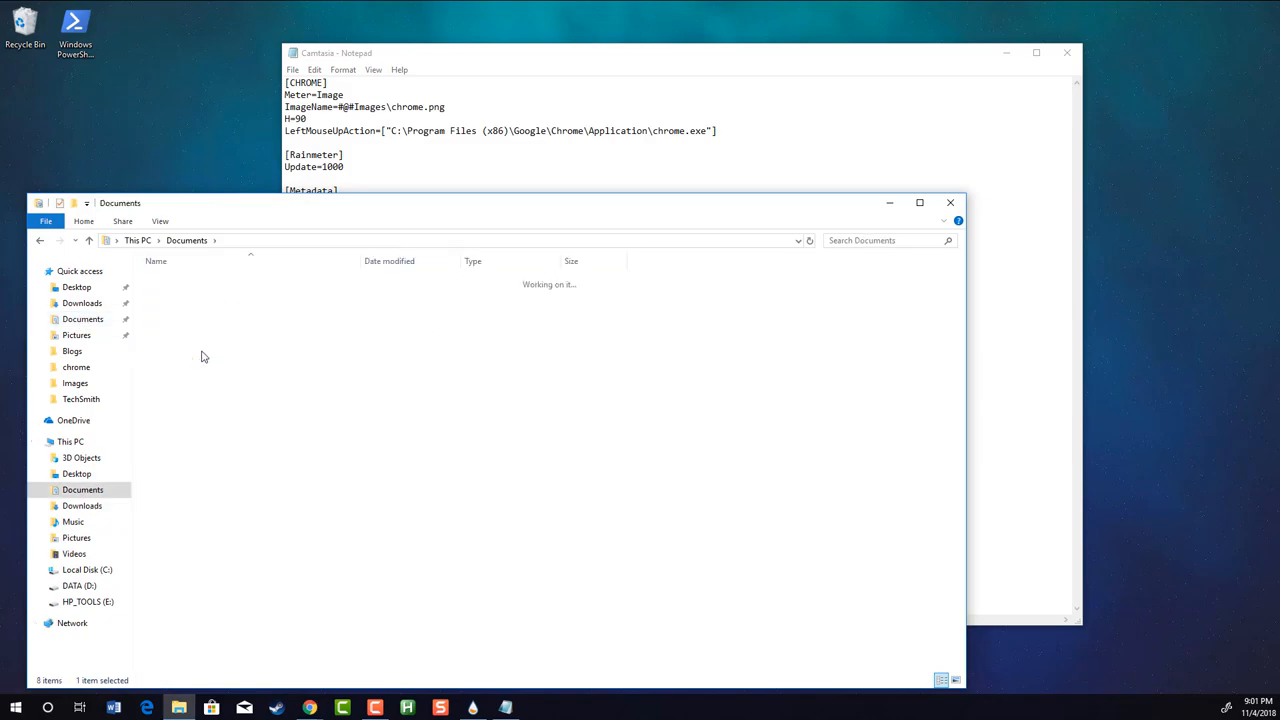
Look up the Camtasia 2018 shortcut's install path in Programs for the skin's launch action
{"action": "double_click", "coordinate": [184, 308]}
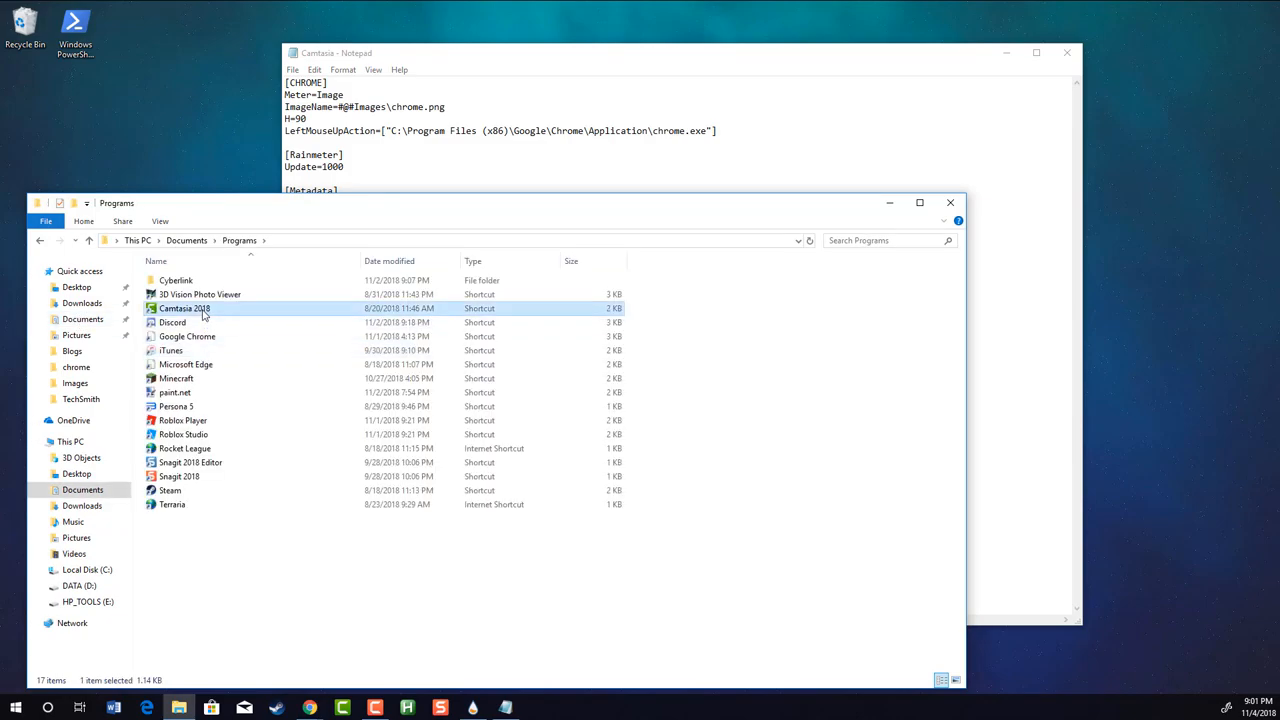
{"action": "right_click", "coordinate": [184, 308]}
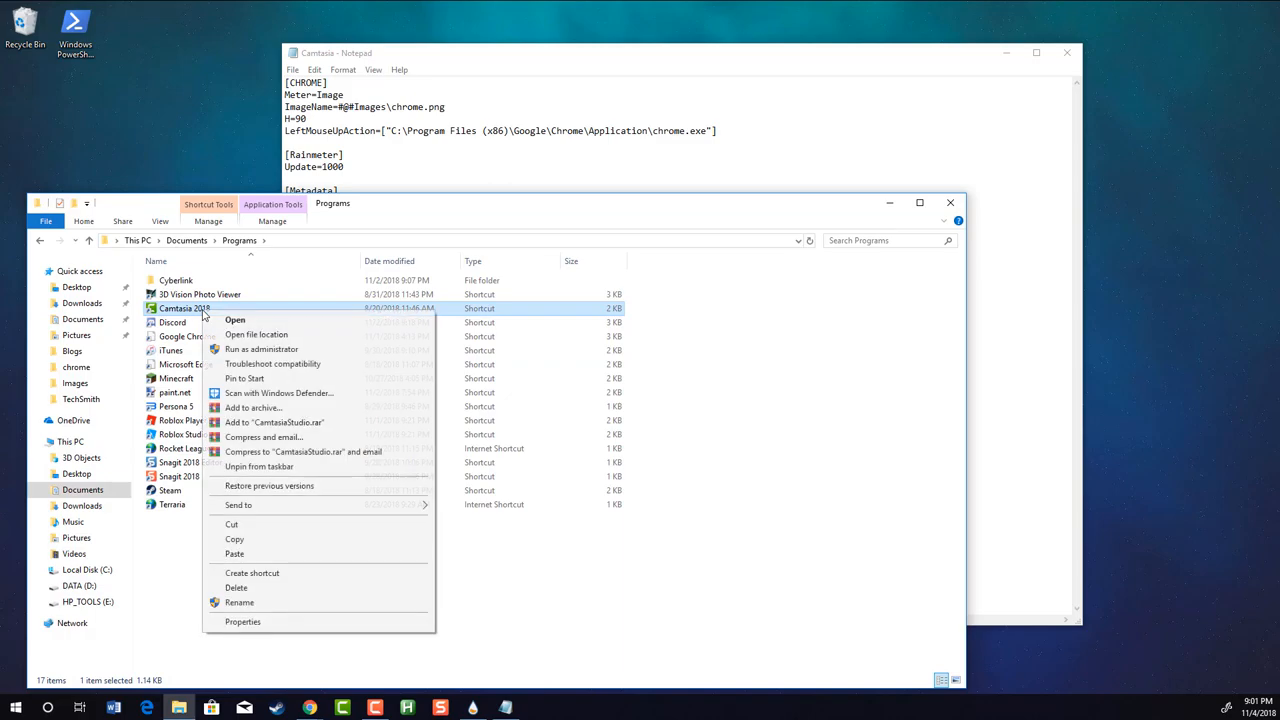
{"action": "left_click", "coordinate": [244, 620]}
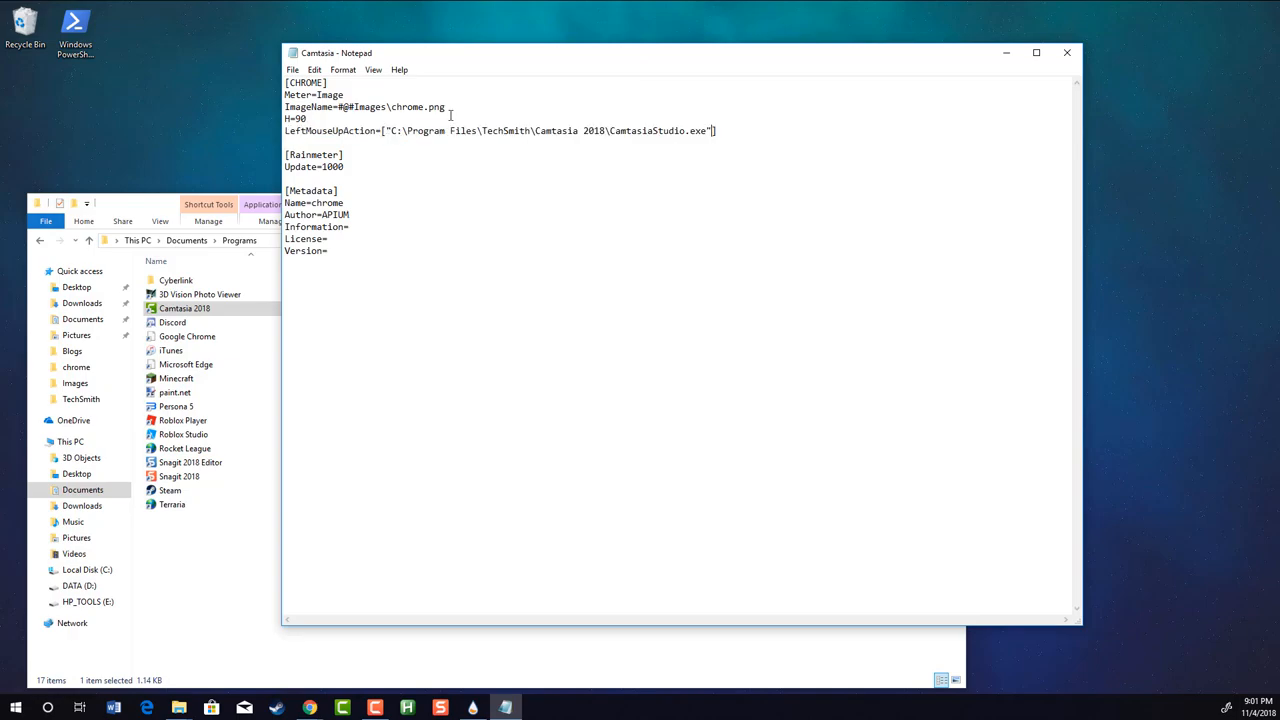
{"action": "mouse_move", "coordinate": [358, 206]}
{"action": "type", "text": "Camtasia"}
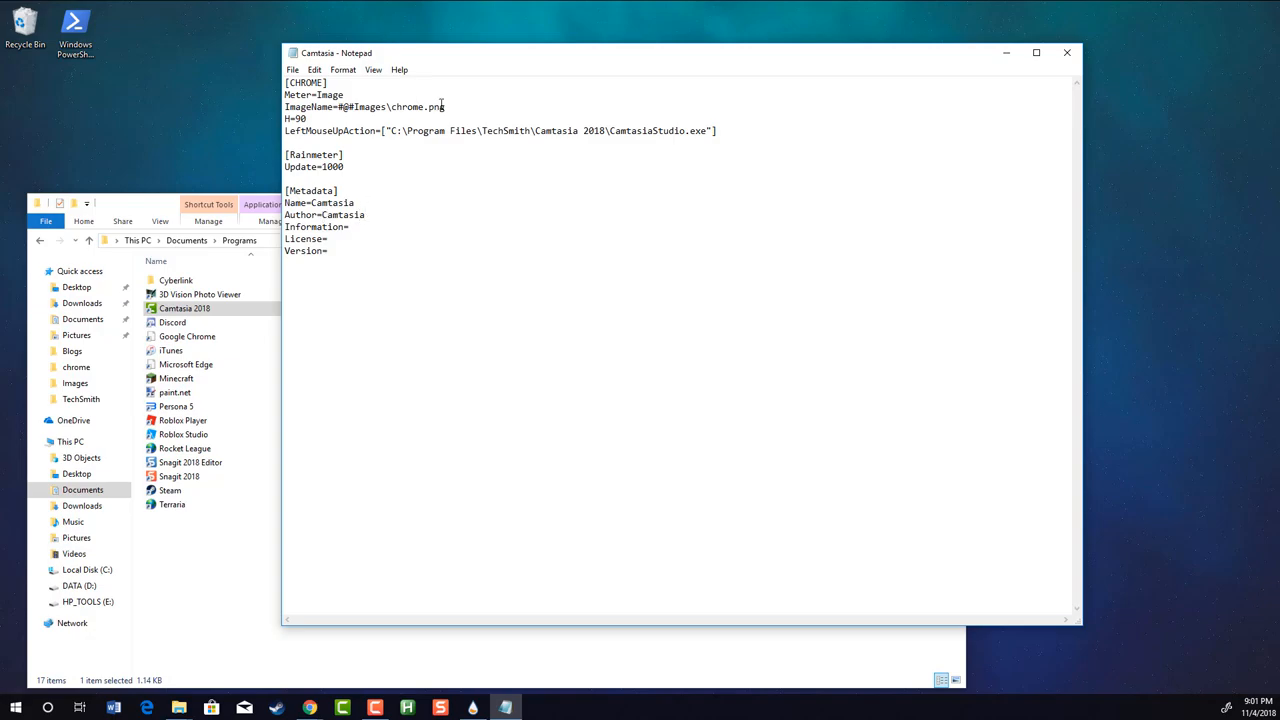
Replace the chrome image reference in ImageName with Camtasia
{"action": "double_click", "coordinate": [410, 106]}
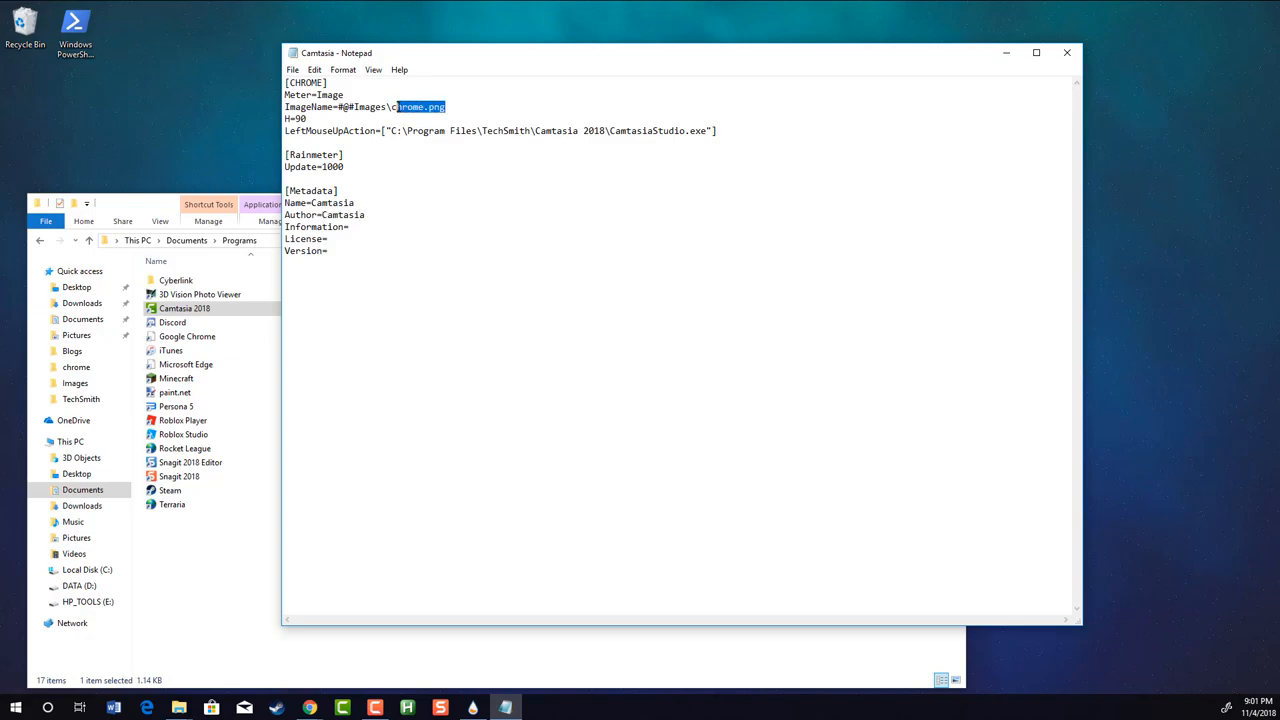
{"action": "double_click", "coordinate": [408, 108]}
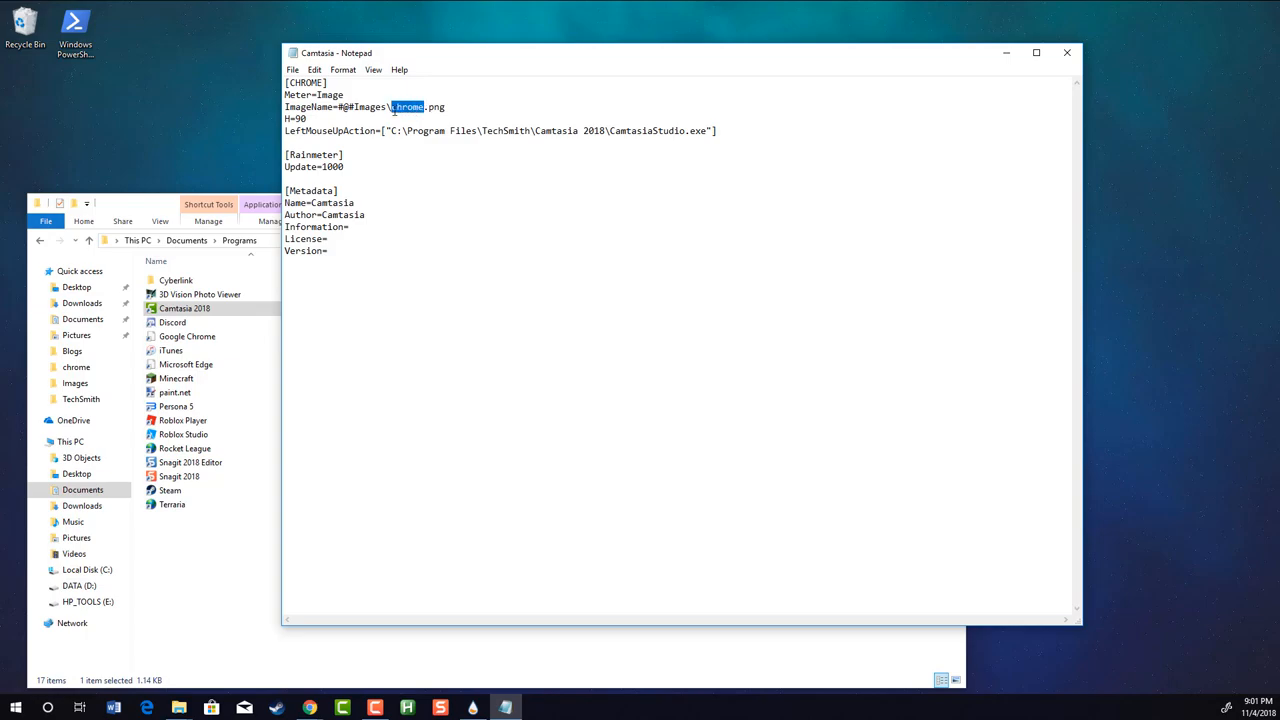
{"action": "type", "text": "Camta"}
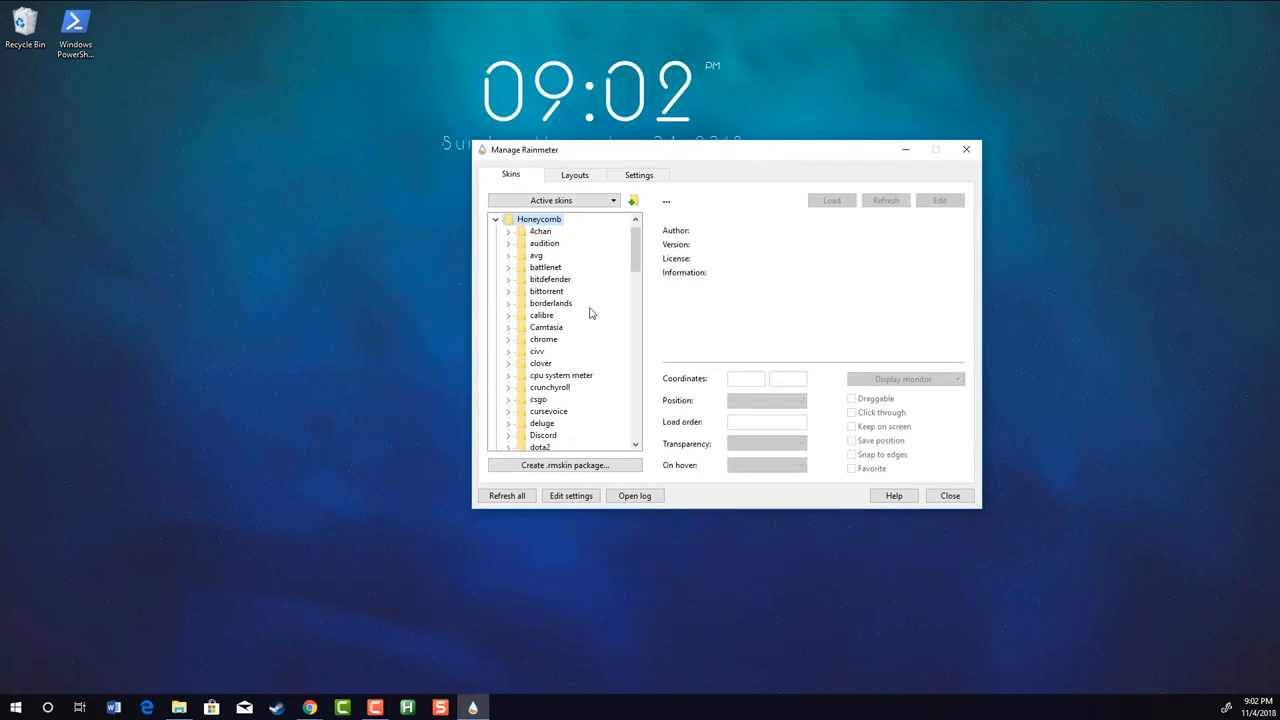
Select Camtasia.ini under Honeycomb in Manage Rainmeter and load it onto the desktop
{"action": "scroll", "scroll_direction": "down", "scroll_amount": 3}
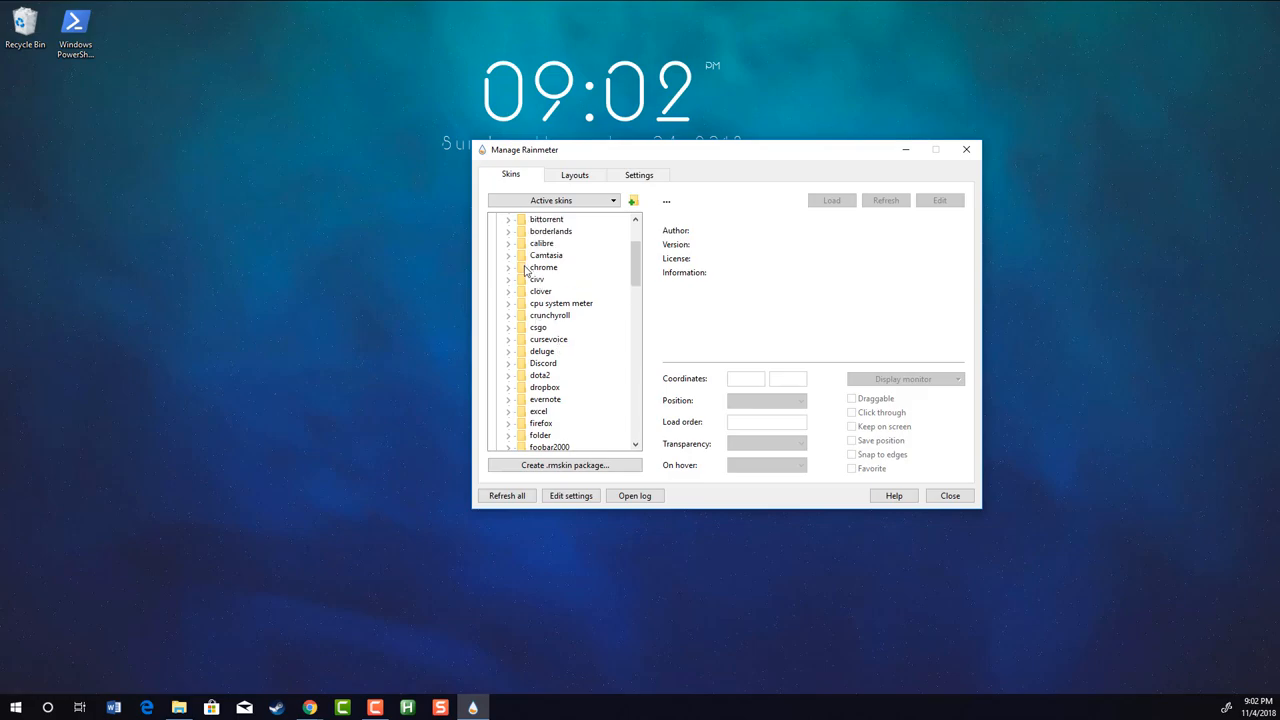
{"action": "left_click", "coordinate": [546, 256]}
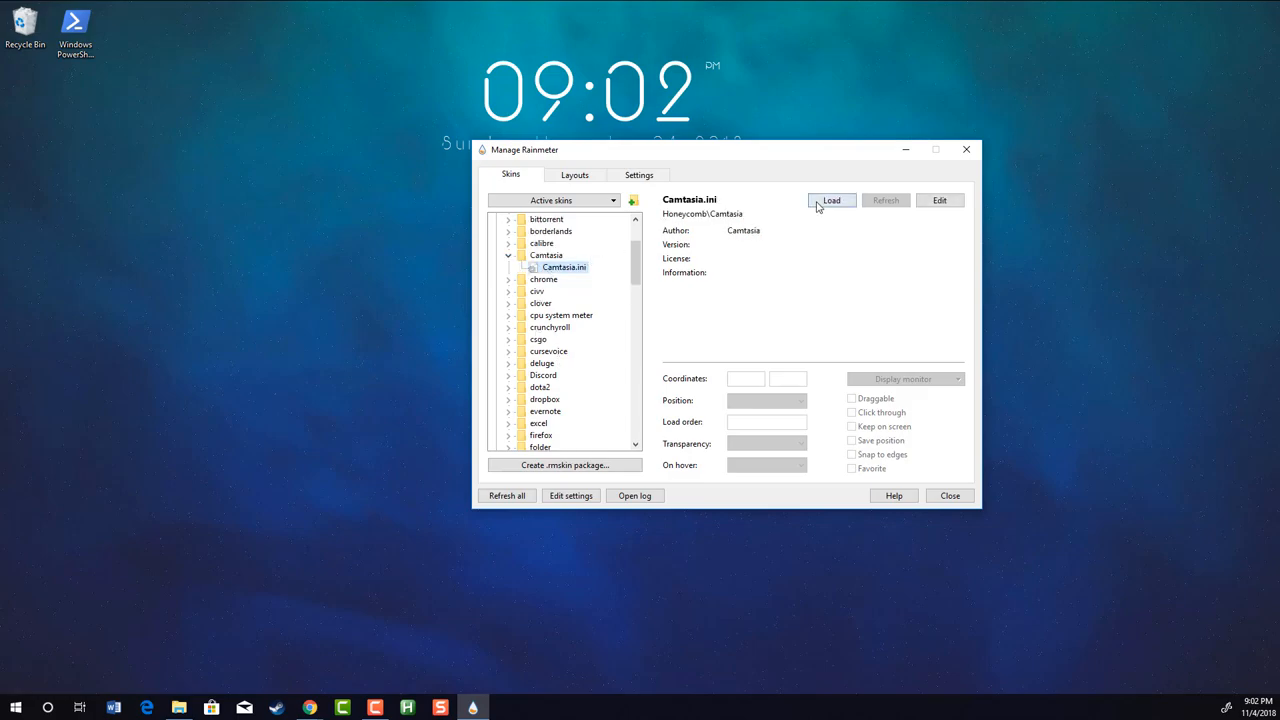
{"action": "left_click", "coordinate": [832, 200]}
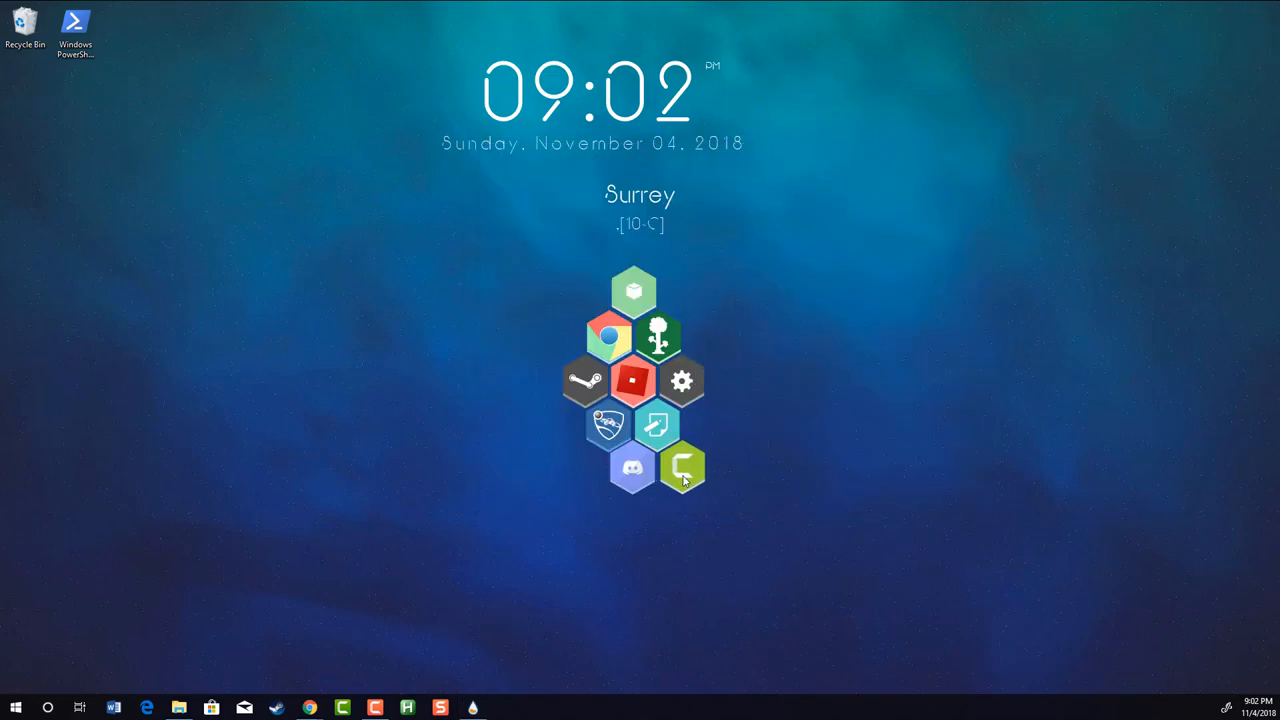
{"action": "mouse_move", "coordinate": [680, 468]}
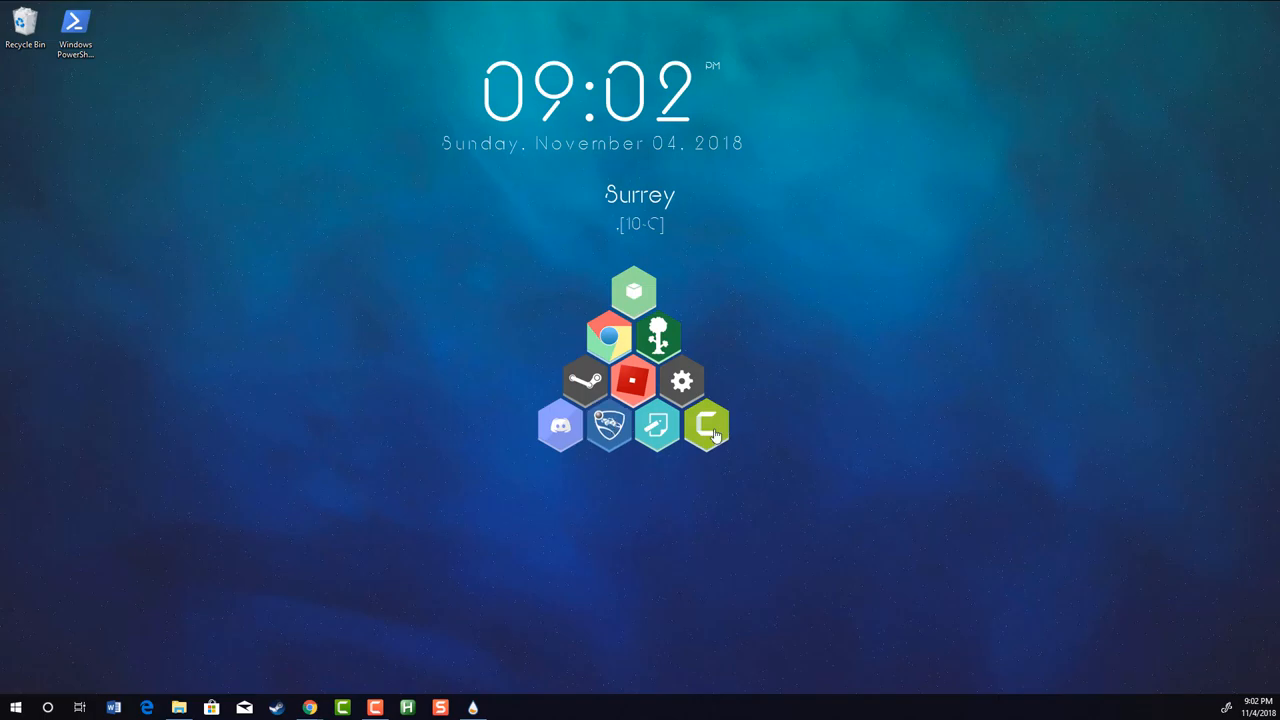
{"action": "mouse_move", "coordinate": [1032, 432]}
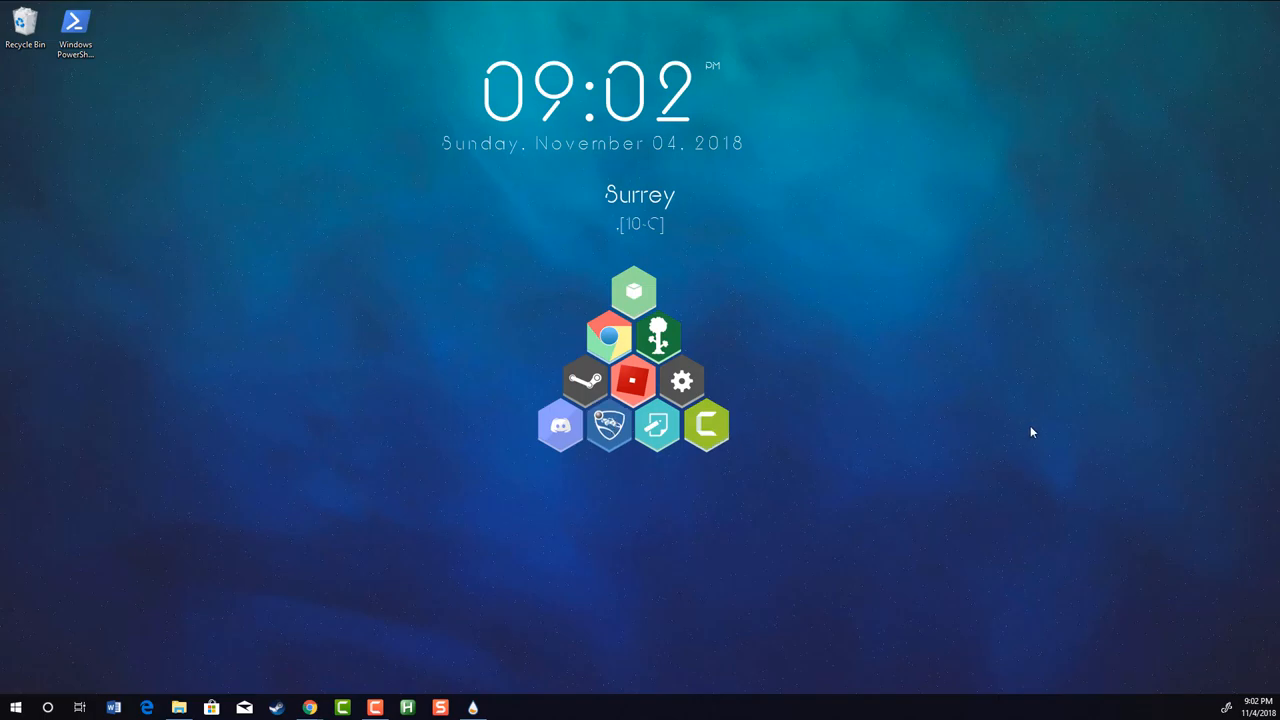
{"action": "mouse_move", "coordinate": [706, 428]}
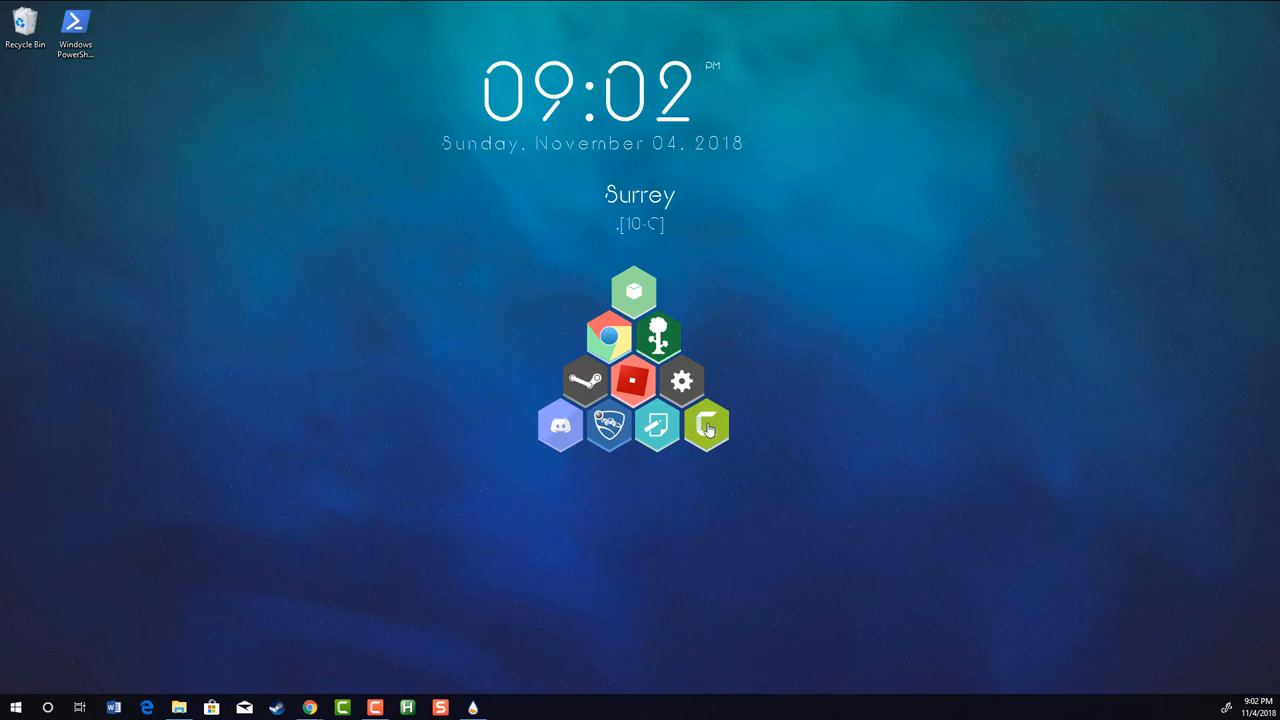
Launch Camtasia from its new hexagon and close its welcome window
{"action": "left_click", "coordinate": [708, 424]}
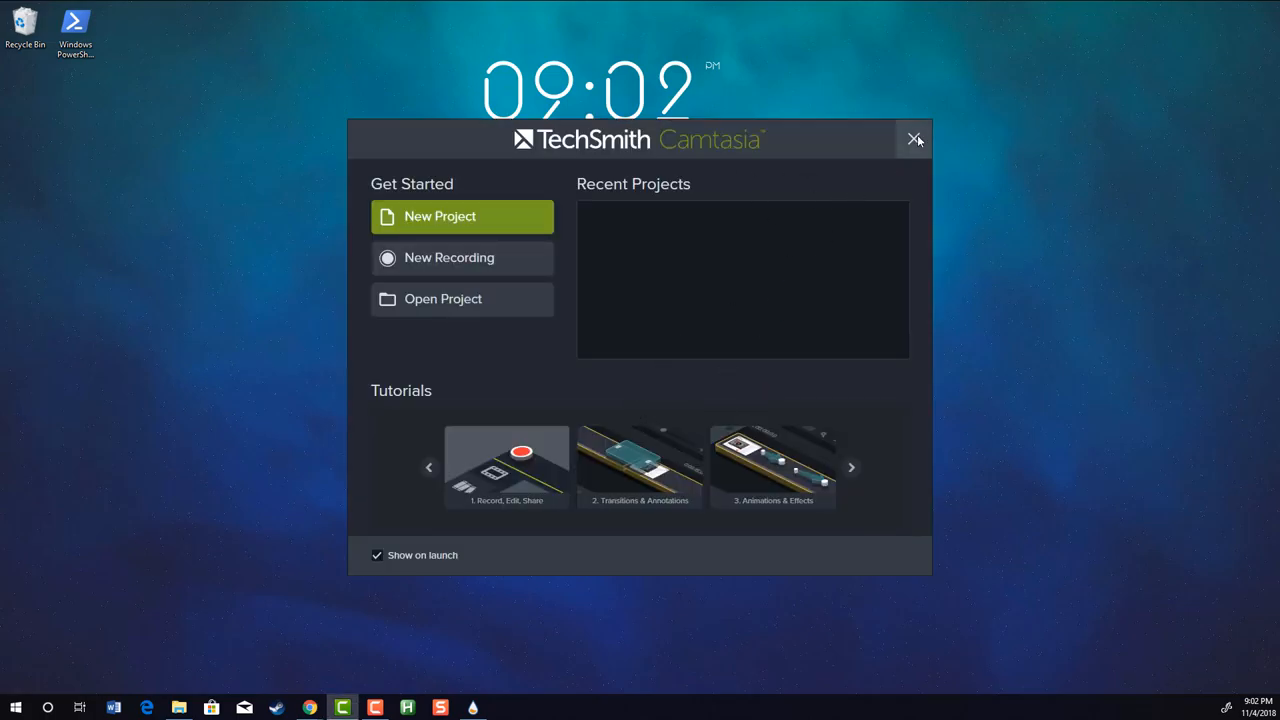
{"action": "left_click", "coordinate": [912, 140]}
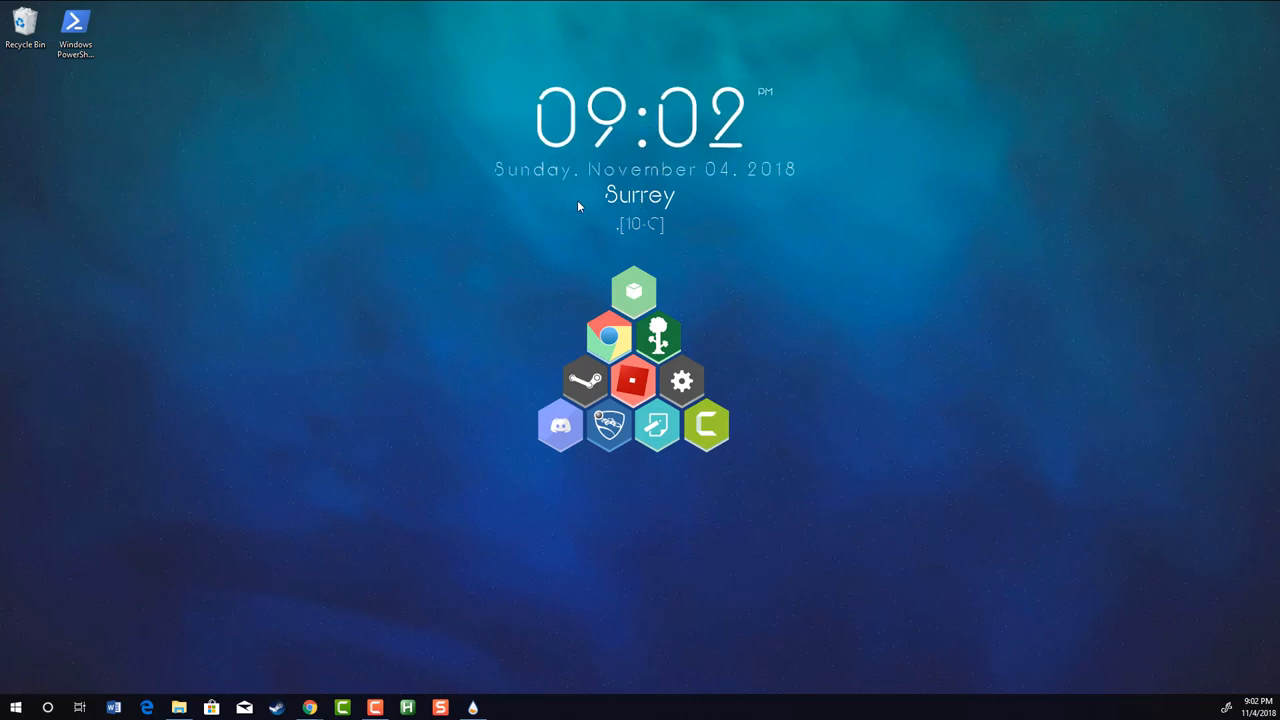
{"action": "mouse_move", "coordinate": [294, 656]}
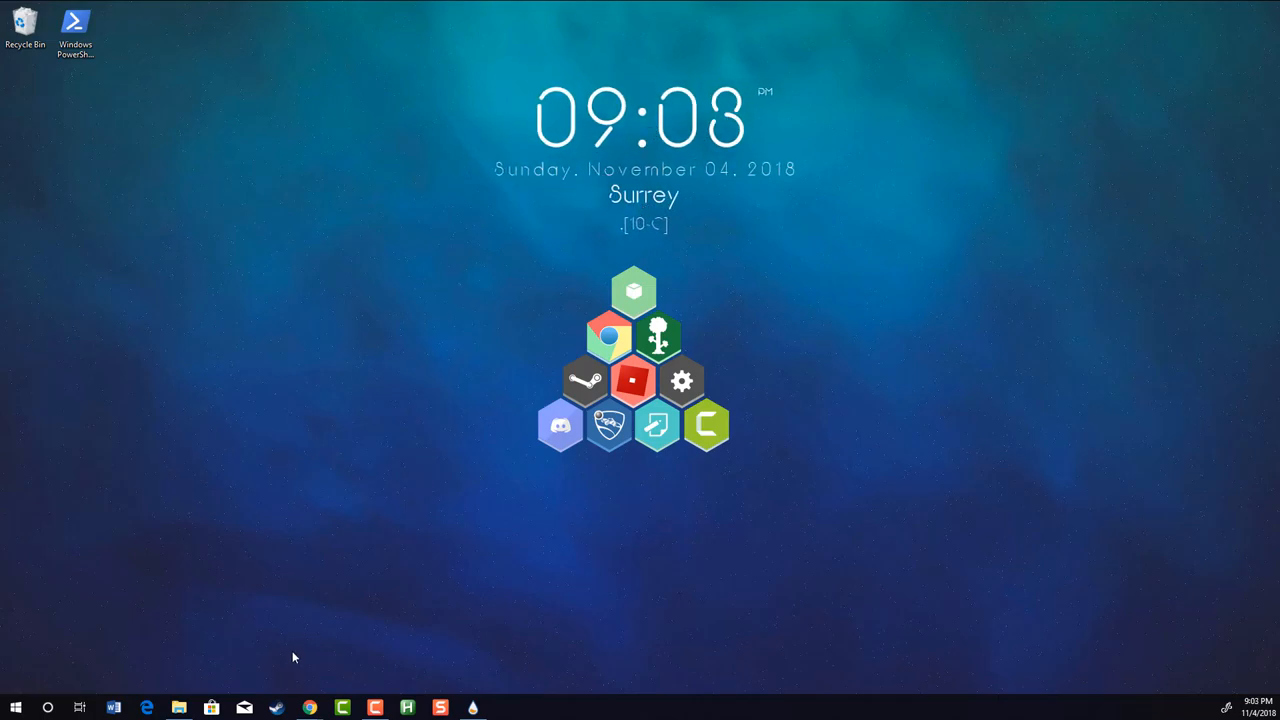
Load the Authentic 24h Clock.ini skin from Manage Rainmeter onto the desktop
{"action": "left_click", "coordinate": [472, 708]}
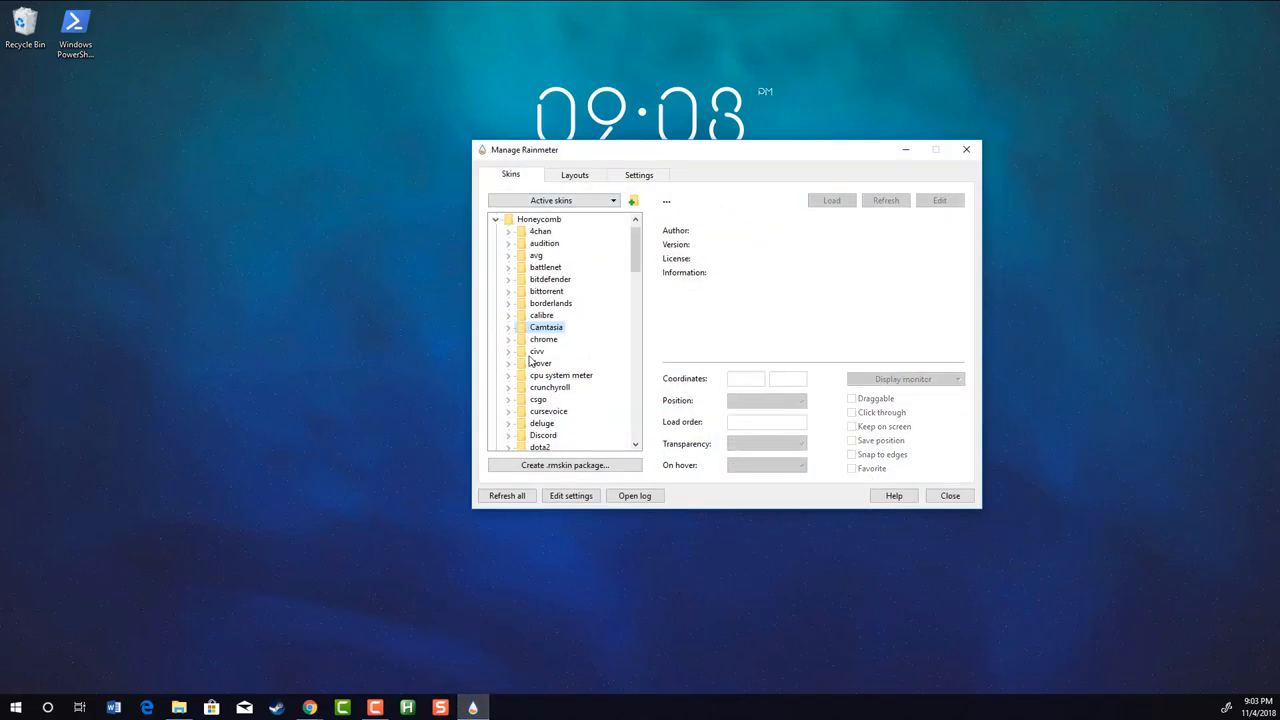
{"action": "left_click", "coordinate": [496, 218]}
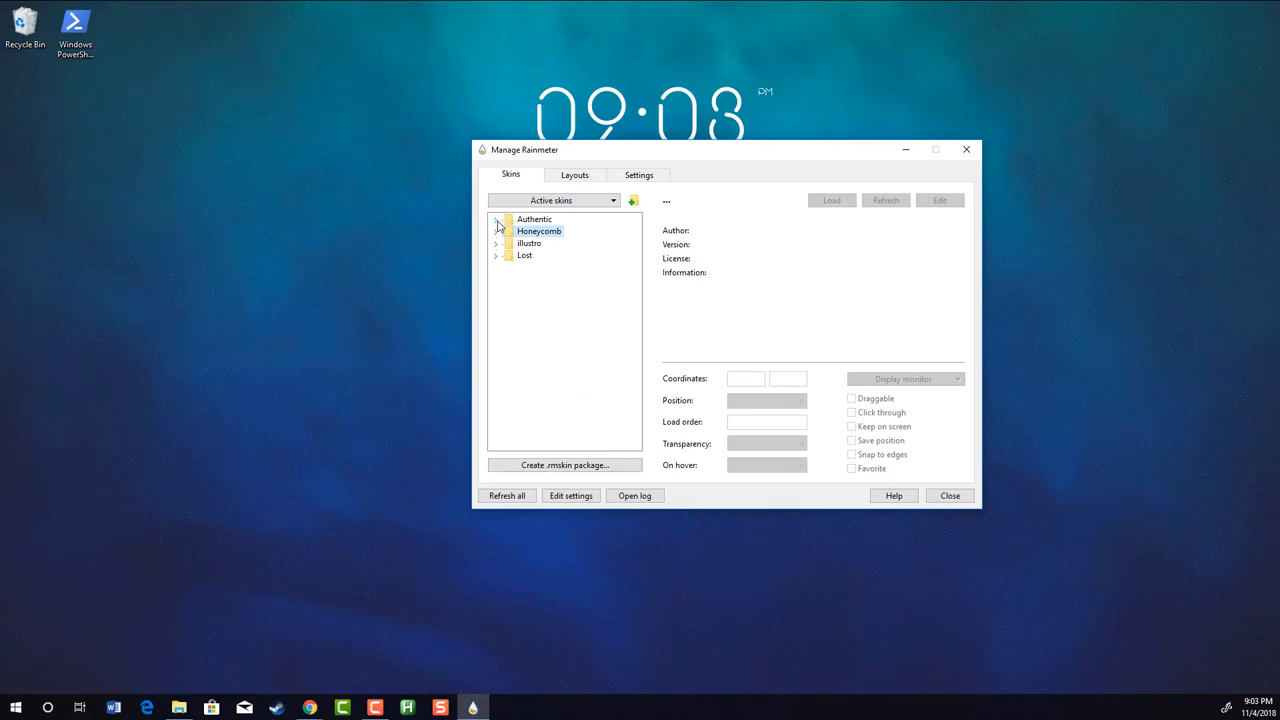
{"action": "left_click", "coordinate": [496, 218]}
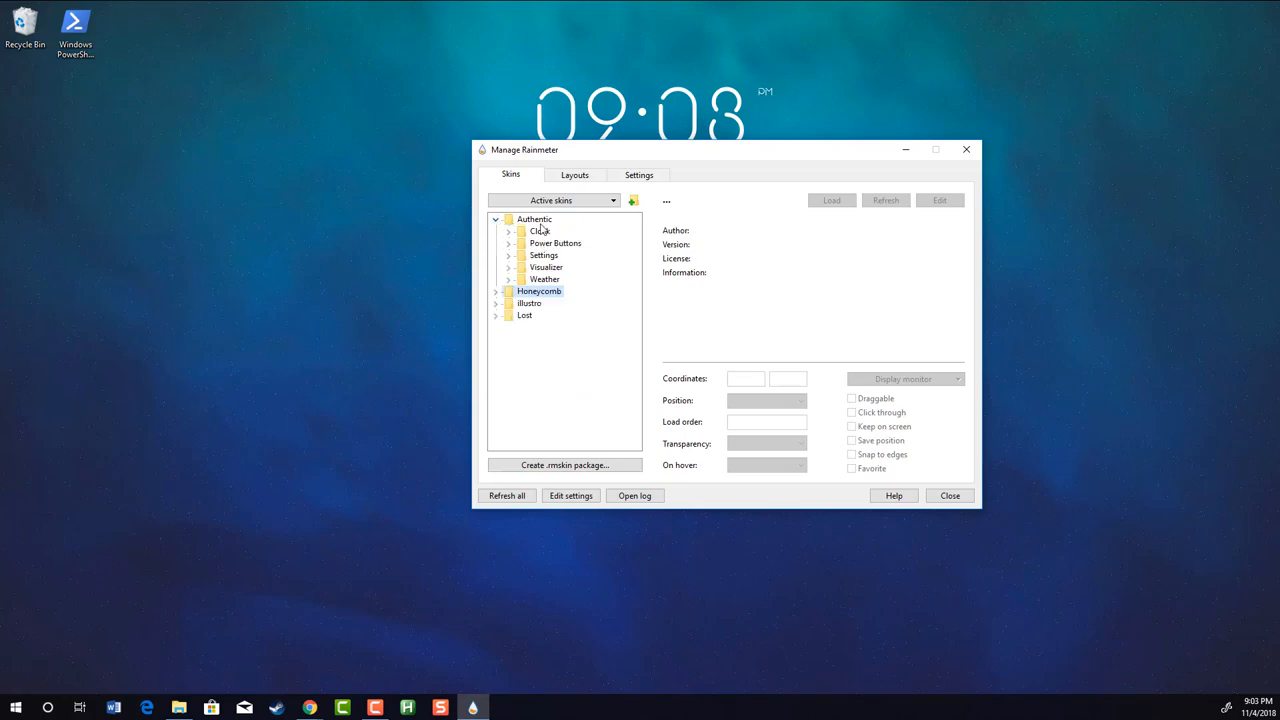
{"action": "left_click", "coordinate": [508, 232]}
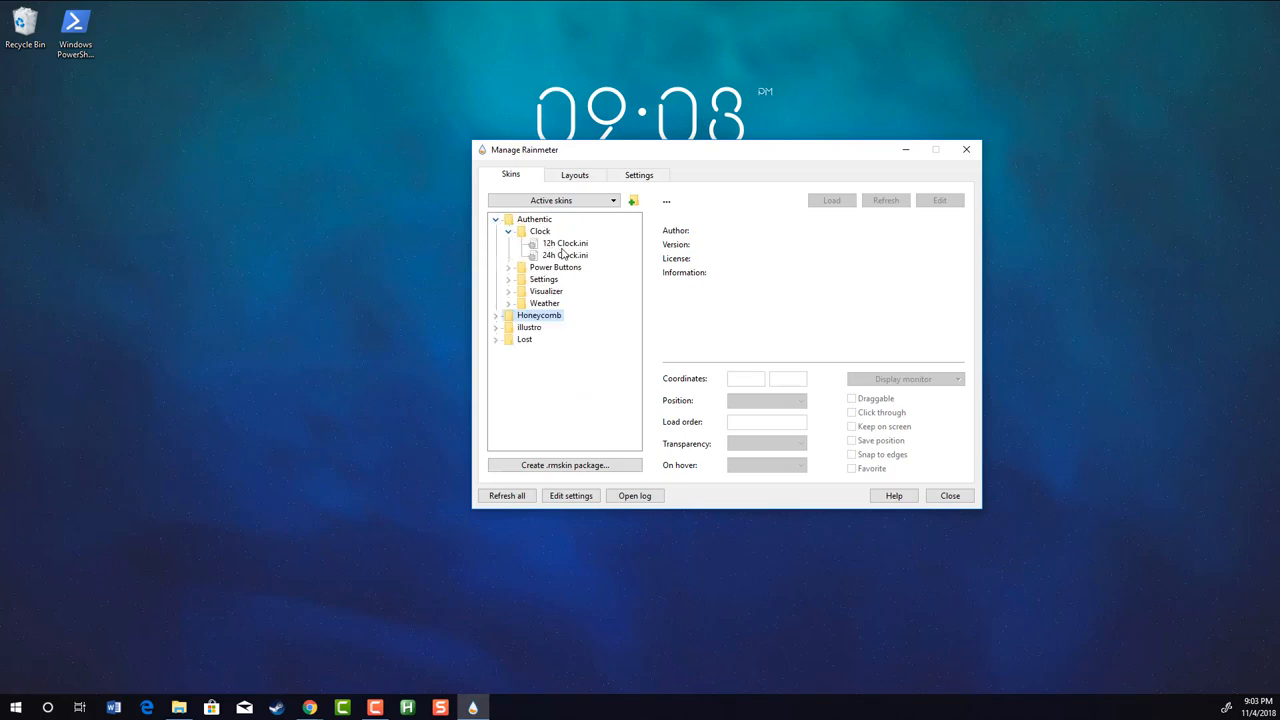
{"action": "left_click", "coordinate": [564, 256]}
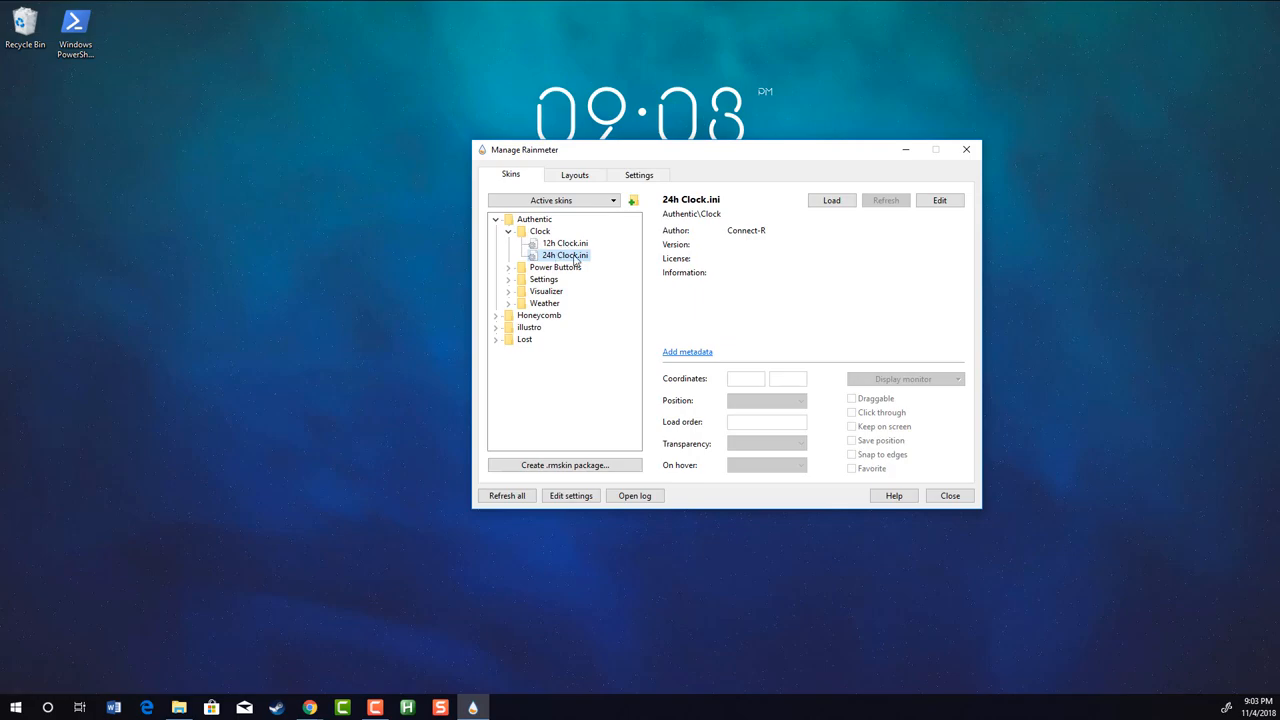
{"action": "left_click", "coordinate": [832, 200]}
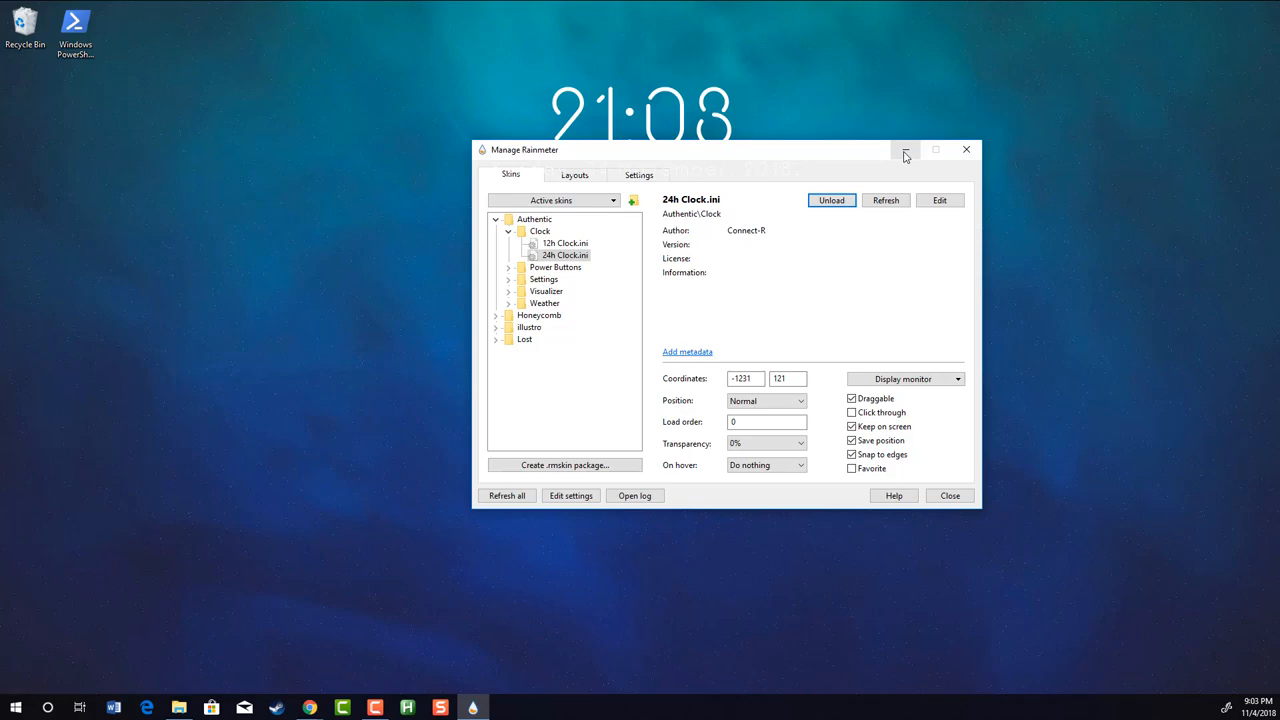
{"action": "mouse_move", "coordinate": [632, 230]}
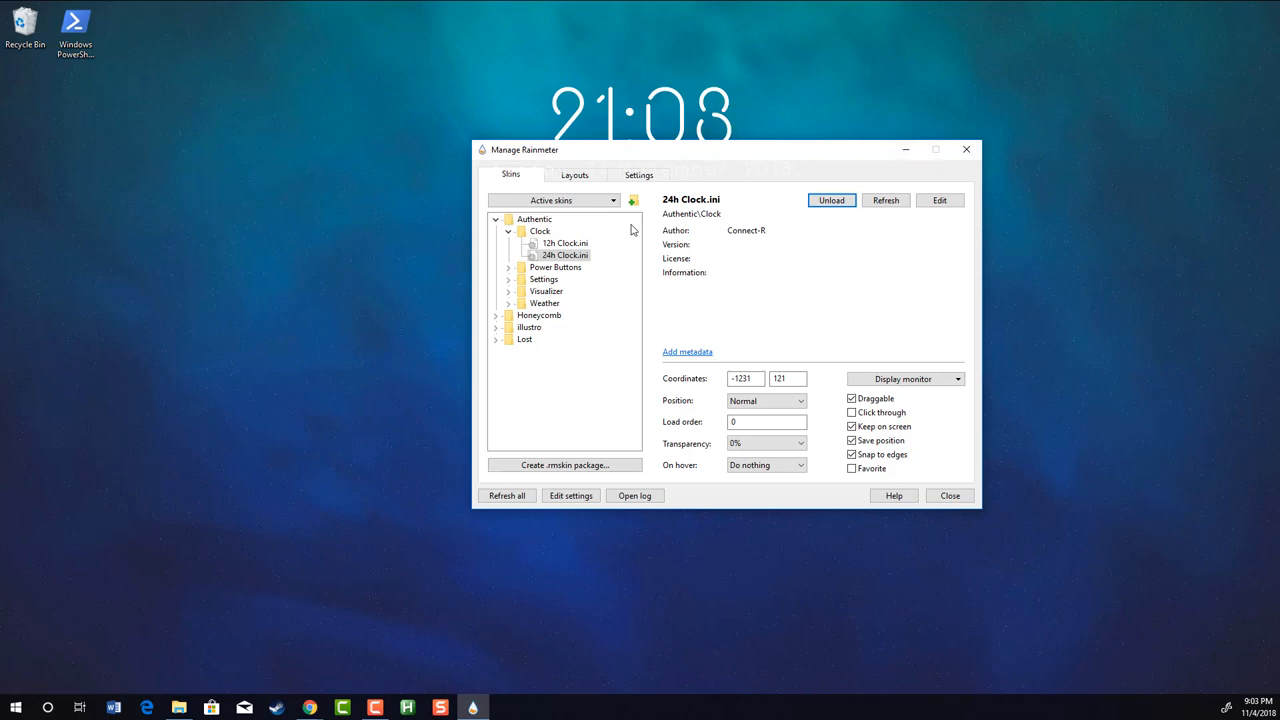
{"action": "mouse_move", "coordinate": [652, 188]}
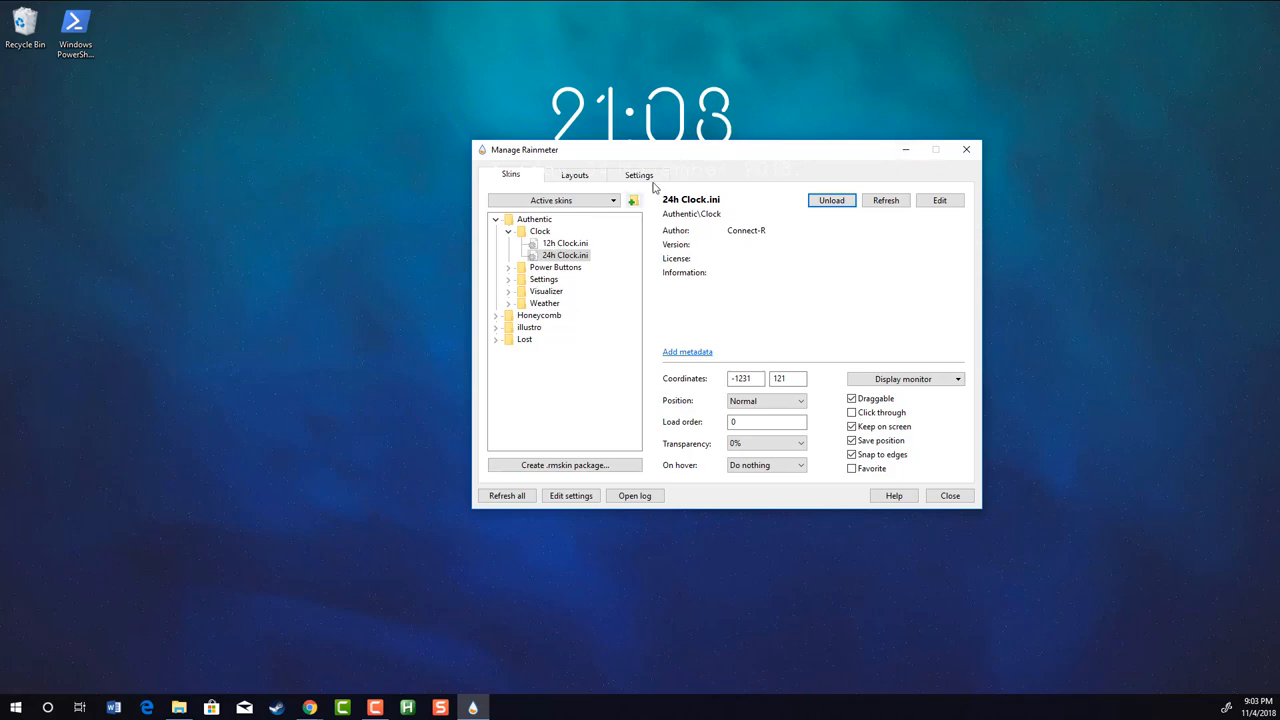
Select the Authentic Weather skin file and move the manager down to reveal the weather
{"action": "left_click", "coordinate": [508, 304]}
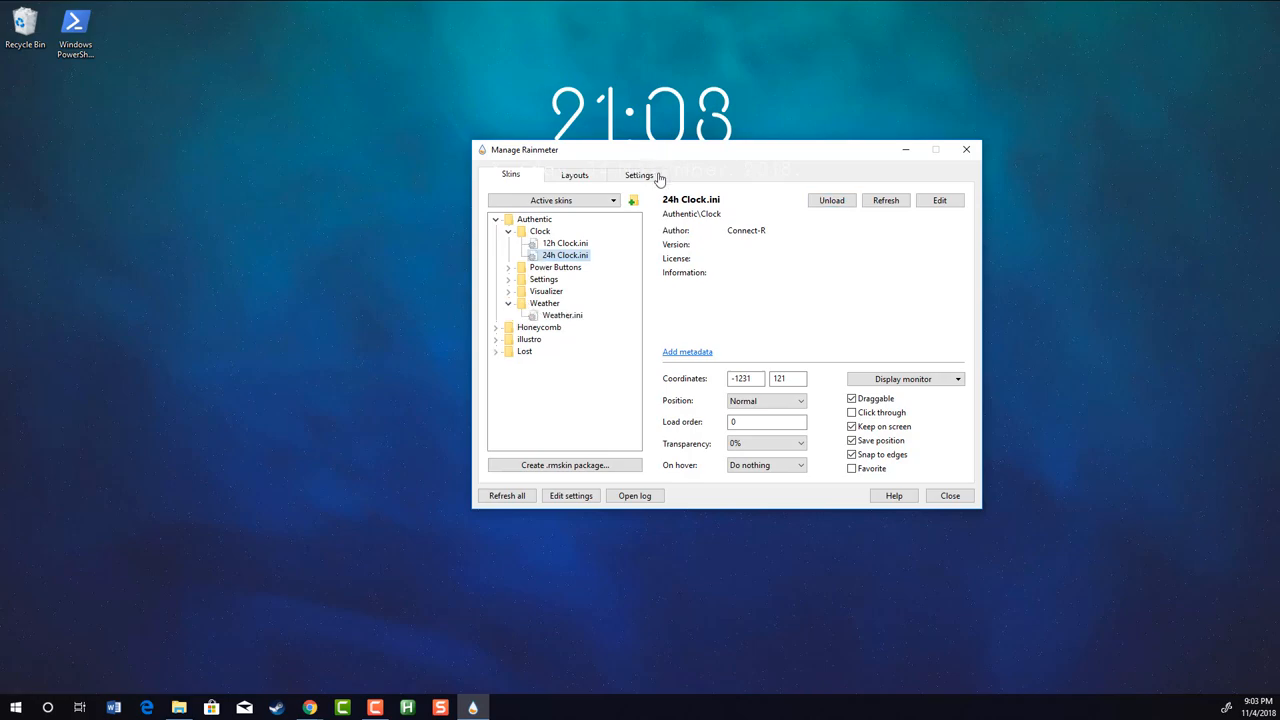
{"action": "left_click", "coordinate": [562, 314]}
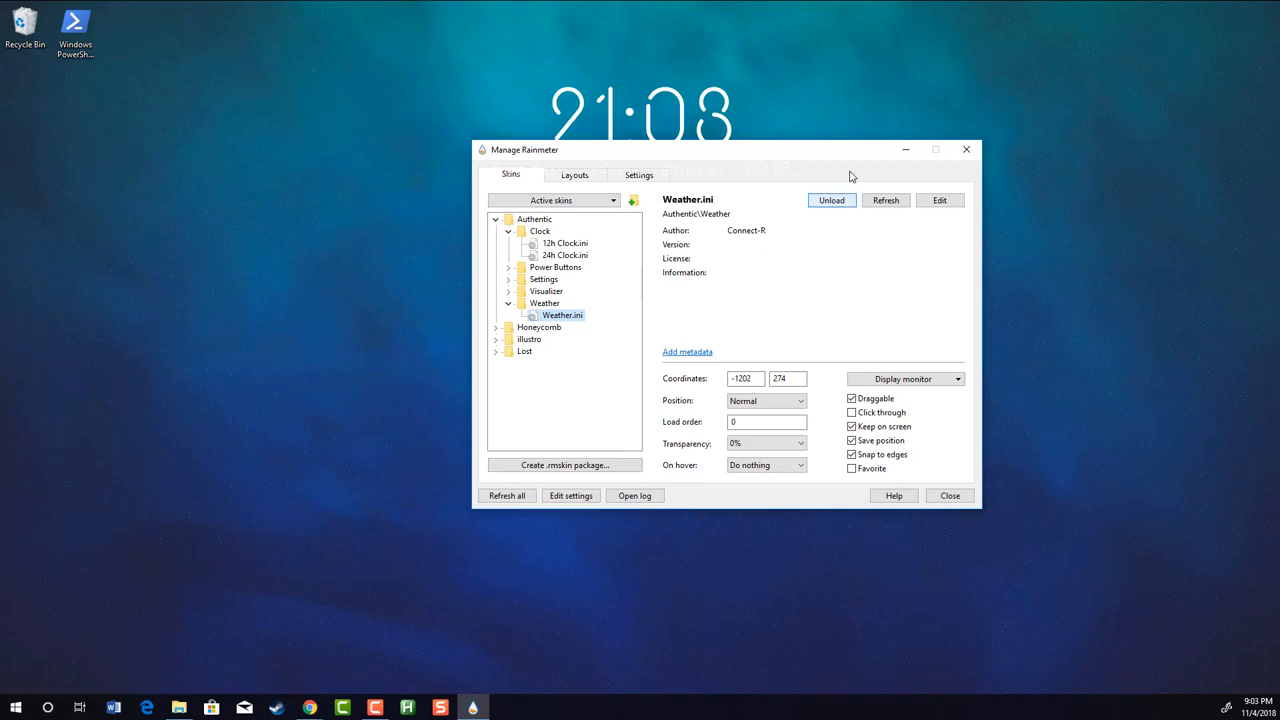
{"action": "left_click_drag", "start_coordinate": [700, 148], "coordinate": [716, 316]}
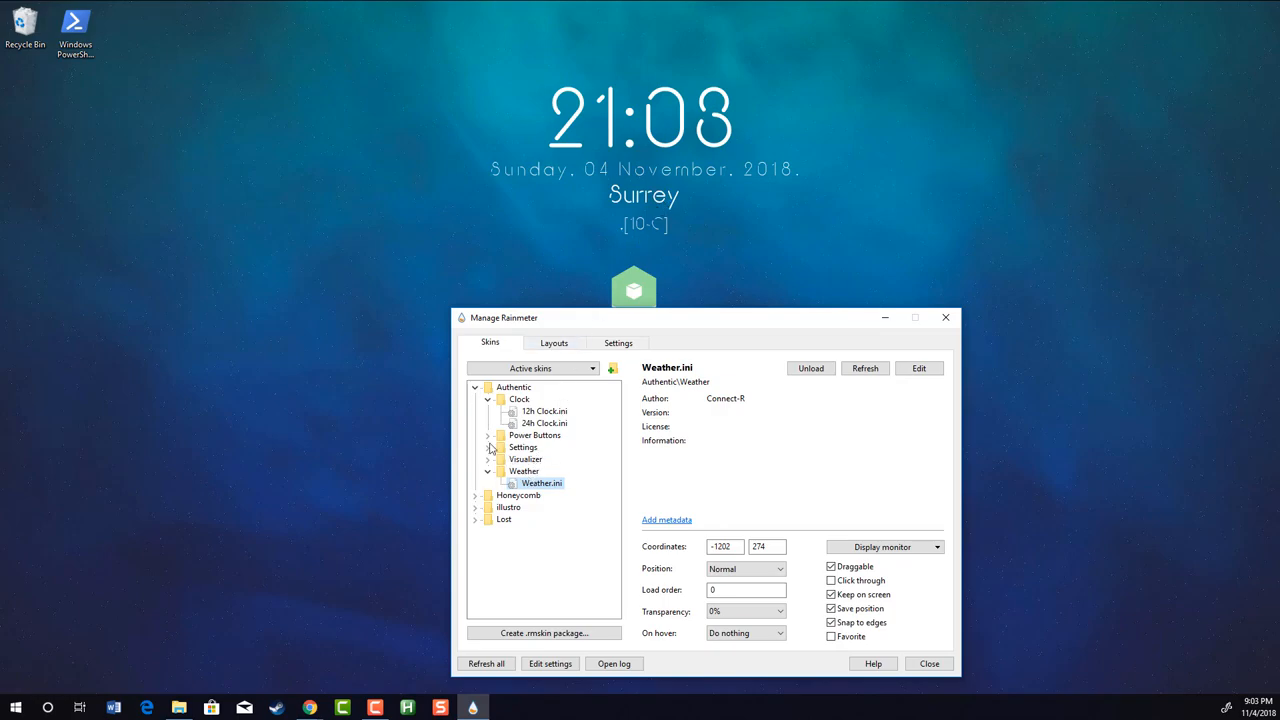
Load Authentic > Settings > Settings.ini to show the weather settings panel
{"action": "left_click", "coordinate": [488, 448]}
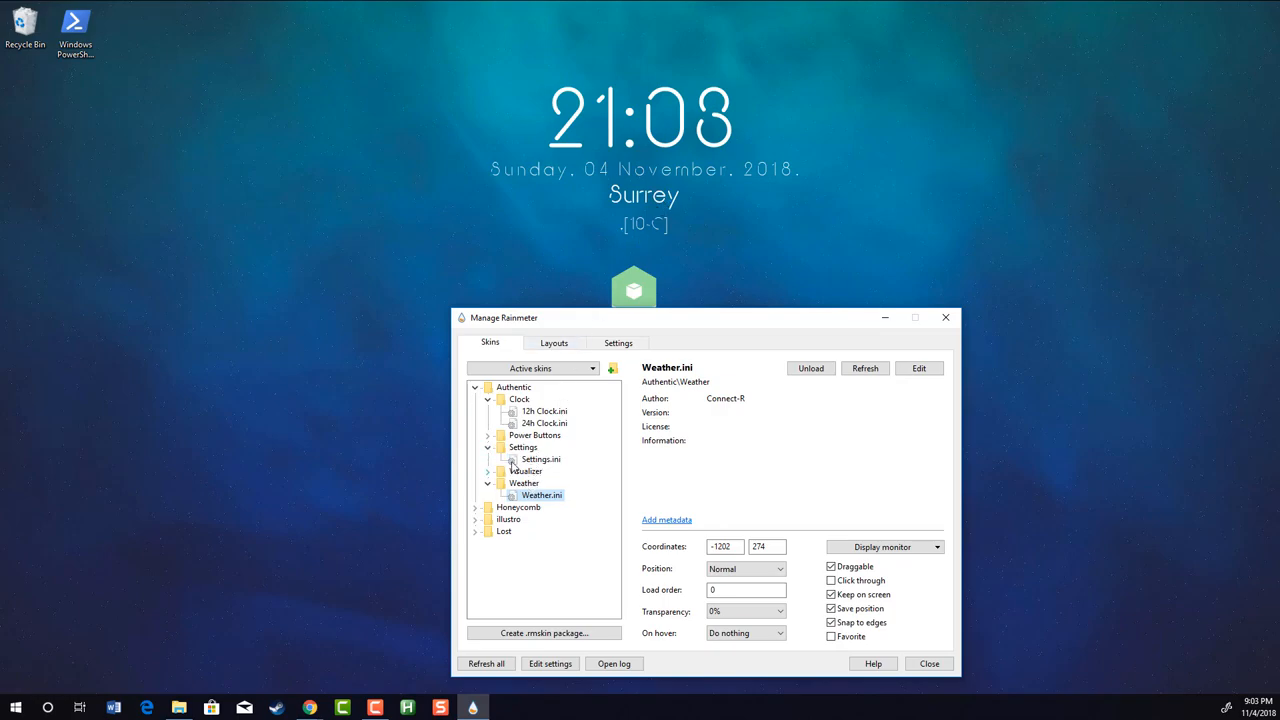
{"action": "left_click", "coordinate": [540, 458]}
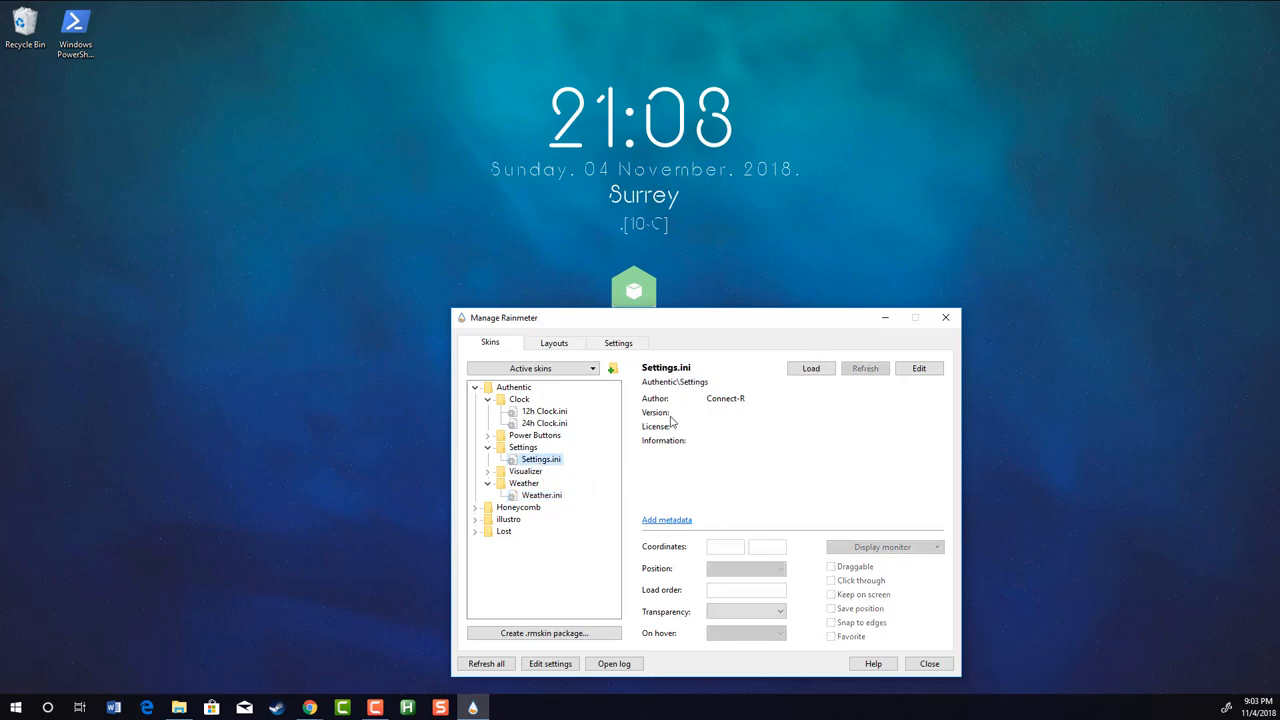
{"action": "left_click", "coordinate": [810, 368]}
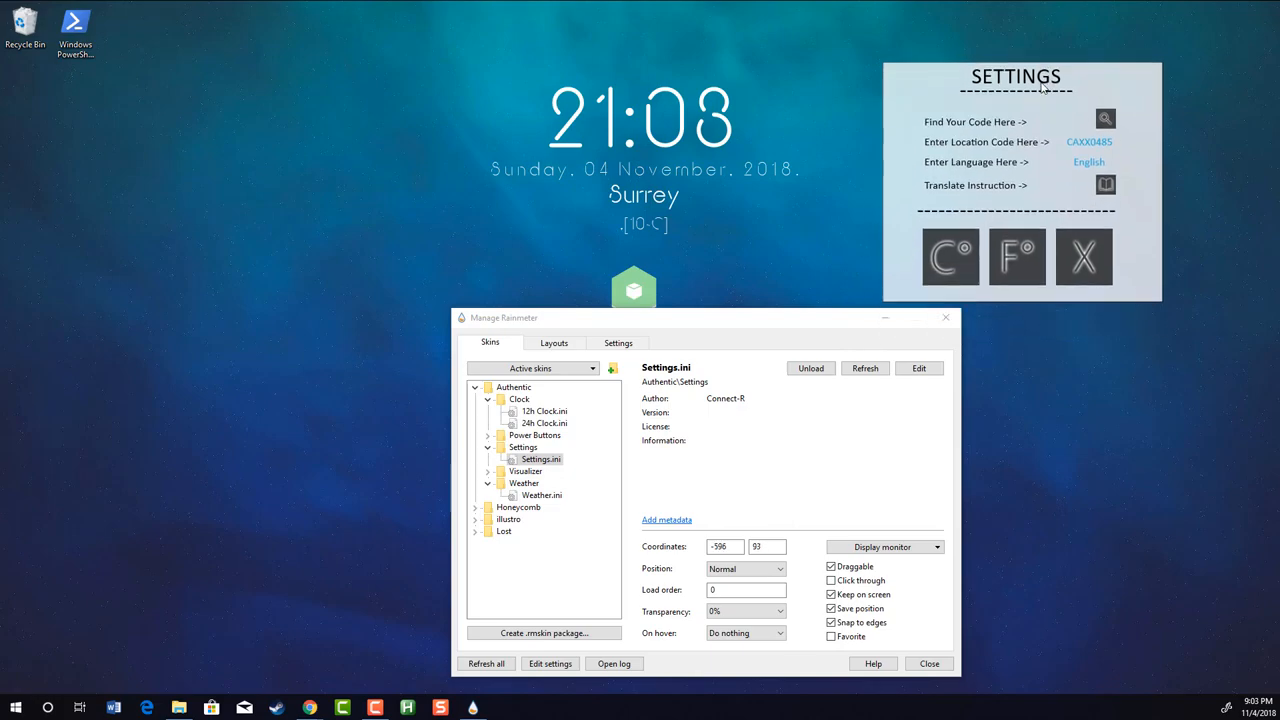
{"action": "mouse_move", "coordinate": [1088, 140]}
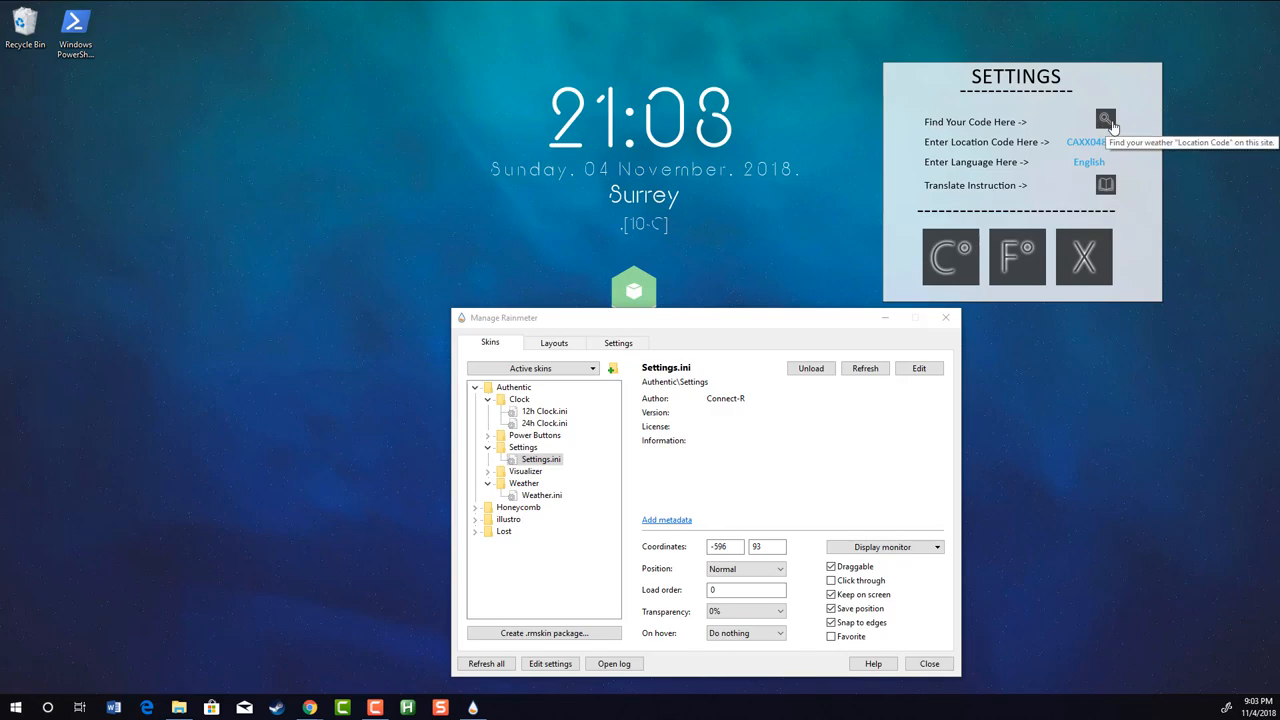
Search weather.codes for Surrey via the Settings skin's Find Your Code link
{"action": "left_click", "coordinate": [1104, 120]}
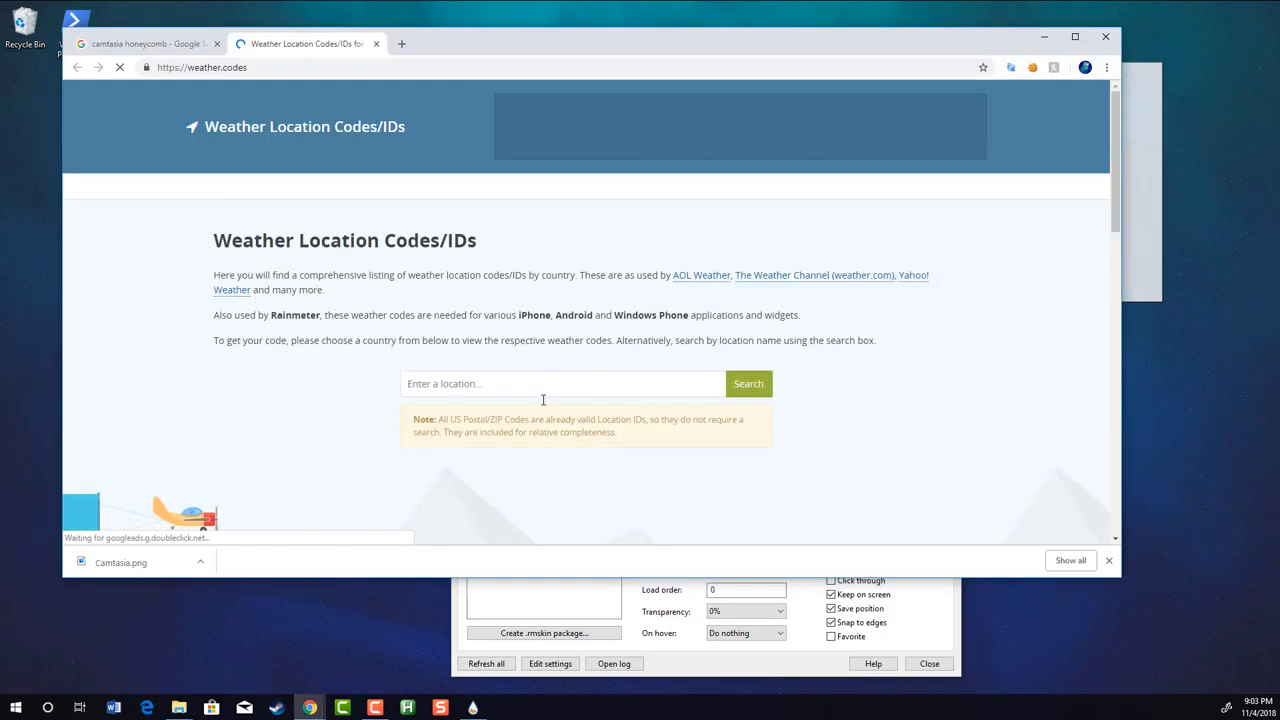
{"action": "left_click", "coordinate": [560, 384]}
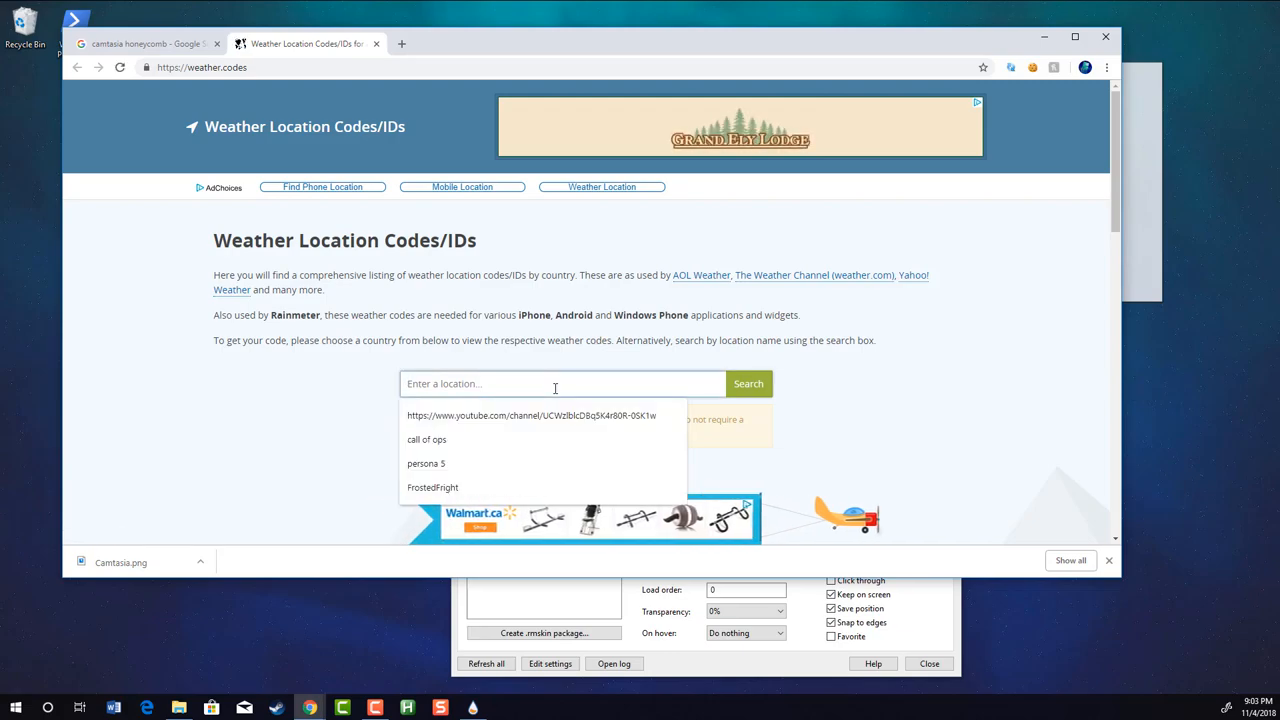
{"action": "type", "text": "Surey"}
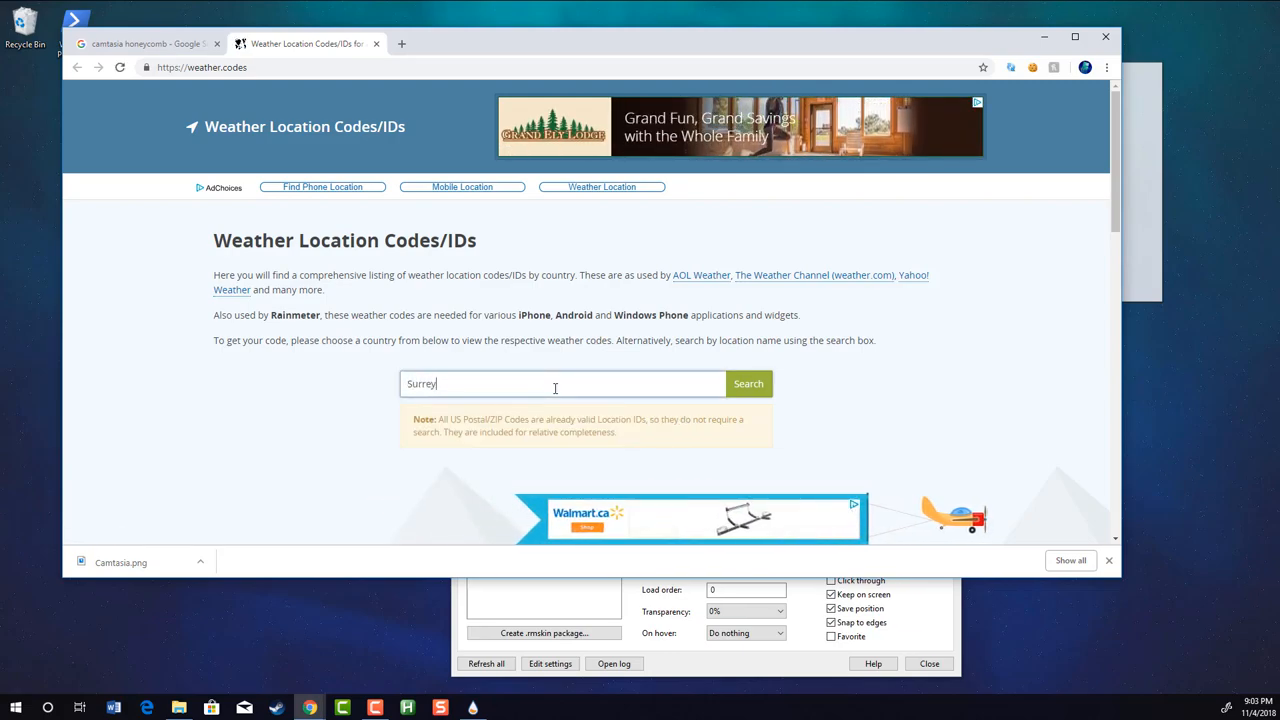
{"action": "left_click", "coordinate": [748, 384]}
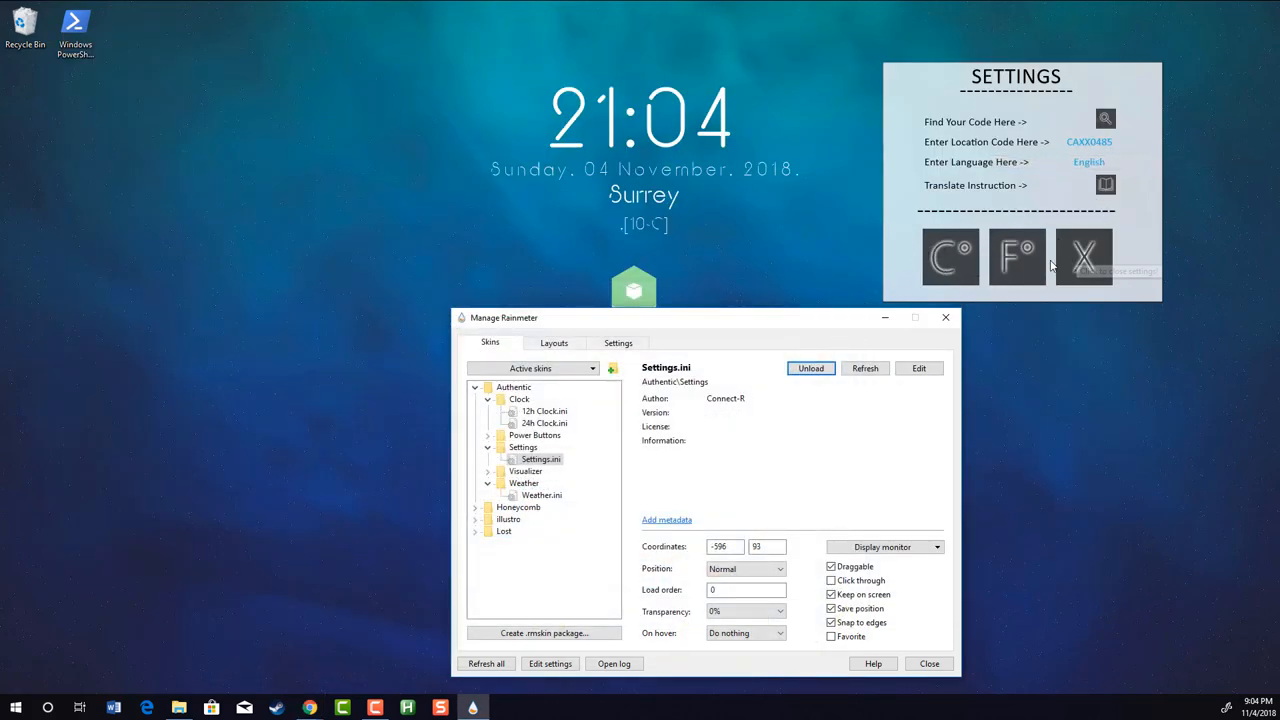
Toggle the weather temperature to Fahrenheit and back to Celsius, then refresh all skins
{"action": "left_click", "coordinate": [1016, 256]}
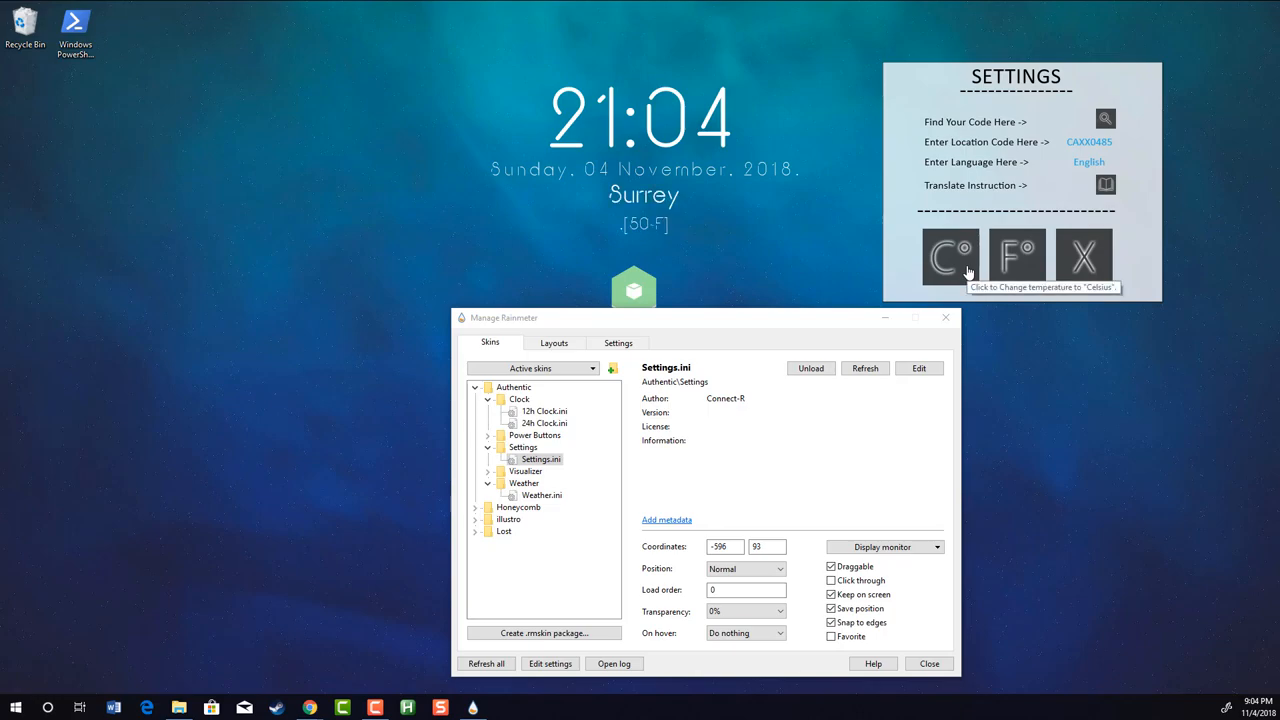
{"action": "left_click", "coordinate": [950, 256]}
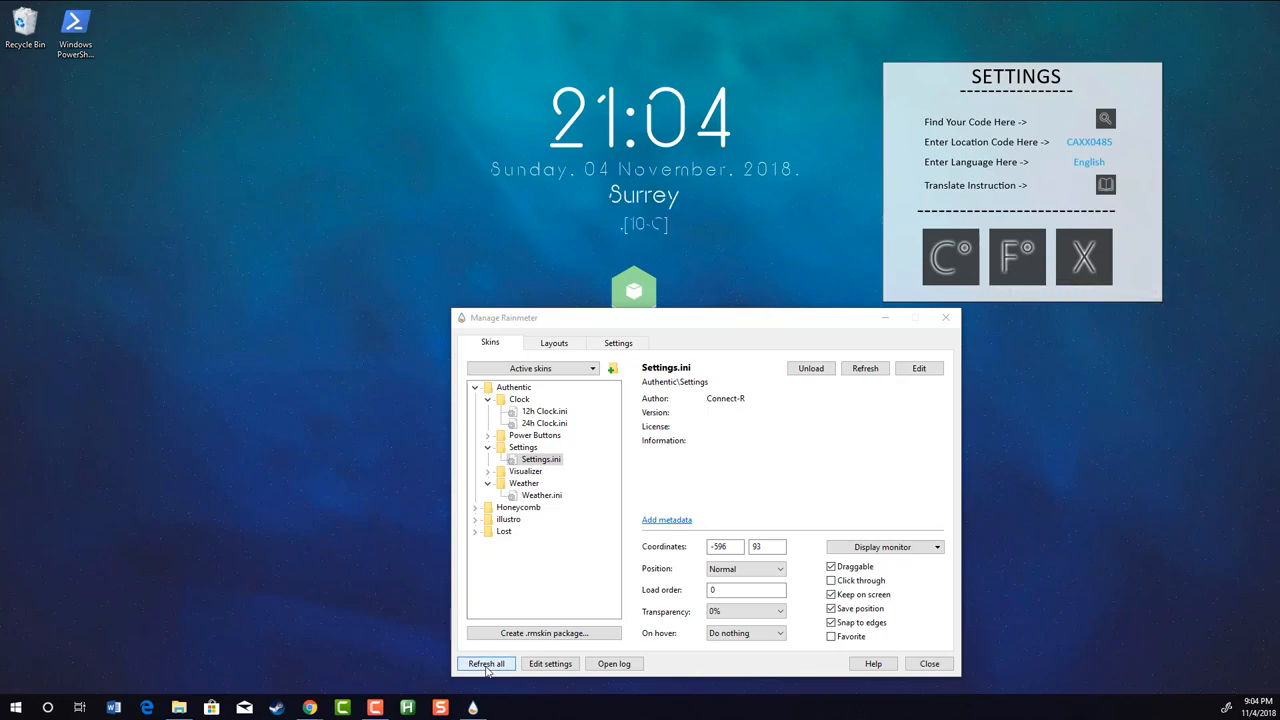
{"action": "left_click", "coordinate": [486, 664]}
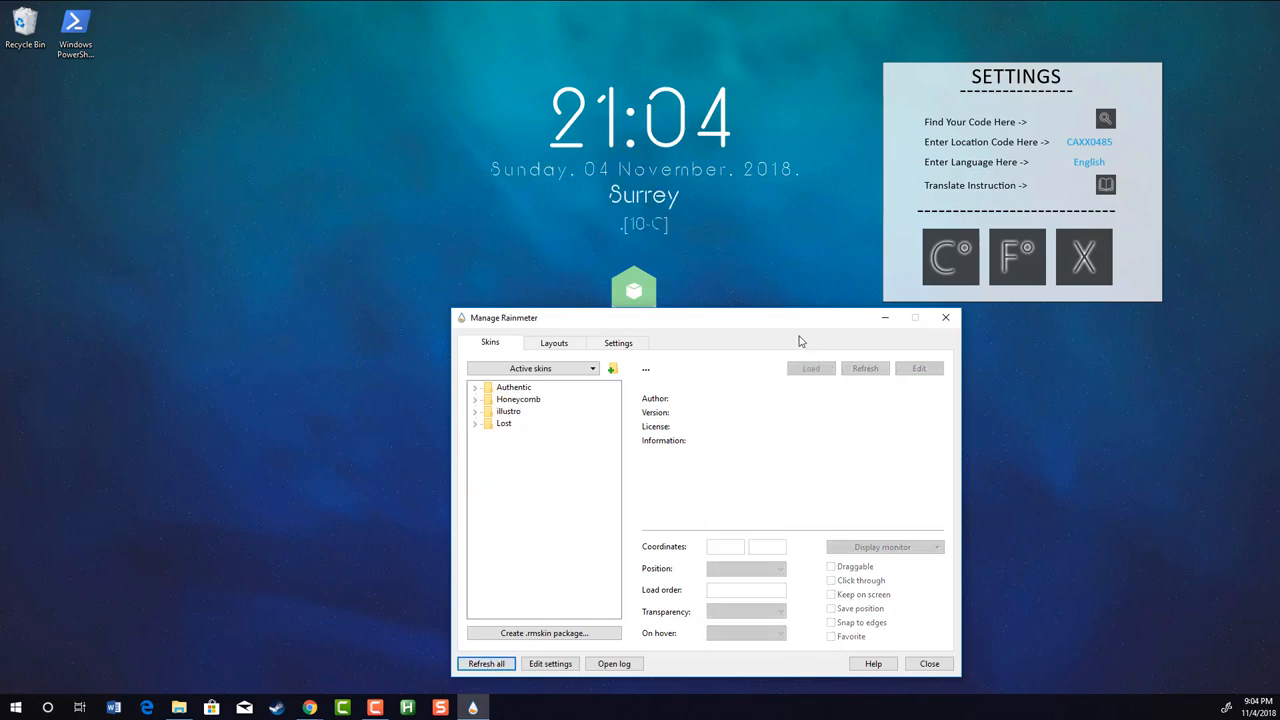
{"action": "mouse_move", "coordinate": [1048, 120]}
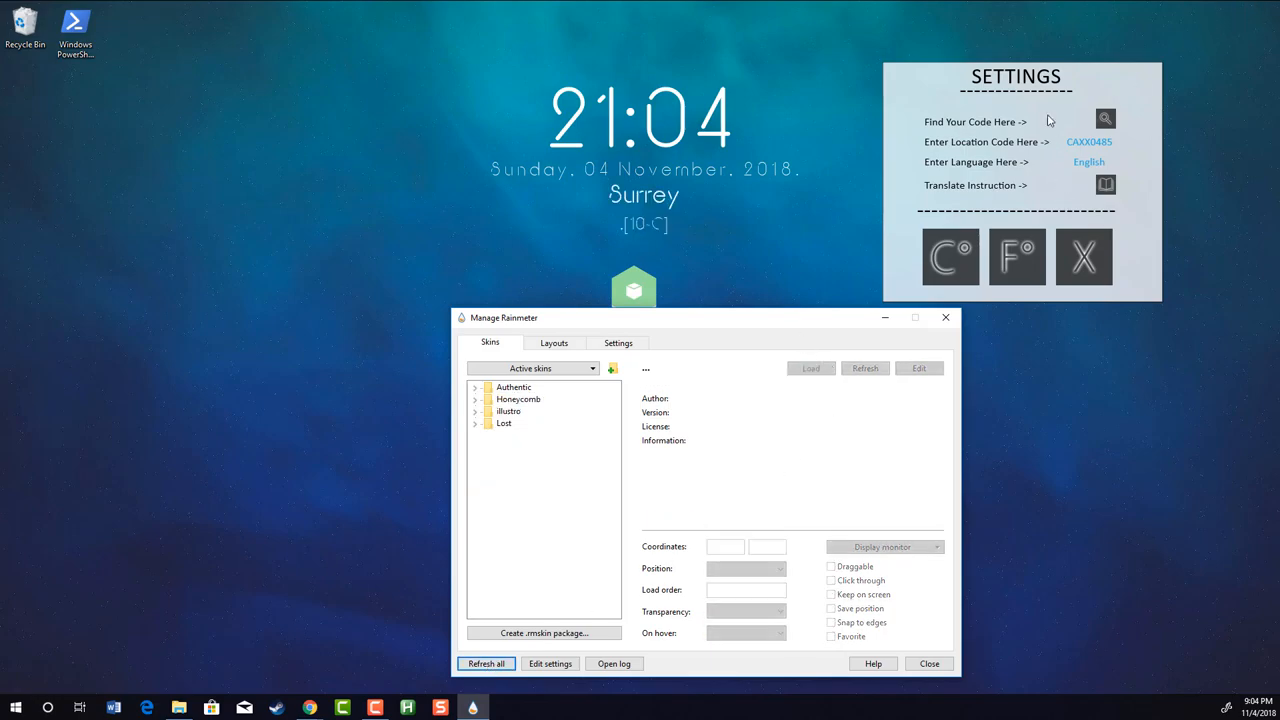
{"action": "mouse_move", "coordinate": [476, 398]}
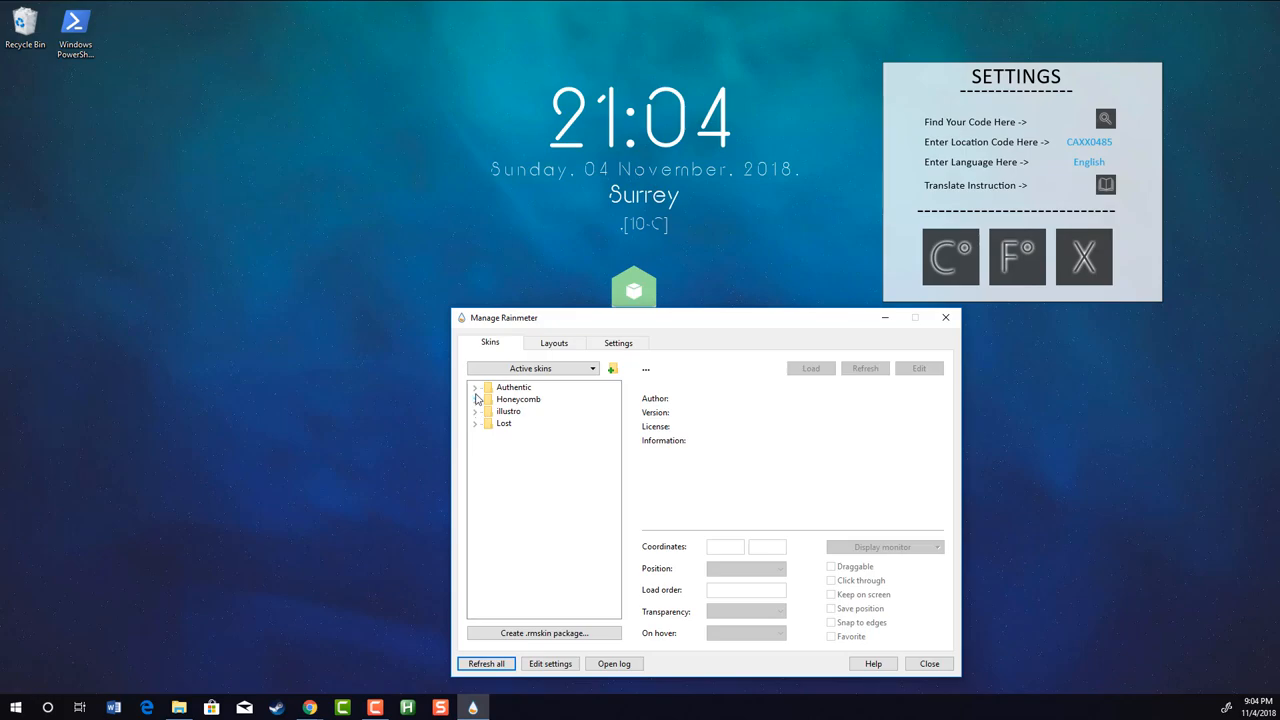
Unload the Authentic Settings.ini skin so its panel leaves the desktop
{"action": "left_click", "coordinate": [476, 388]}
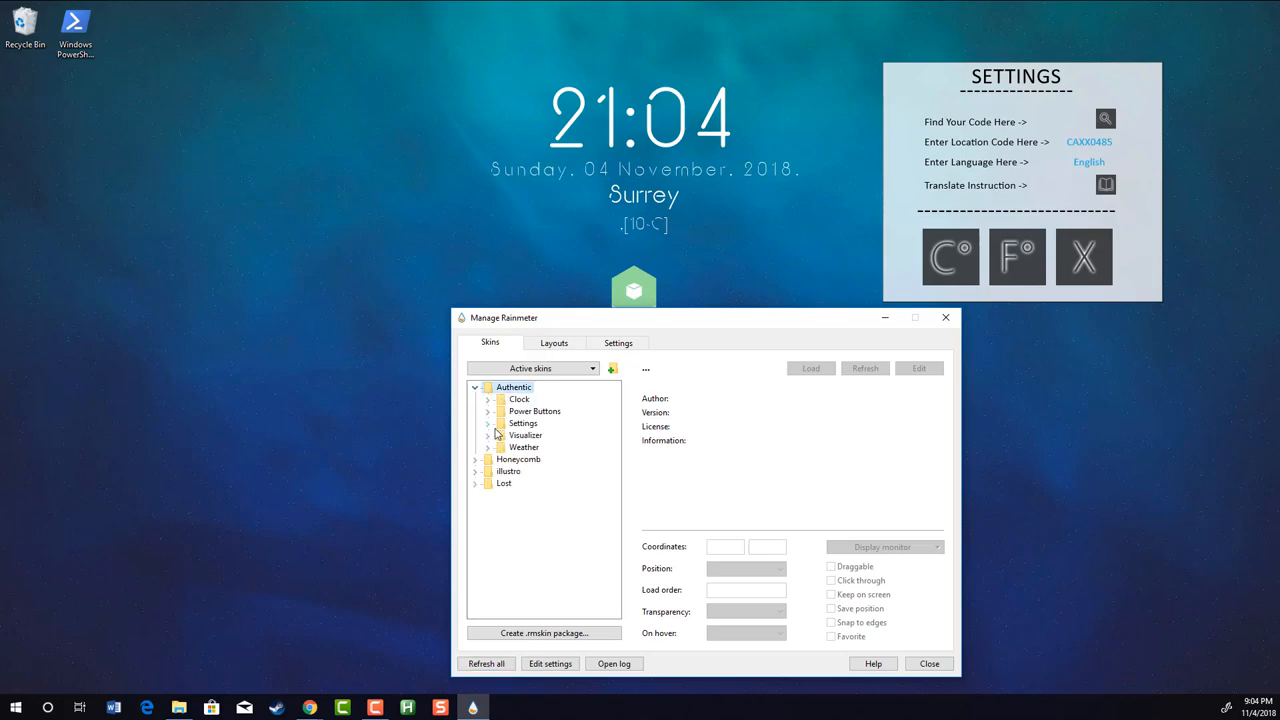
{"action": "left_click", "coordinate": [540, 436]}
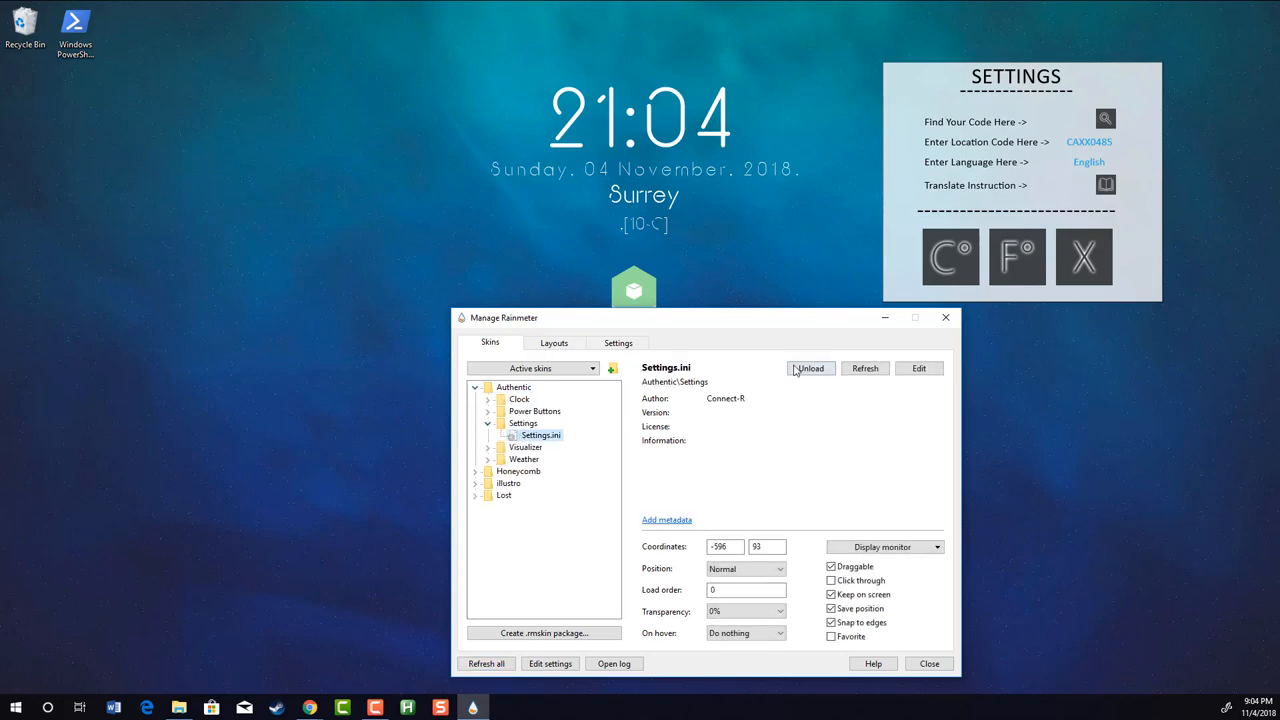
{"action": "left_click", "coordinate": [810, 368]}
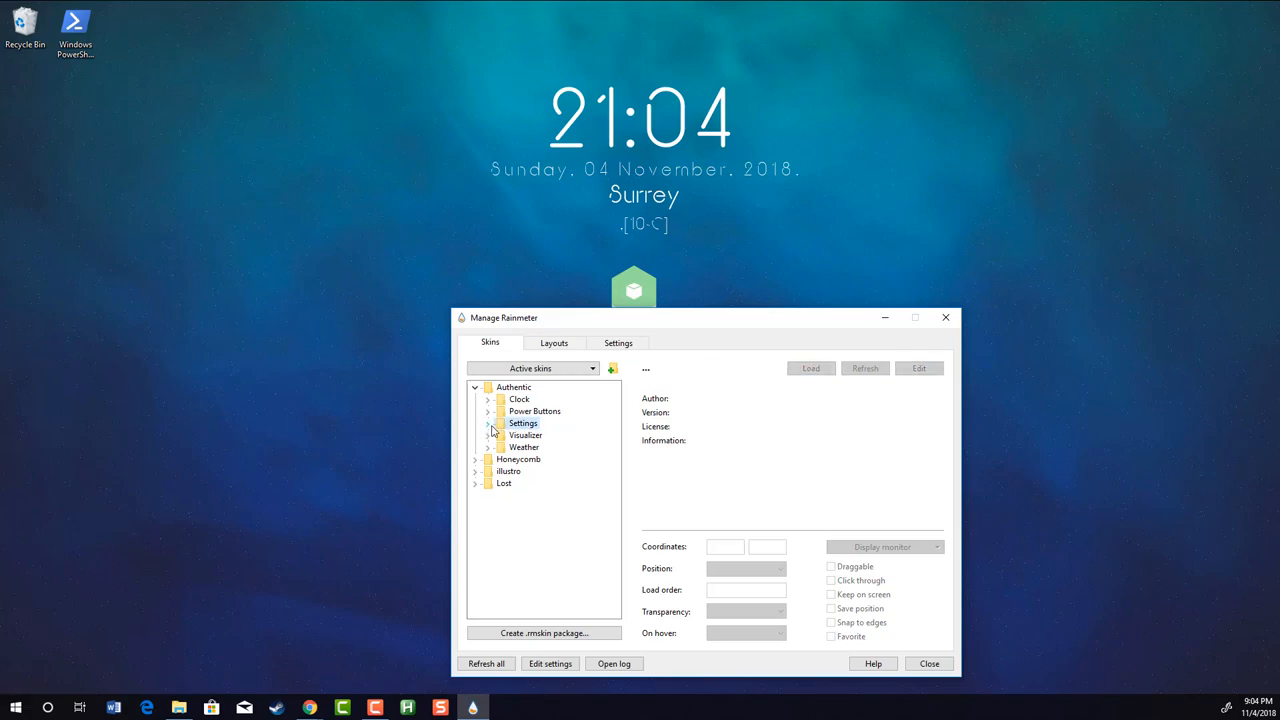